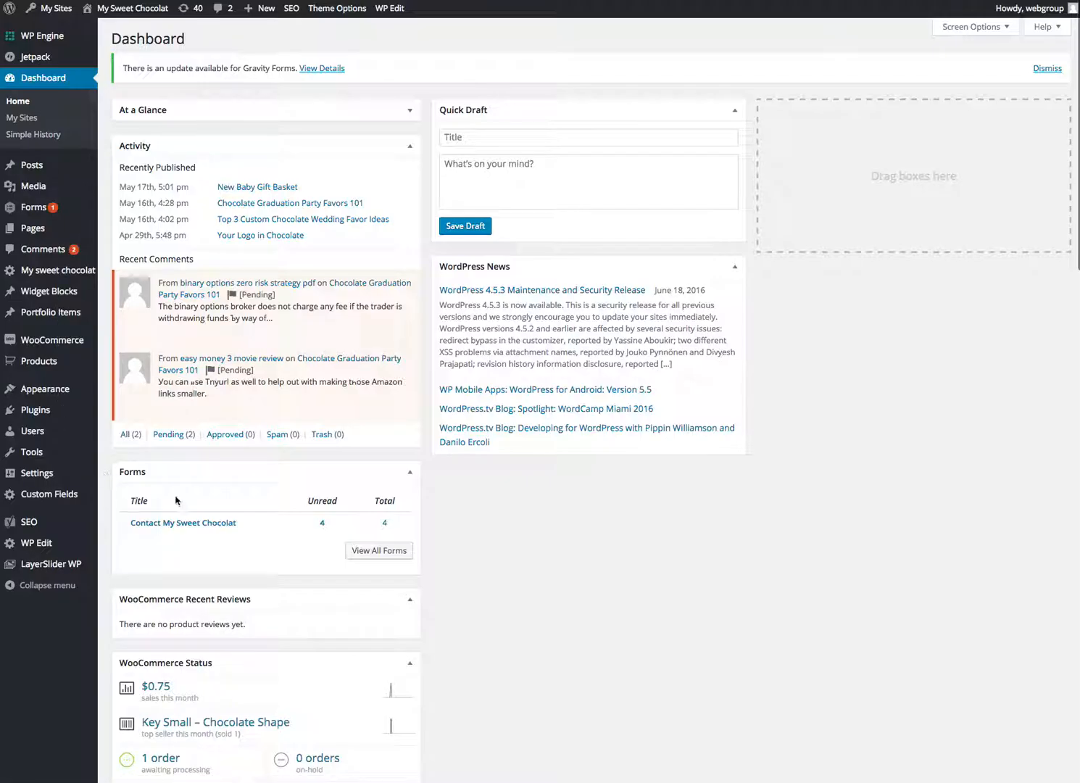
mouse_move(201, 288)
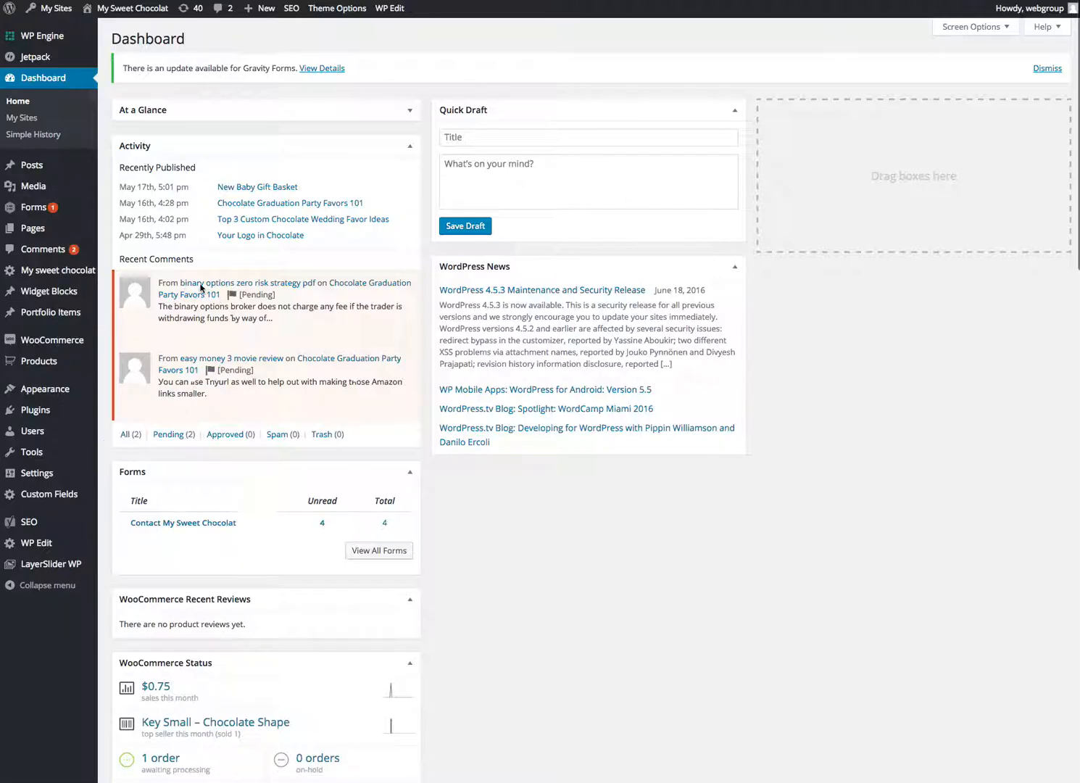
mouse_move(377, 550)
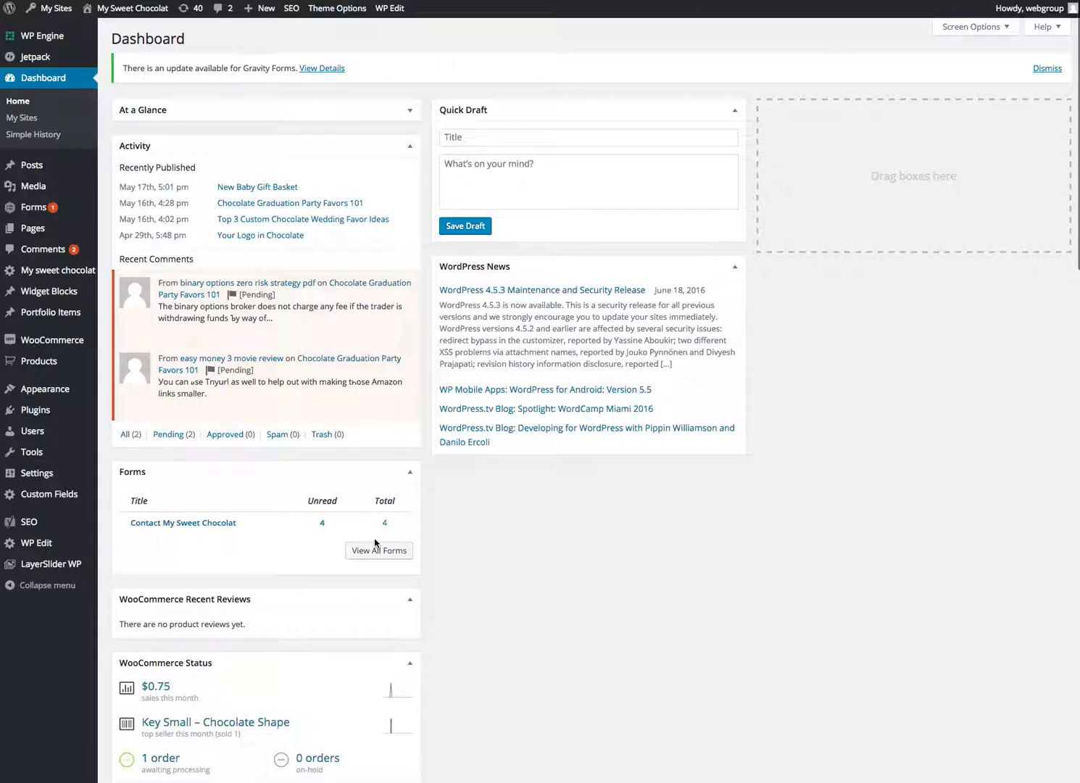
mouse_move(254, 344)
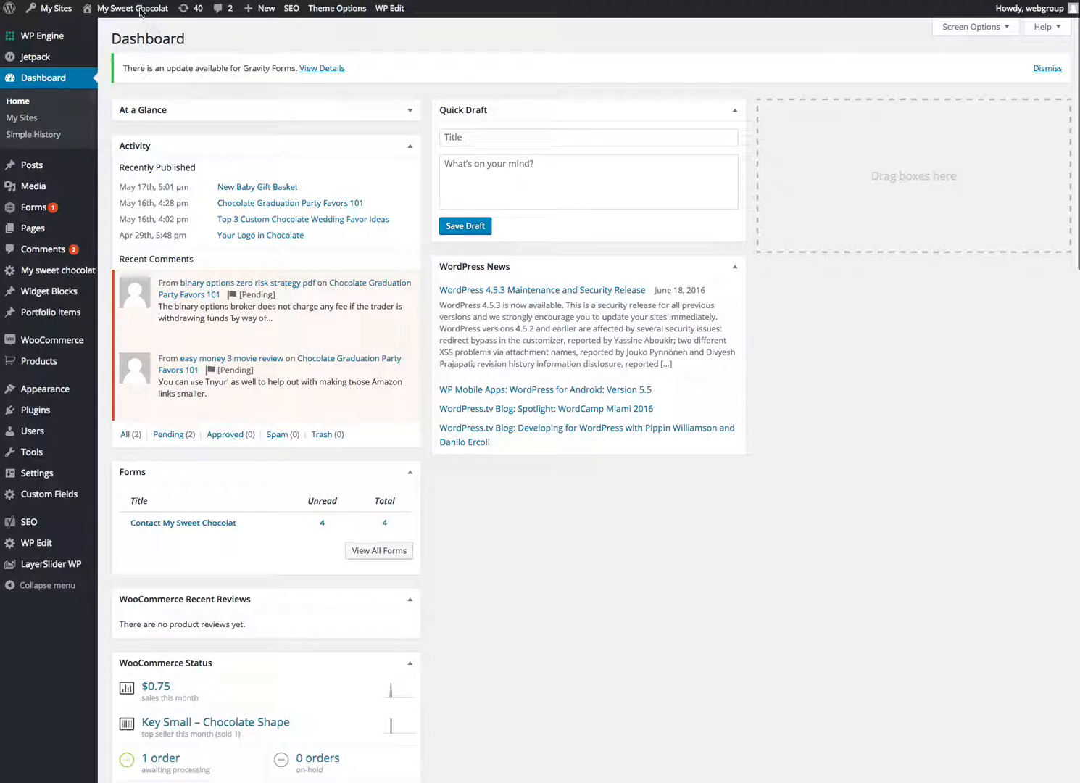
Step: Reveal the My Sweet Chocolat quick options: Visit Site, Edit Site and Visit Store
click(134, 8)
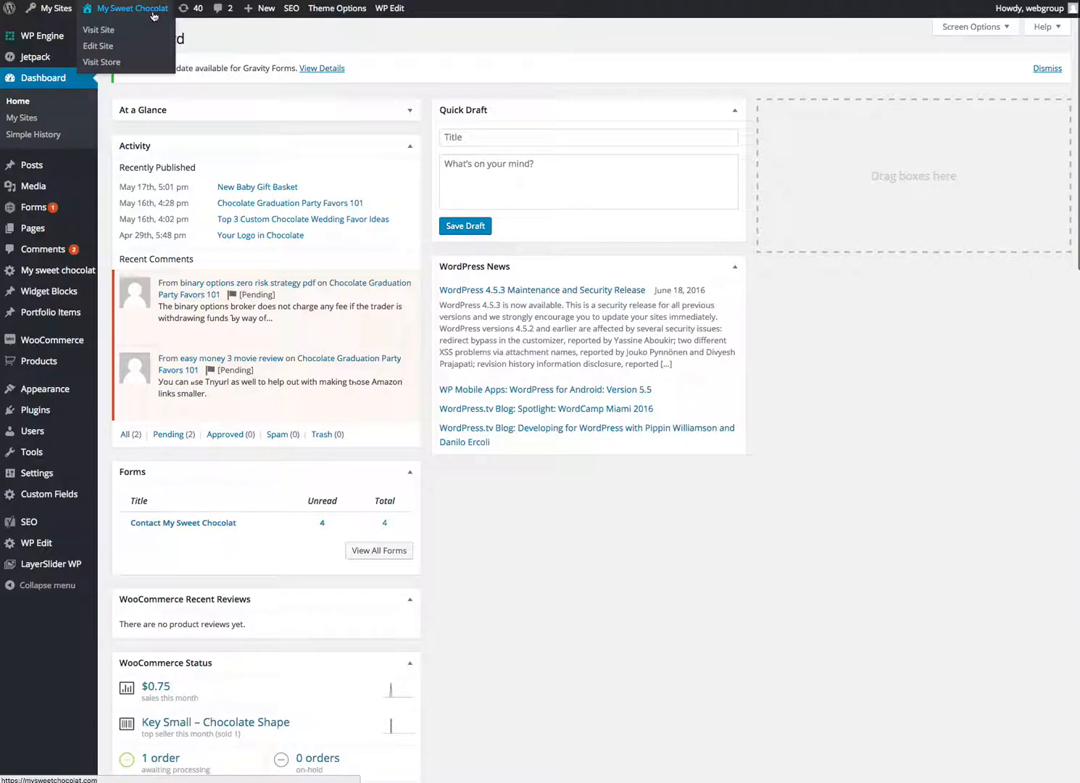
click(98, 29)
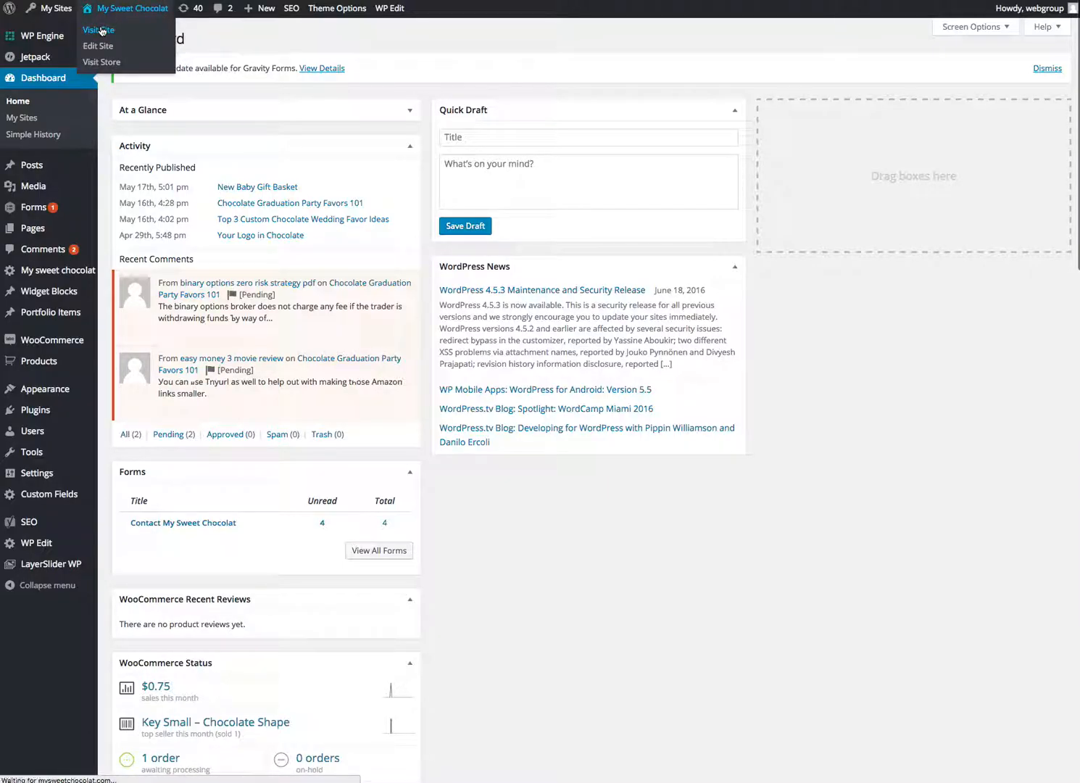
Step: Visit the live Sweet Chocolat front page and scroll through its banner, categories and news
click(99, 29)
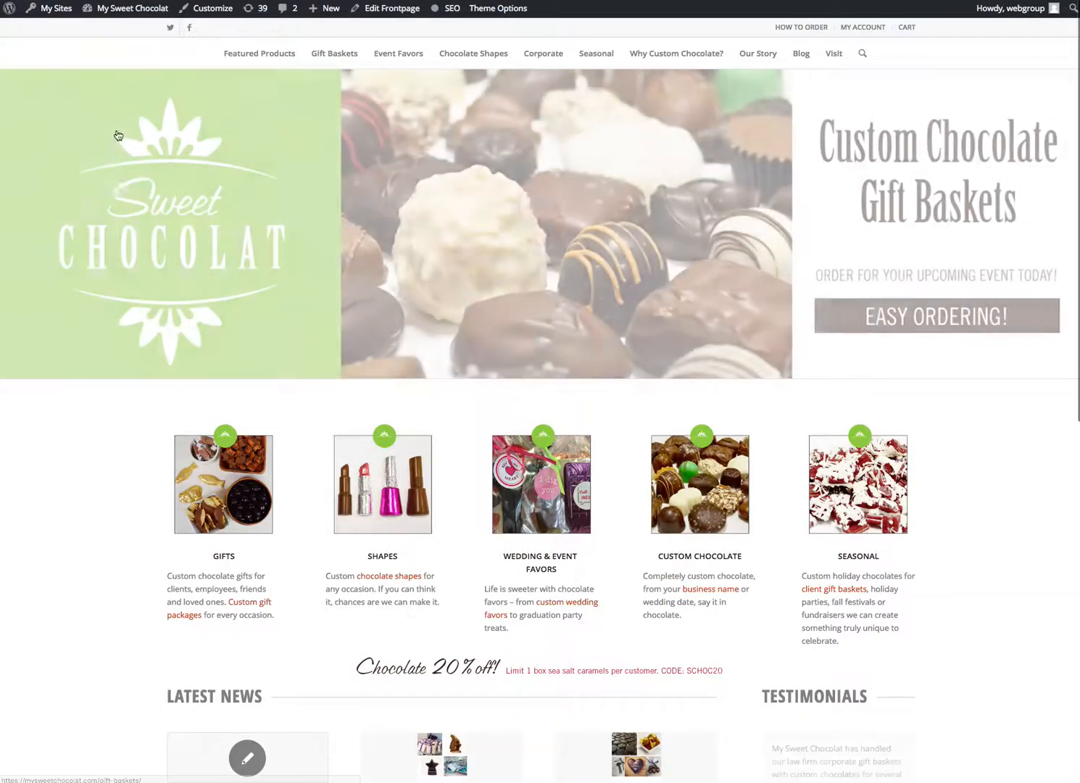
scroll(down, 3)
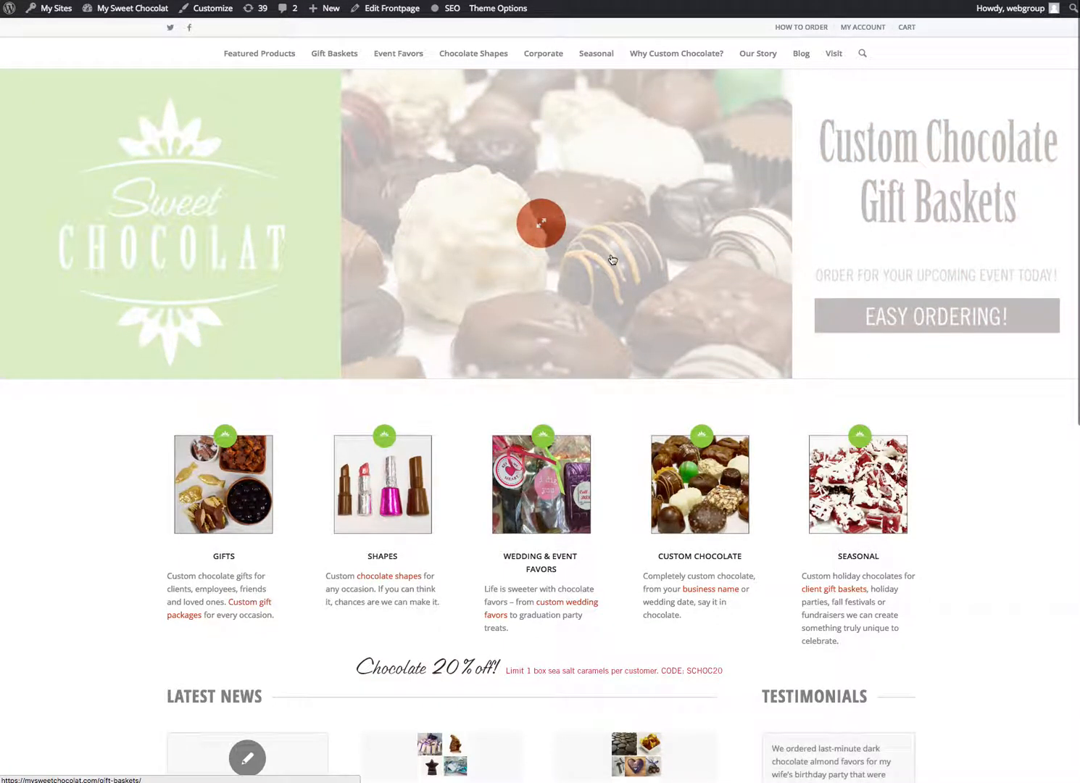
mouse_move(529, 363)
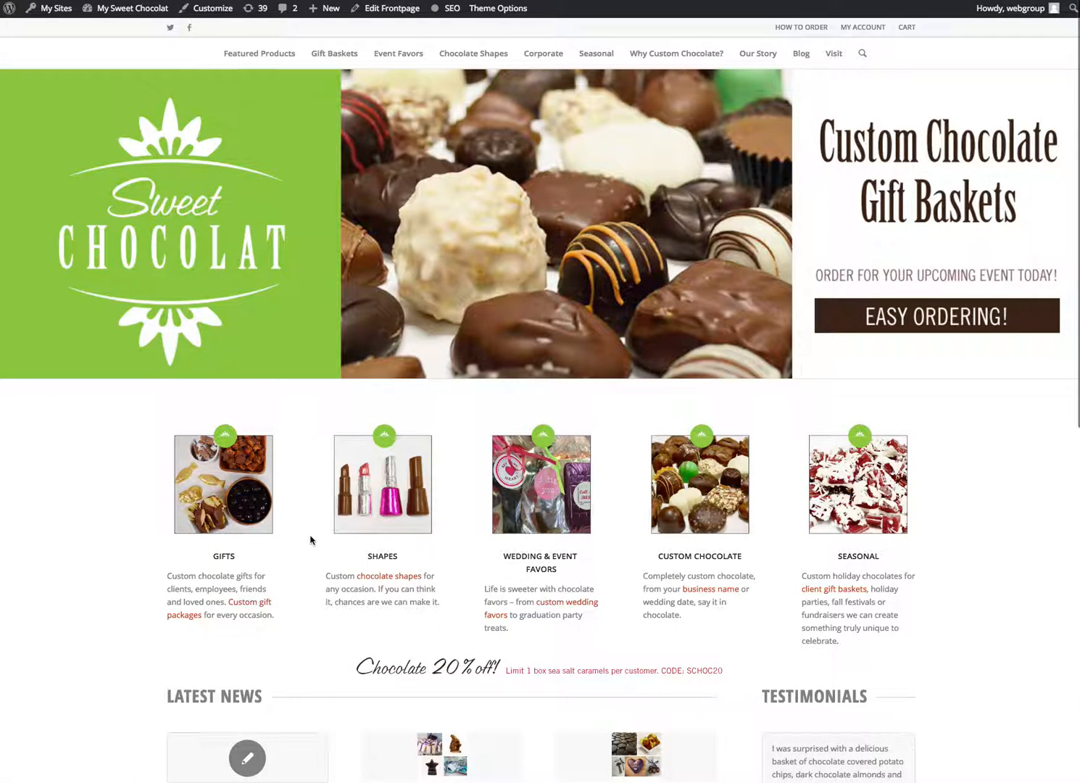
scroll(down, 3)
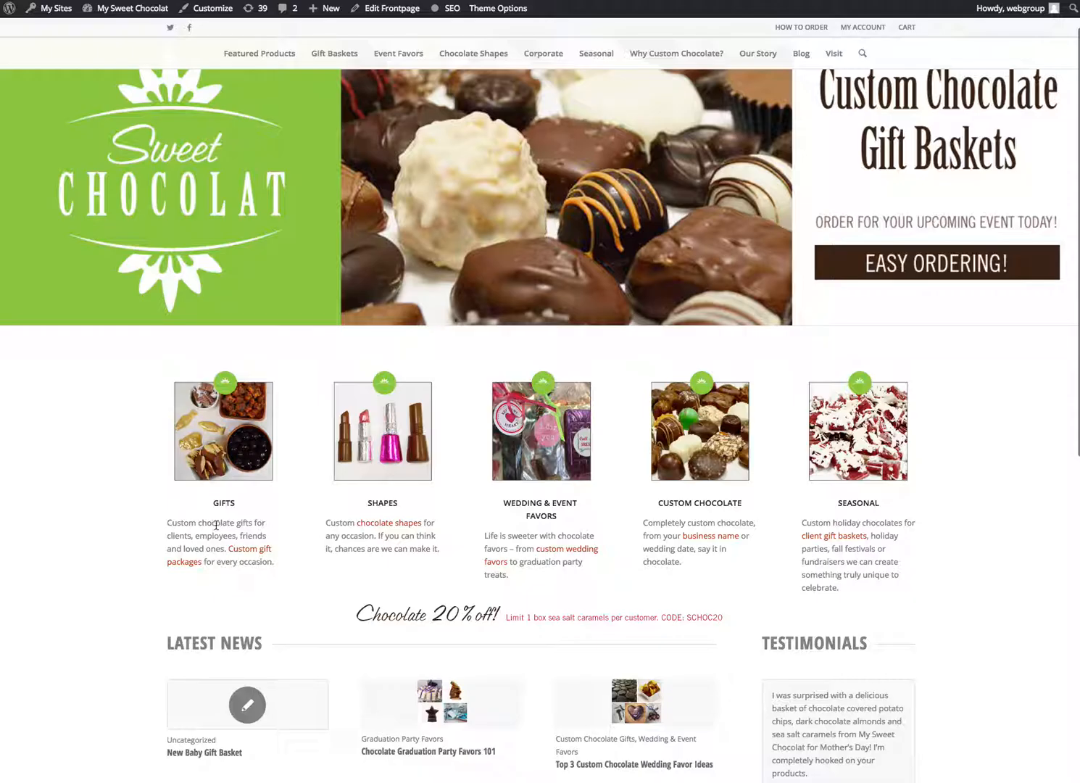
scroll(down, 3)
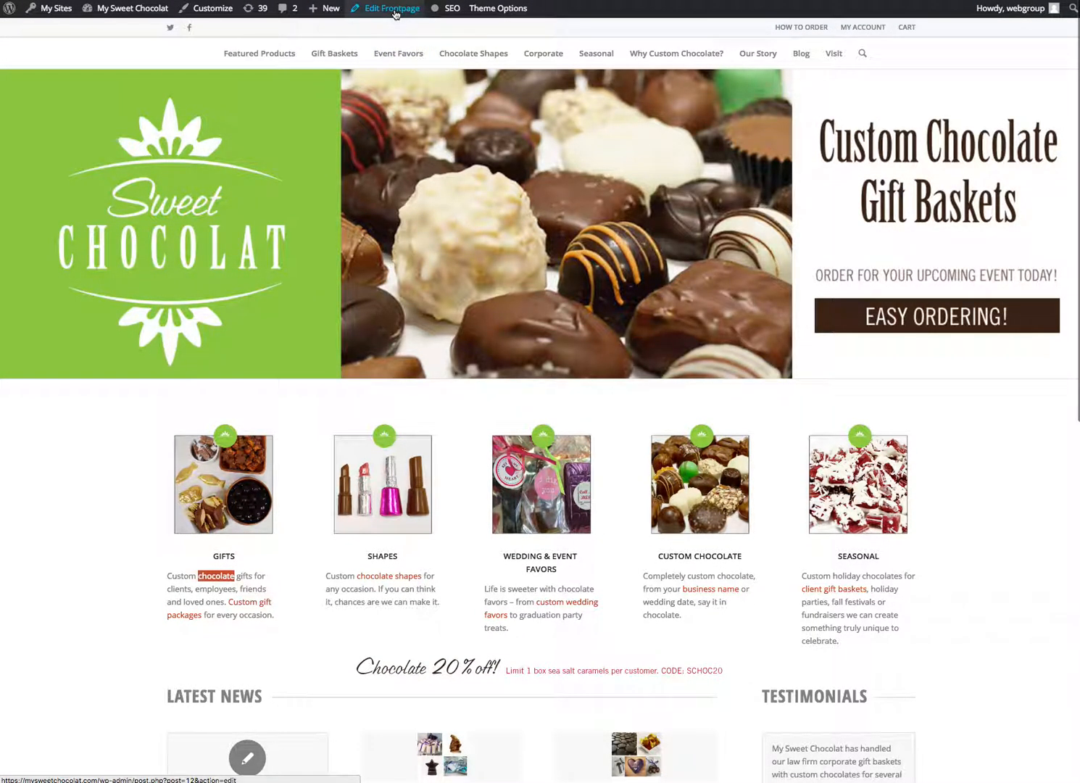
Step: Load the front page into the Avia Layout Builder page editor
click(386, 8)
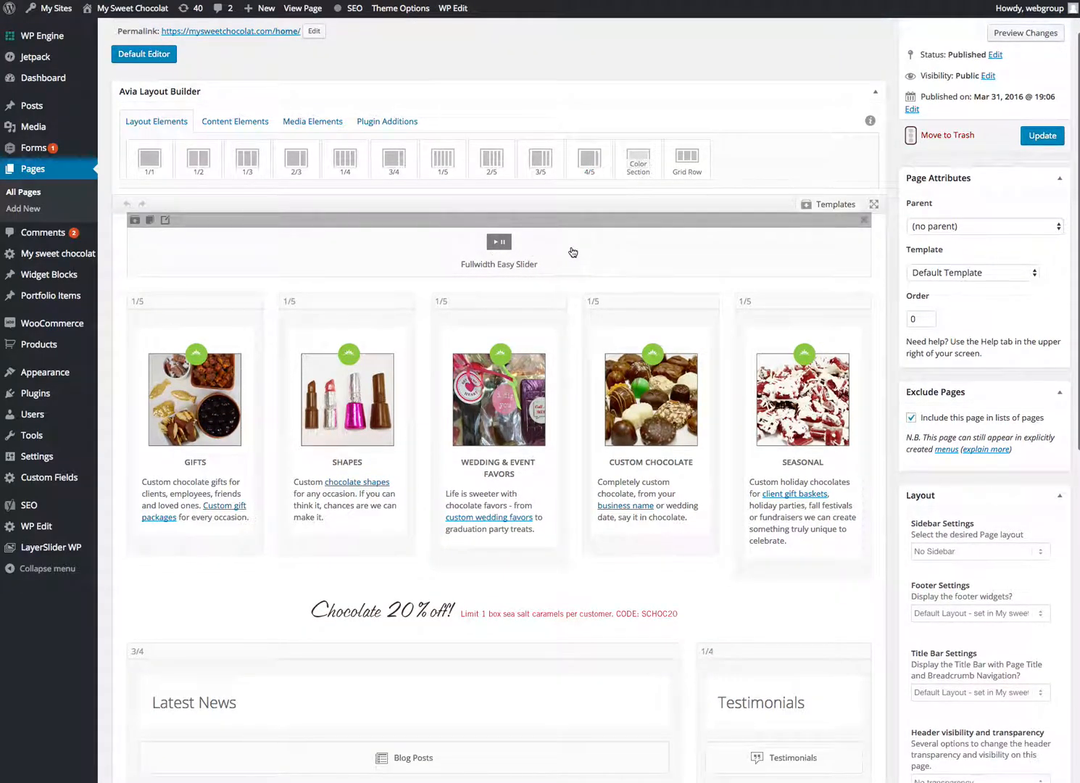
mouse_move(507, 252)
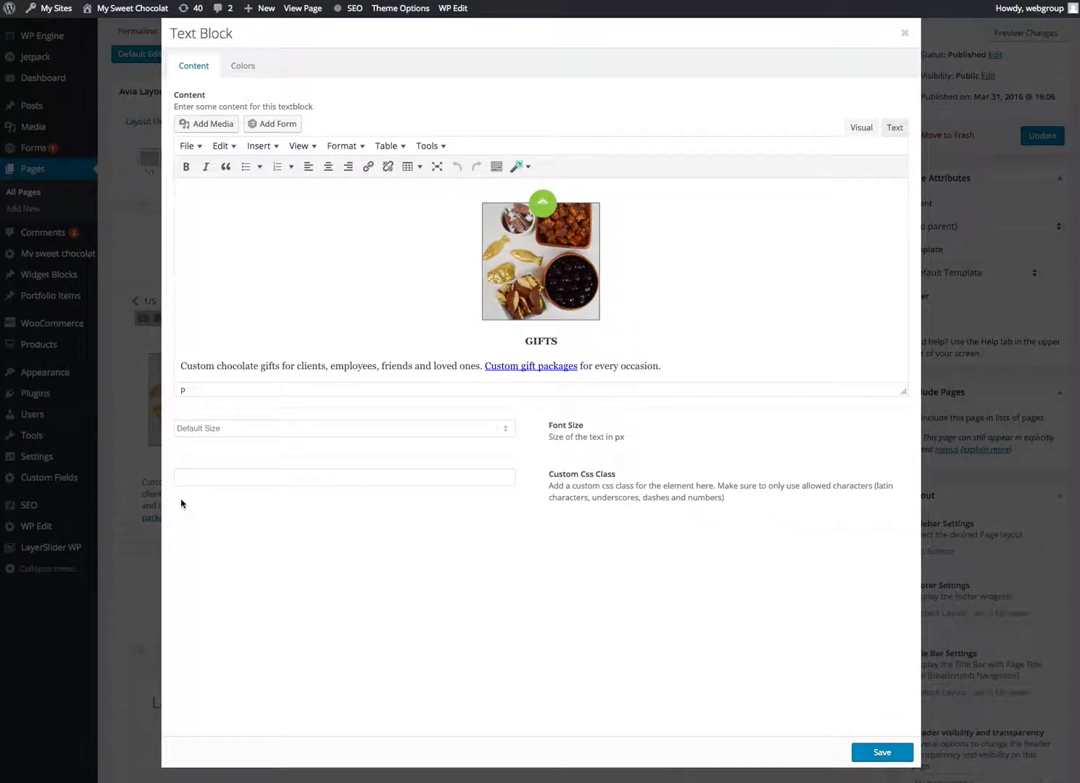
mouse_move(378, 389)
text(rpogwejrgporweigwrfeop)
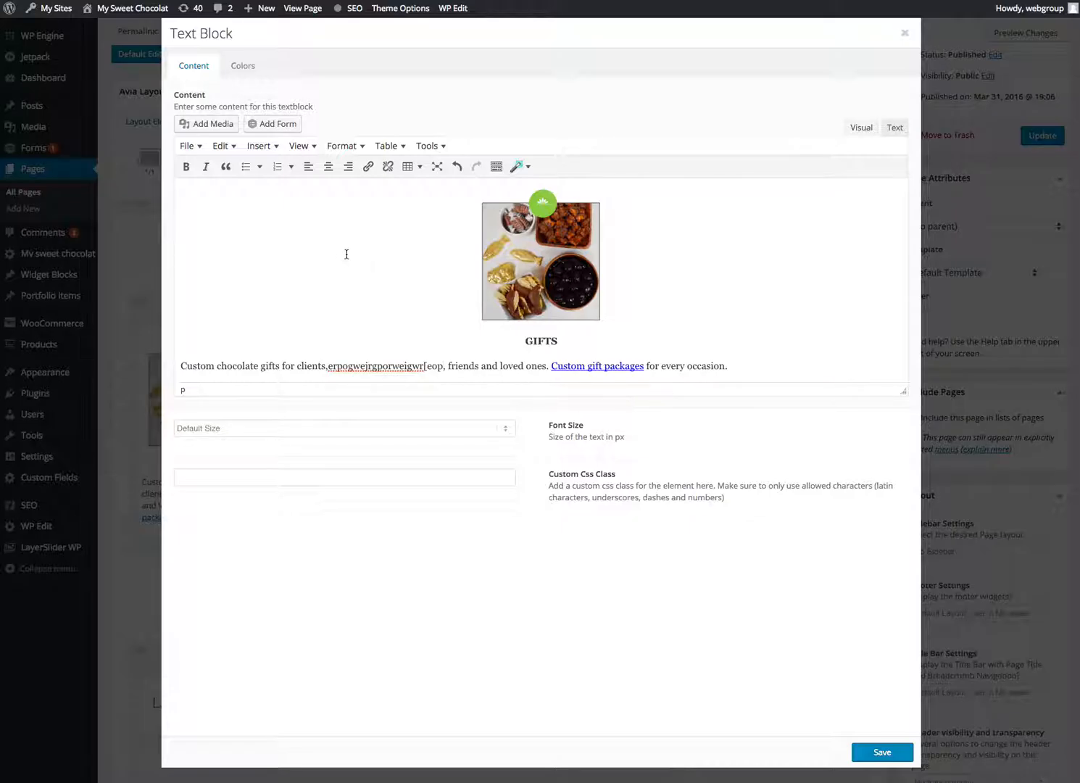
mouse_move(461, 278)
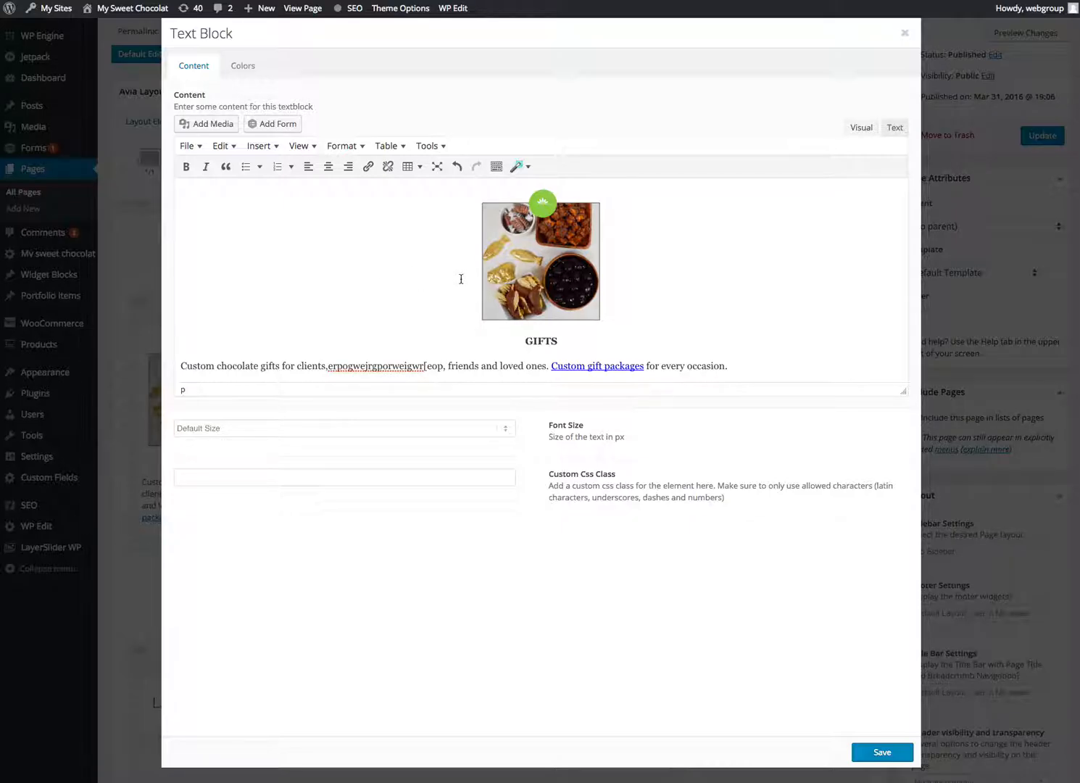
mouse_move(516, 166)
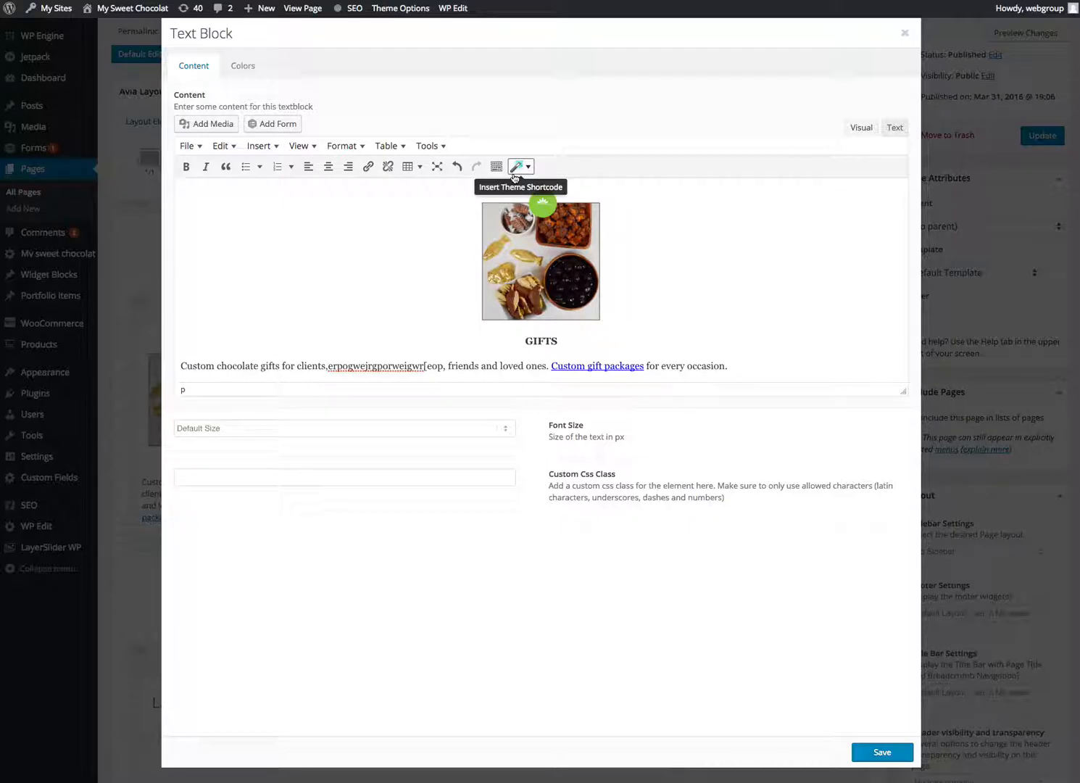
mouse_move(495, 165)
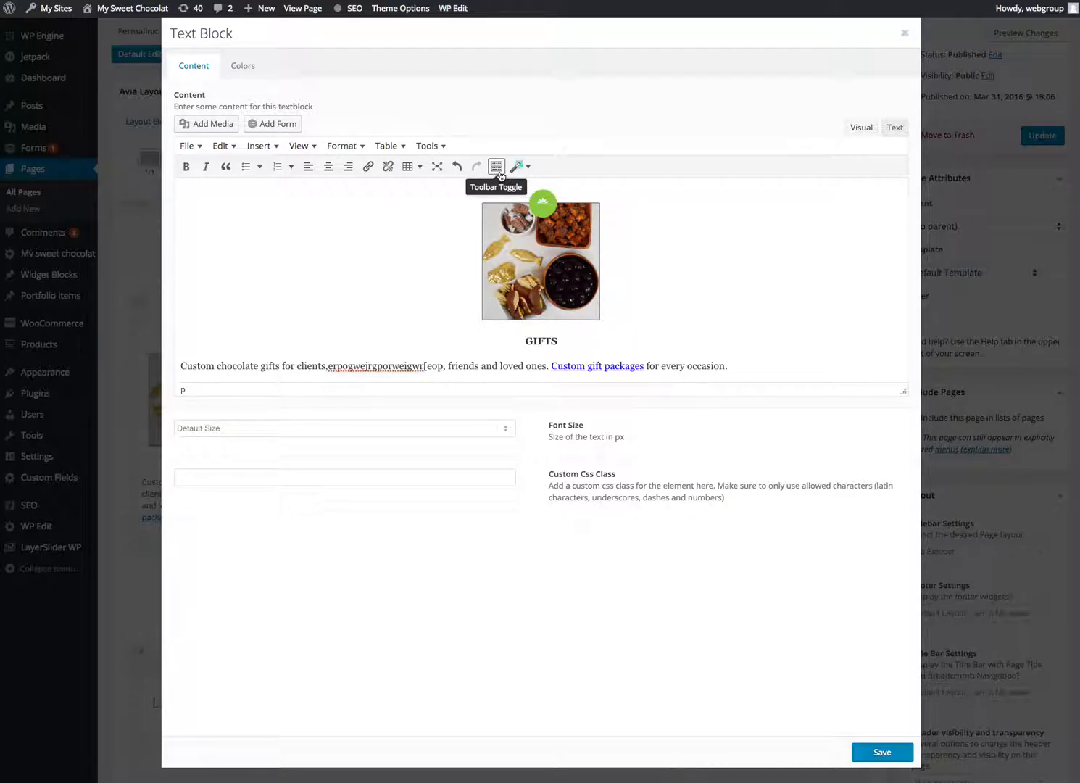
Step: Format the Gifts description as Heading 1 and italicize the word chocolate
click(495, 165)
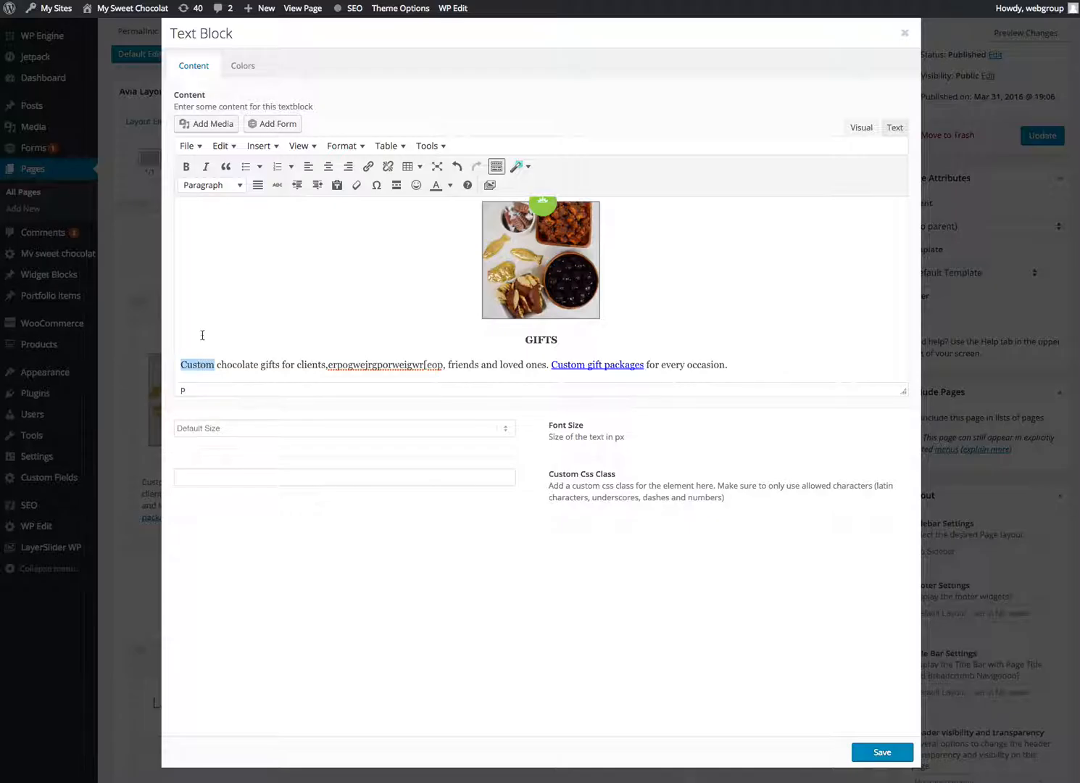
click(211, 186)
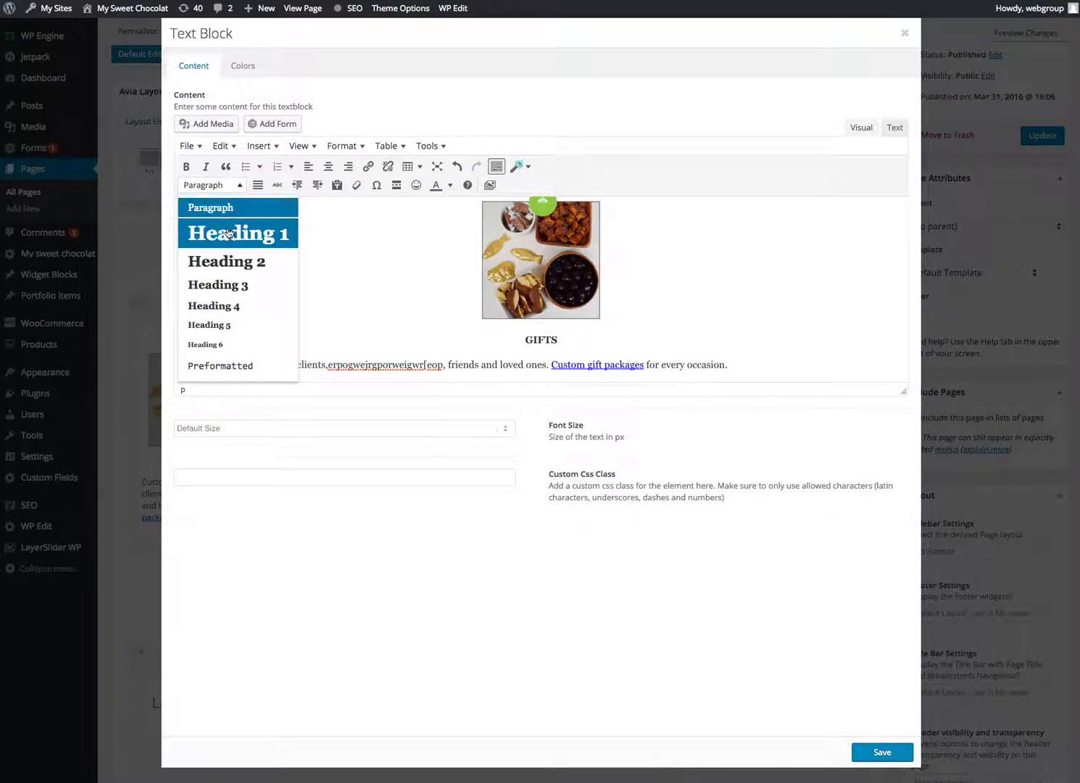
click(236, 232)
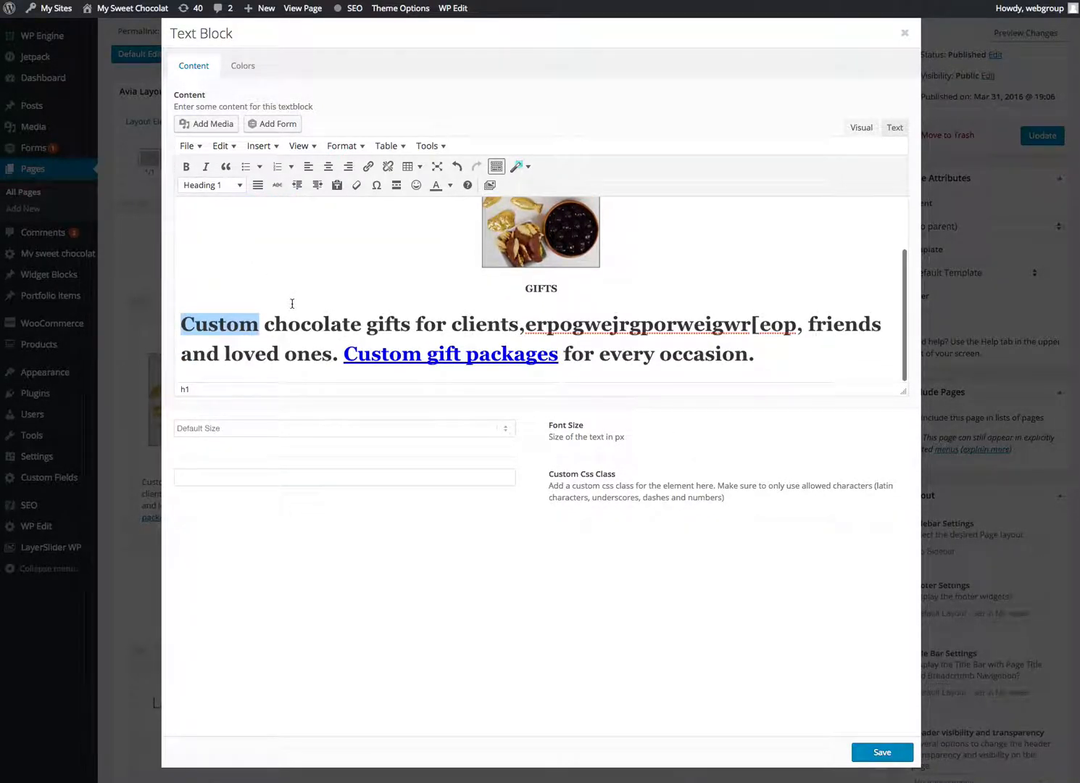
double_click(313, 324)
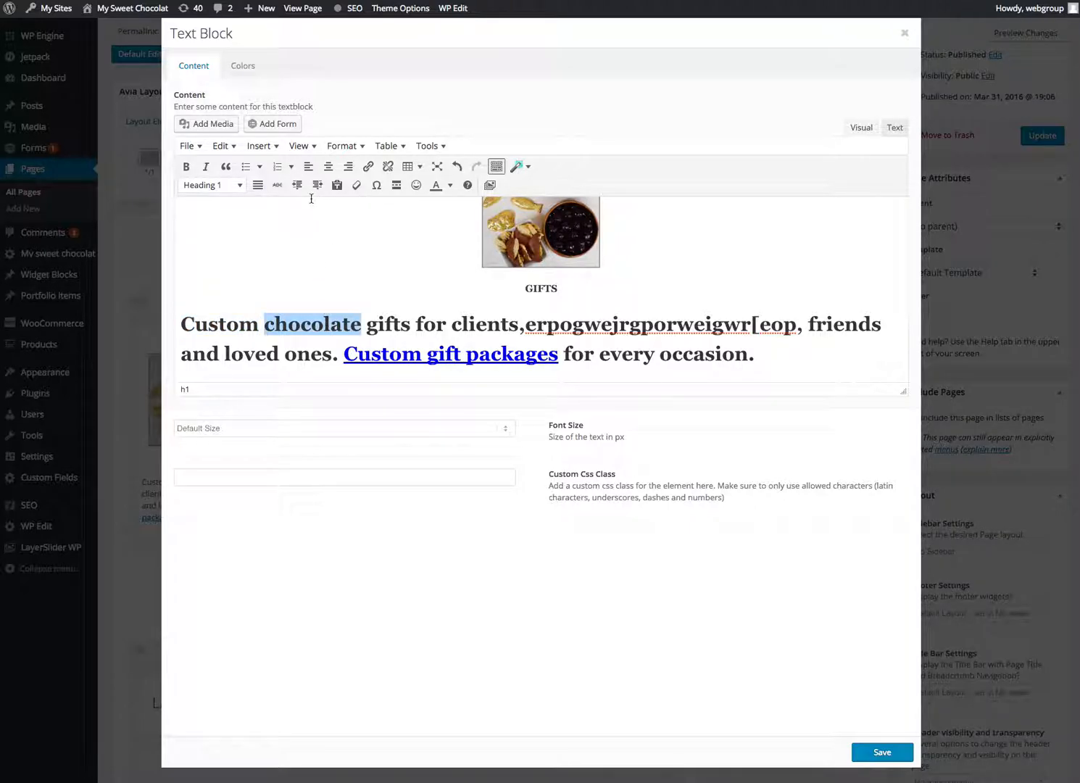
click(206, 165)
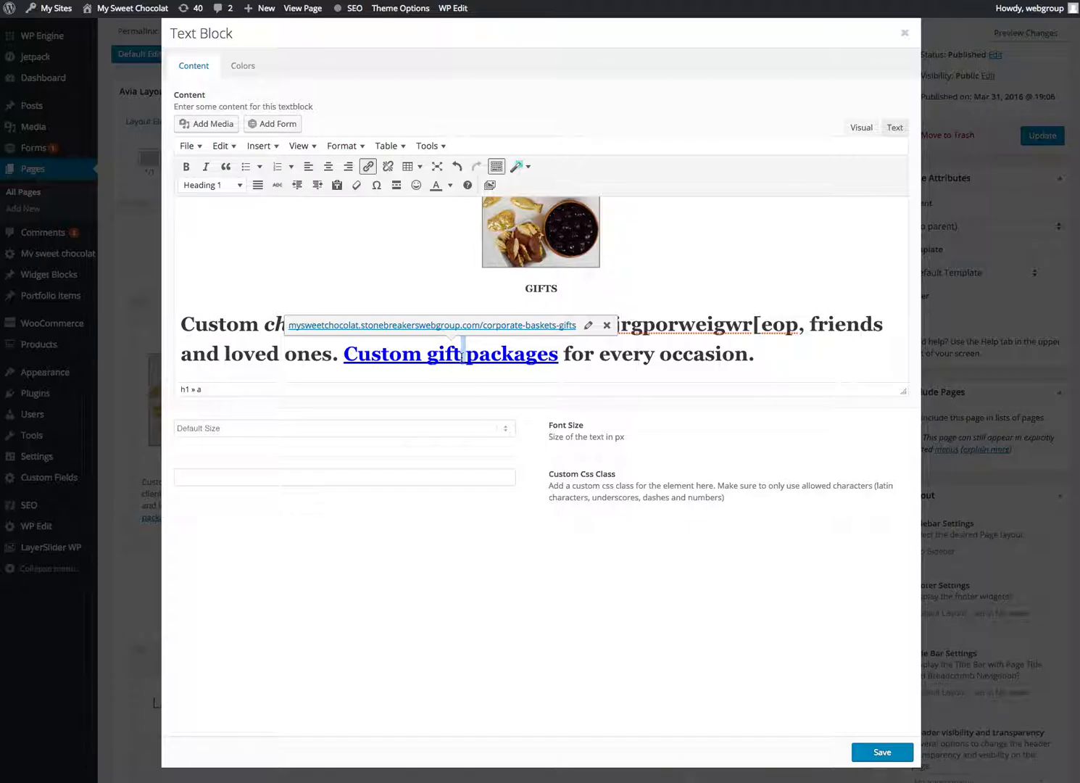
mouse_move(368, 165)
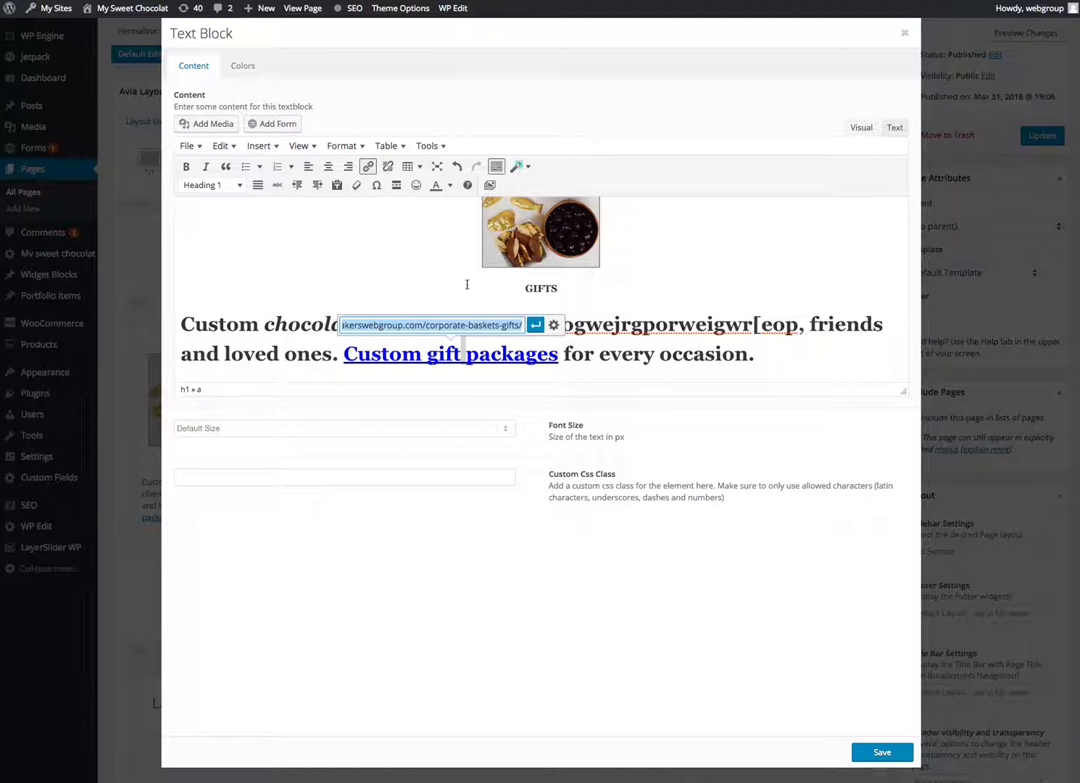
Step: Check the Custom gift packages link to the corporate baskets gifts page and save the Gifts block
click(554, 325)
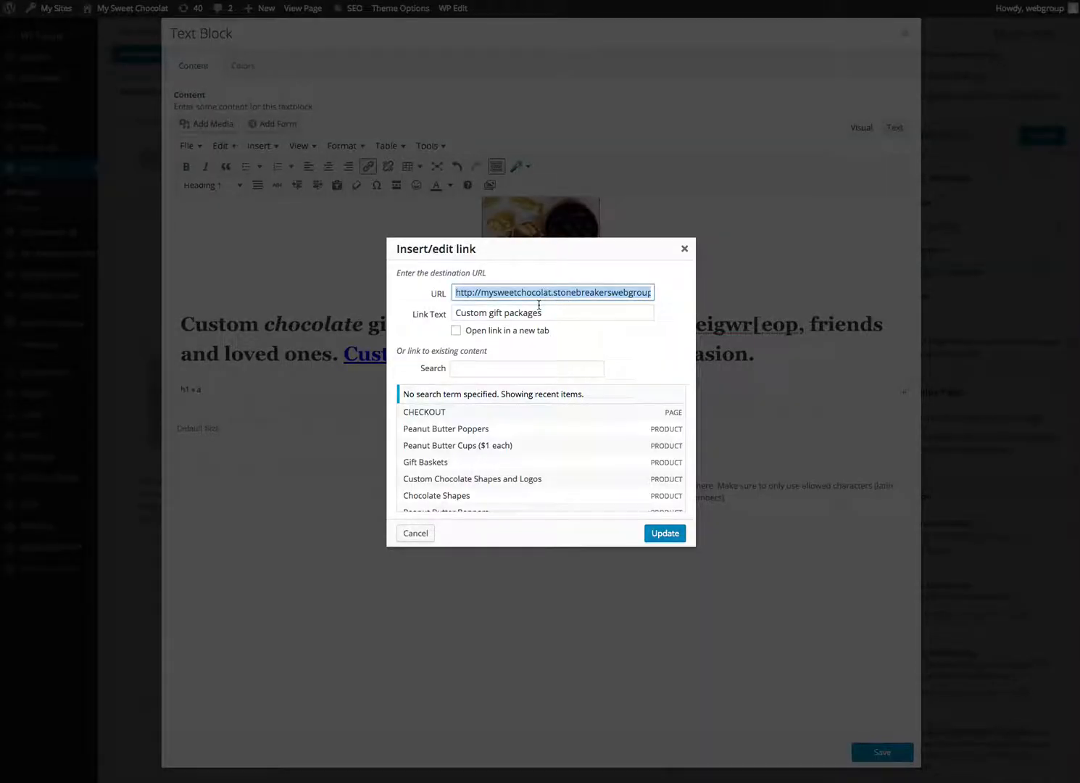
click(662, 534)
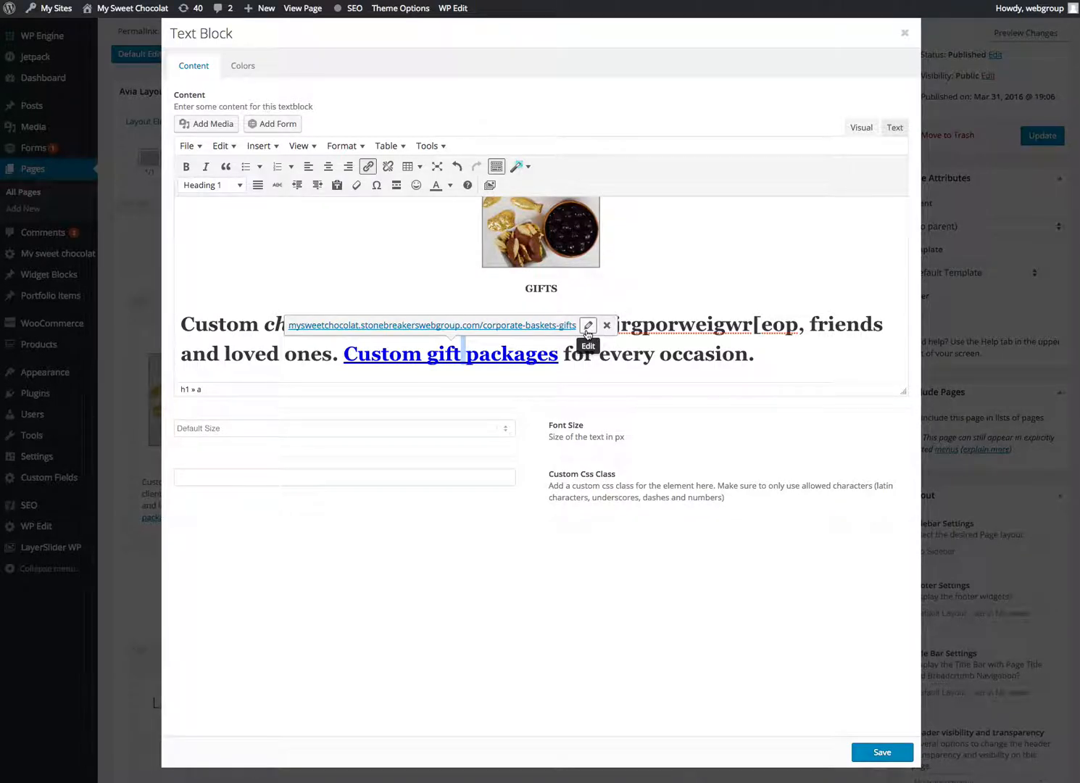
click(588, 324)
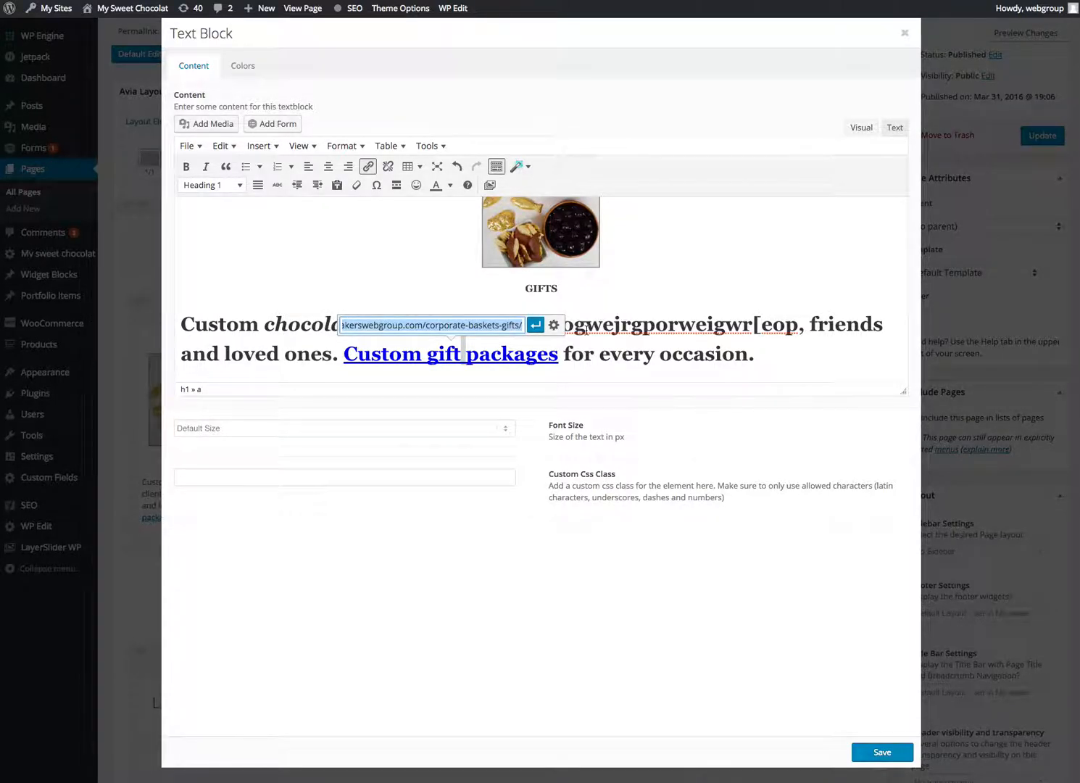
mouse_move(554, 324)
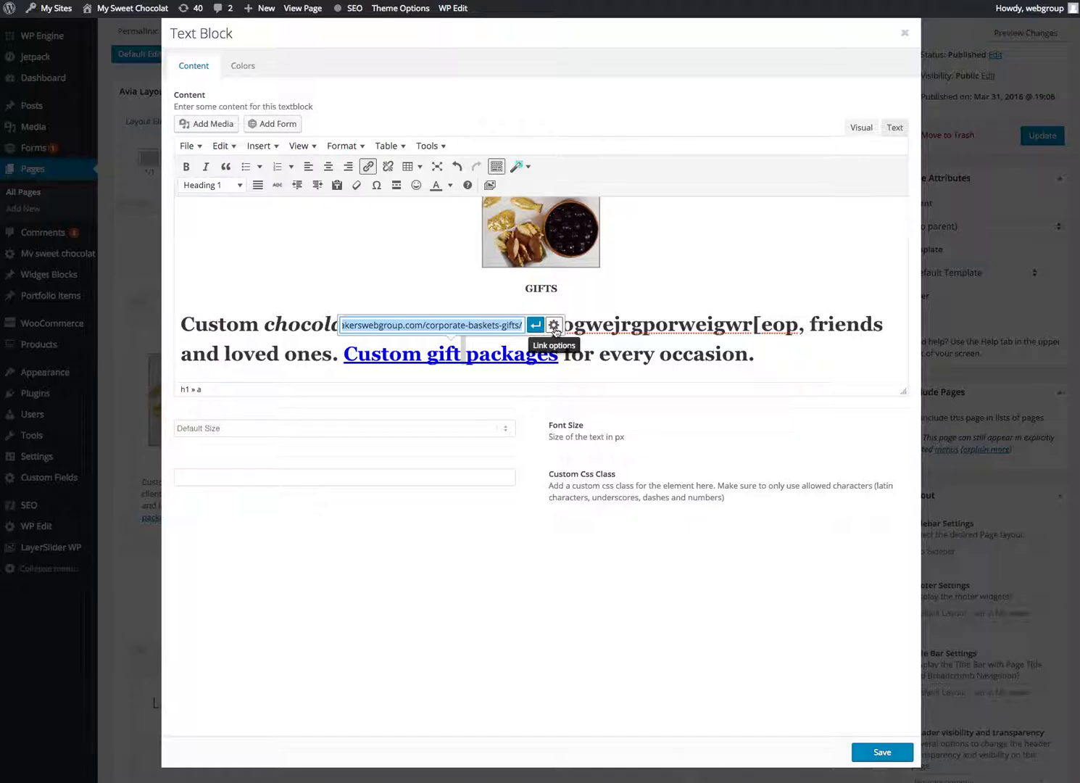
click(554, 324)
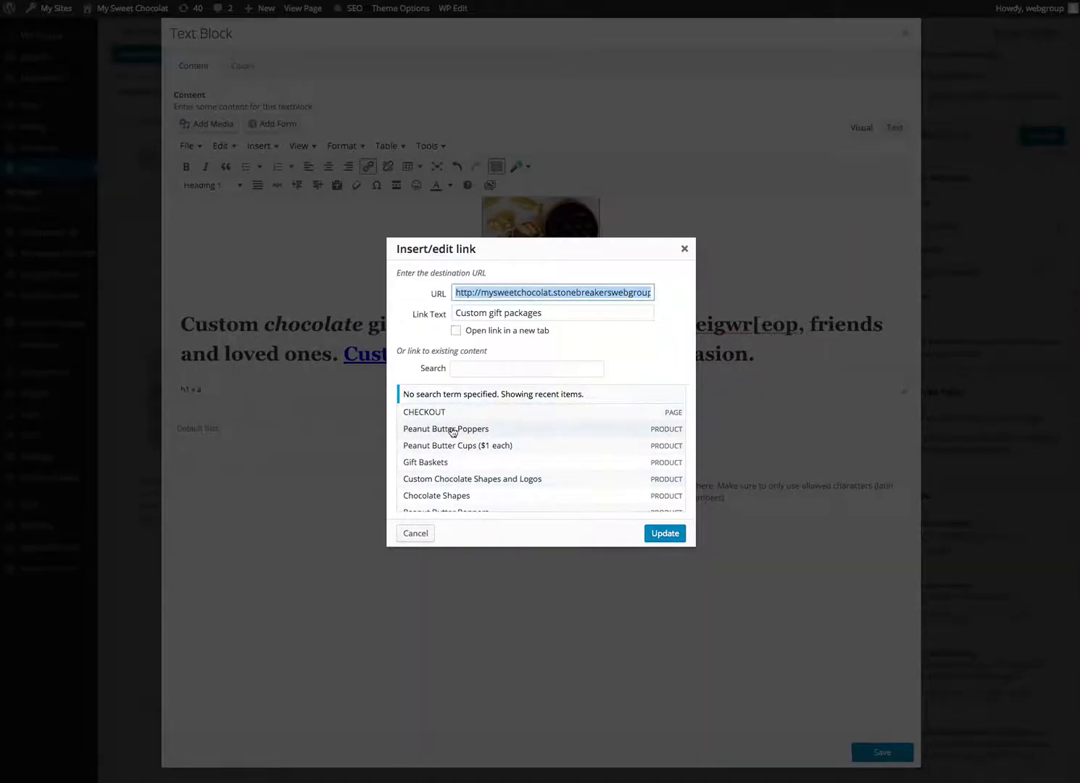
mouse_move(481, 362)
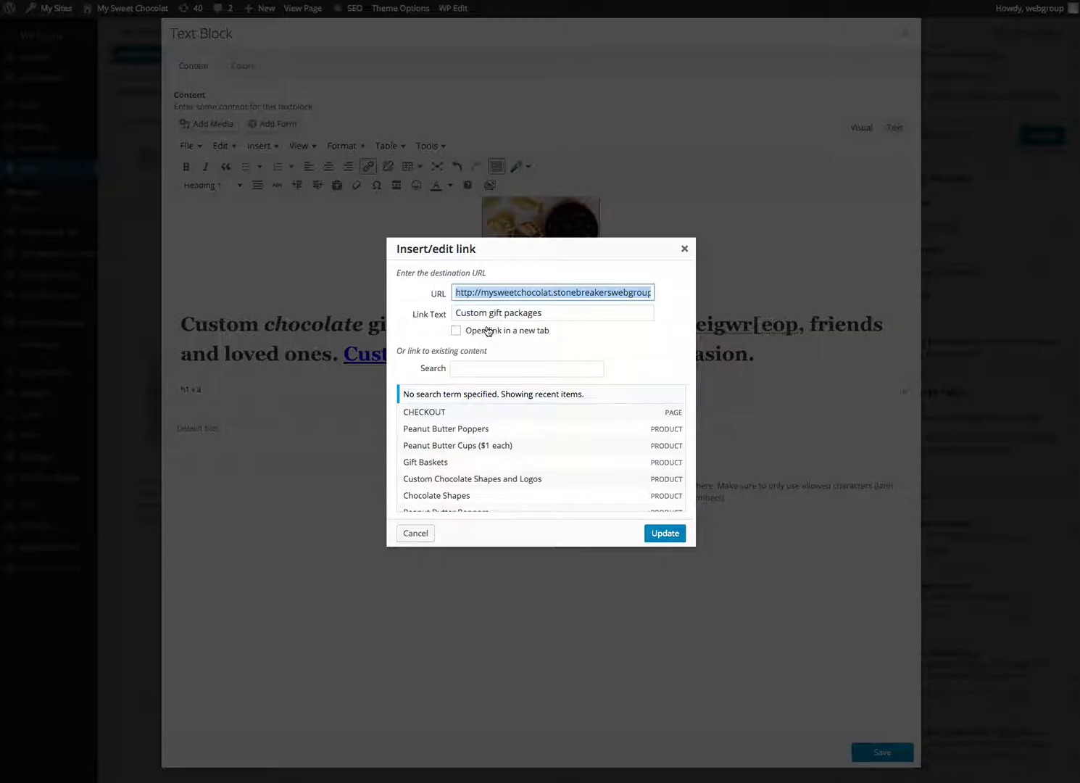
mouse_move(490, 338)
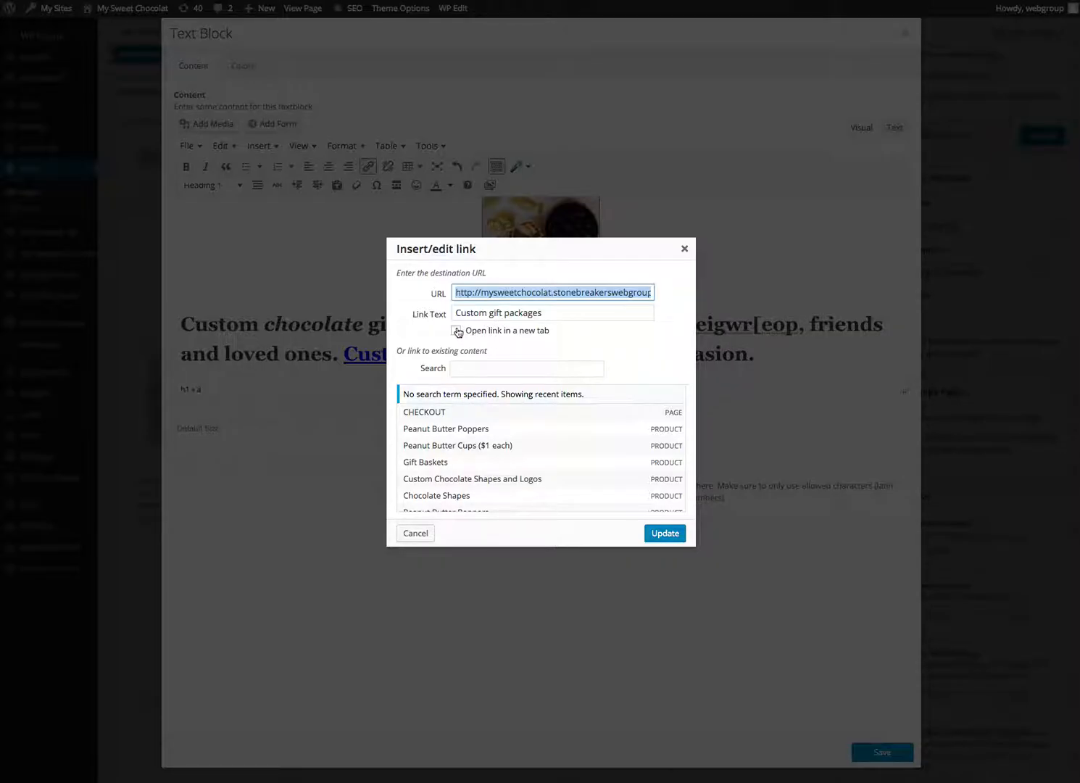
click(663, 534)
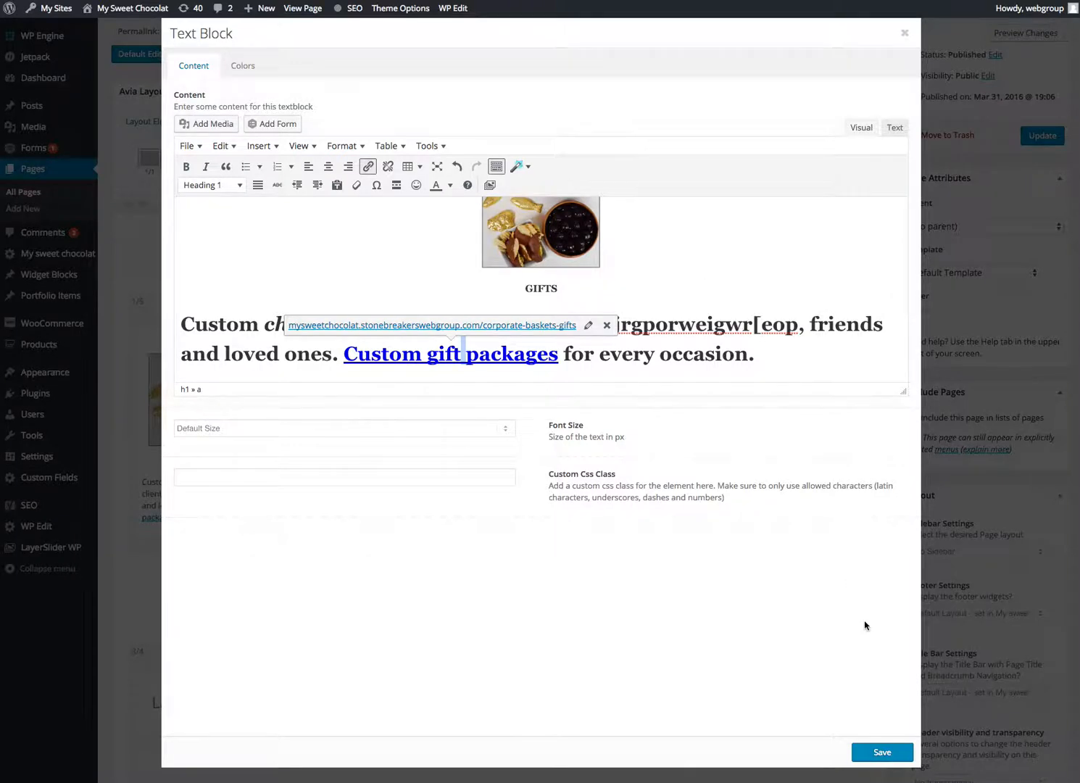
click(881, 751)
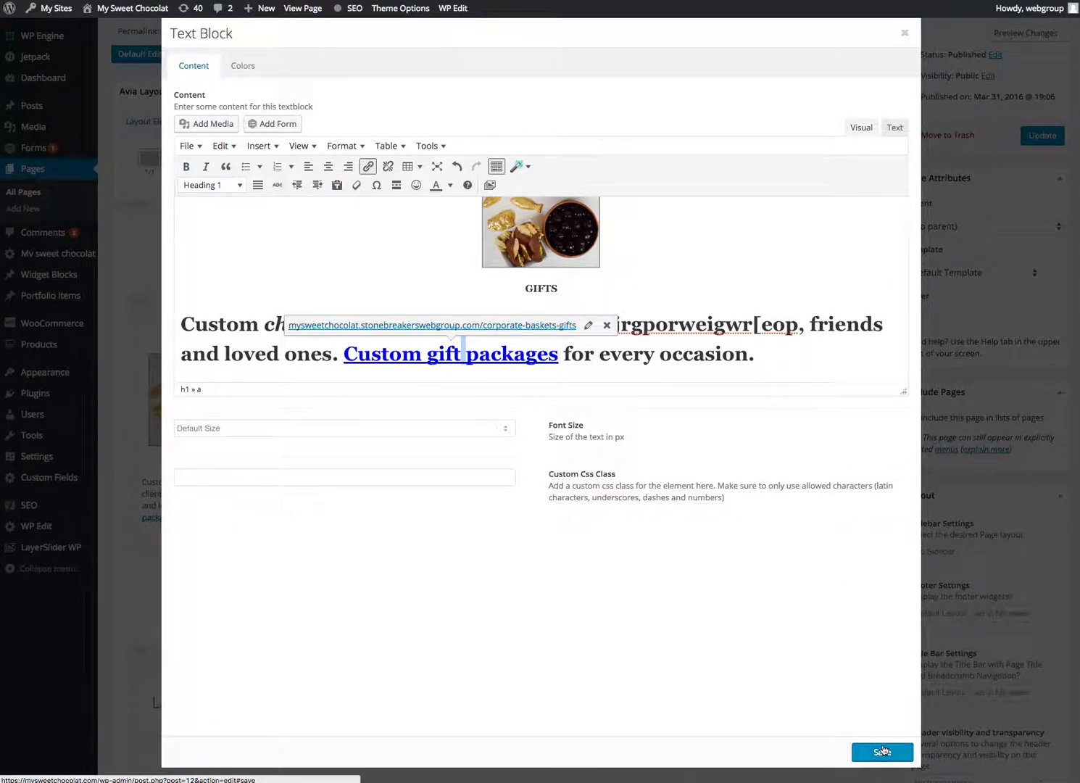
Step: Add a row of 1/3 columns from Layout Elements below Latest News
click(882, 750)
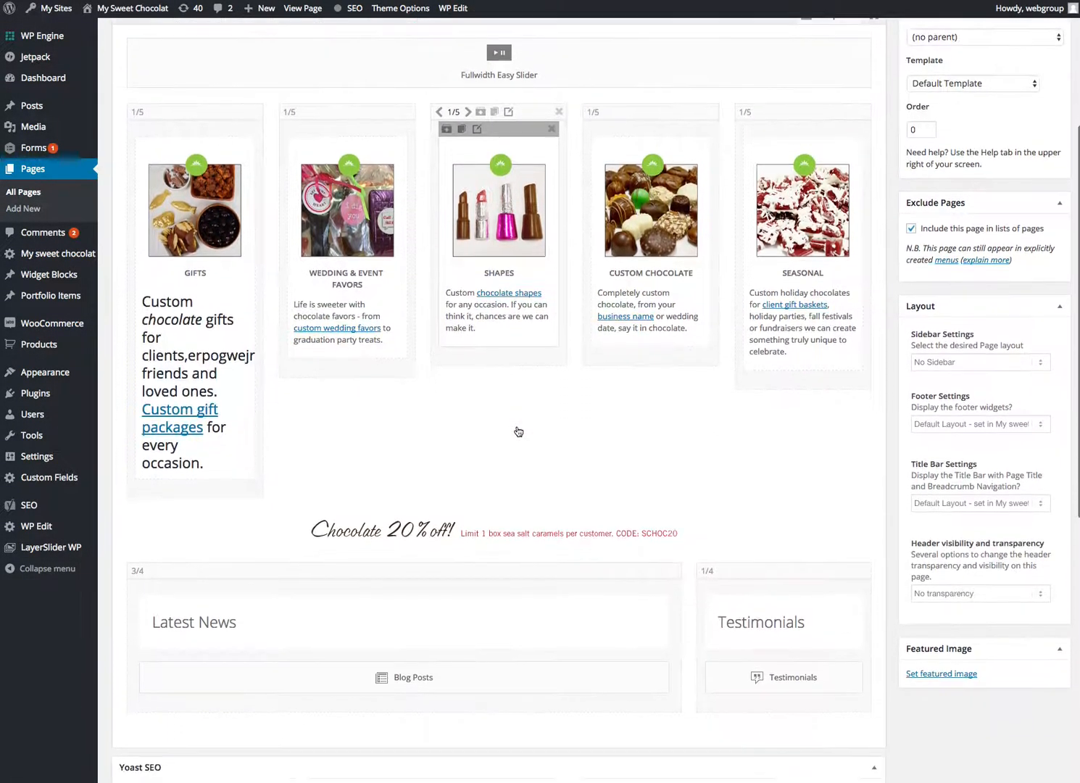
scroll(down, 3)
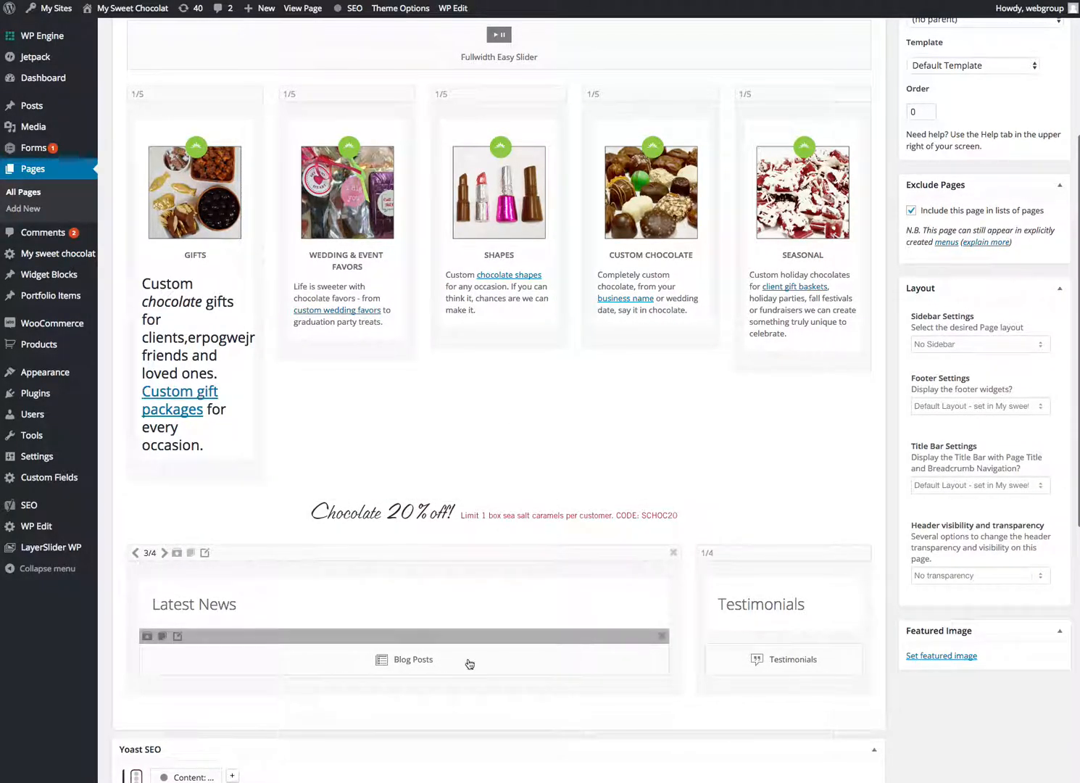
scroll(up, 3)
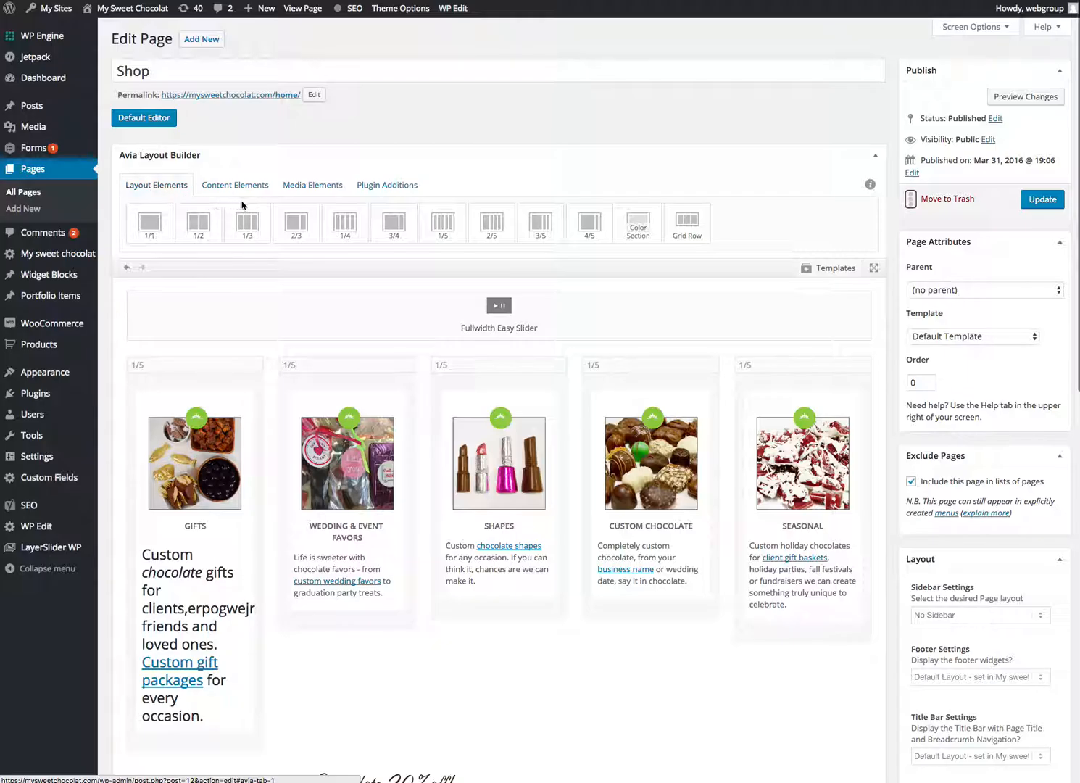
mouse_move(246, 223)
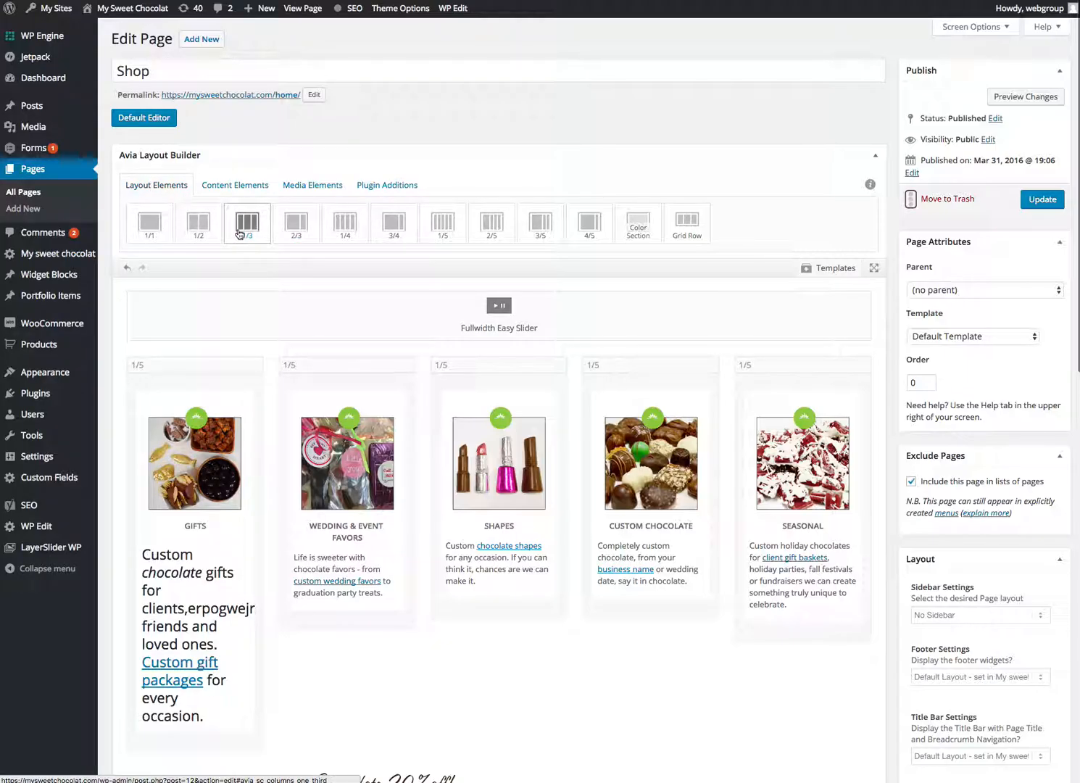
mouse_move(247, 223)
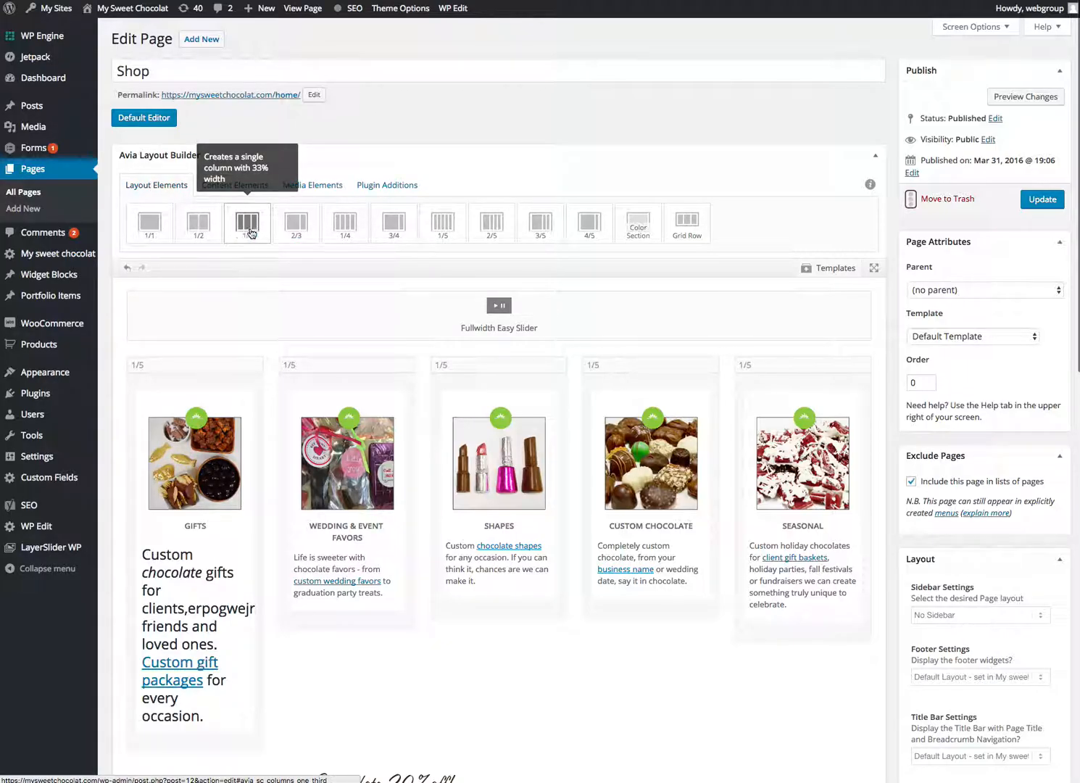
scroll(down, 3)
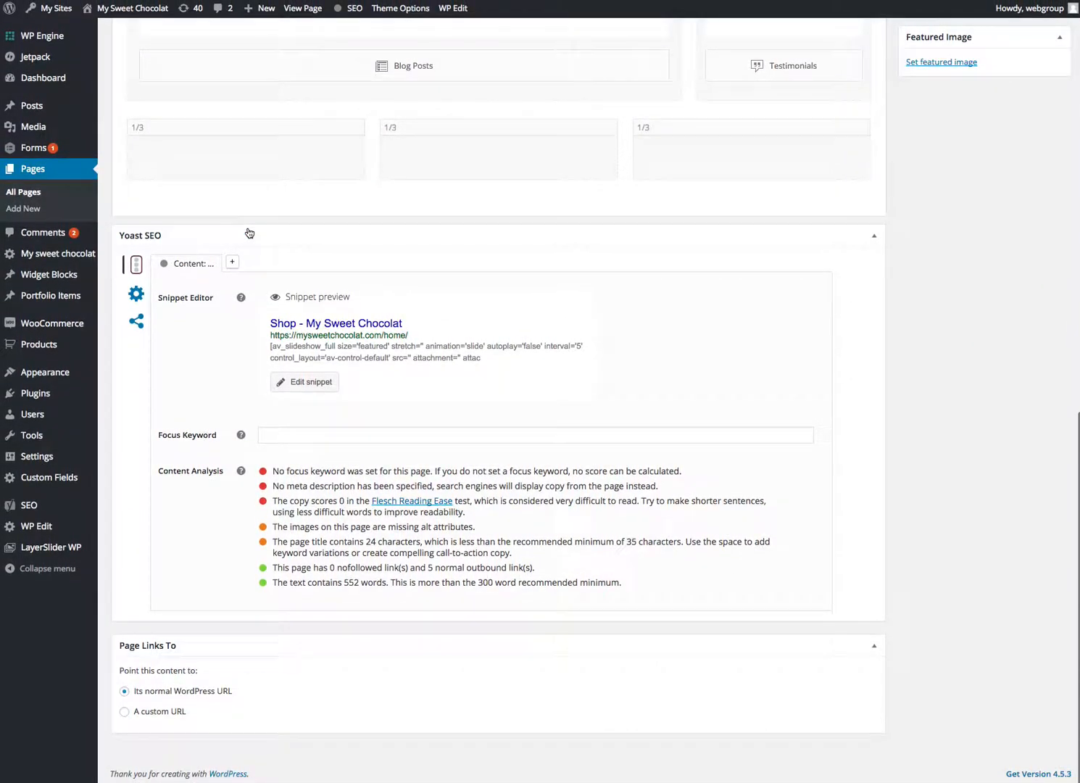
scroll(up, 3)
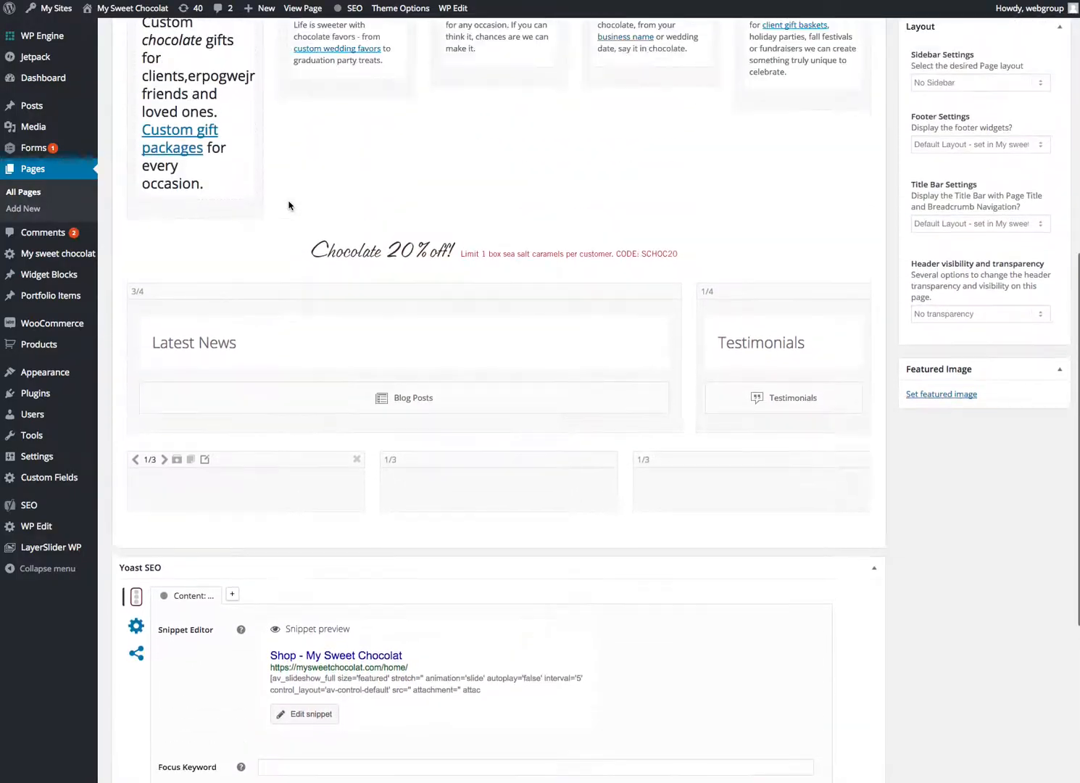
scroll(up, 3)
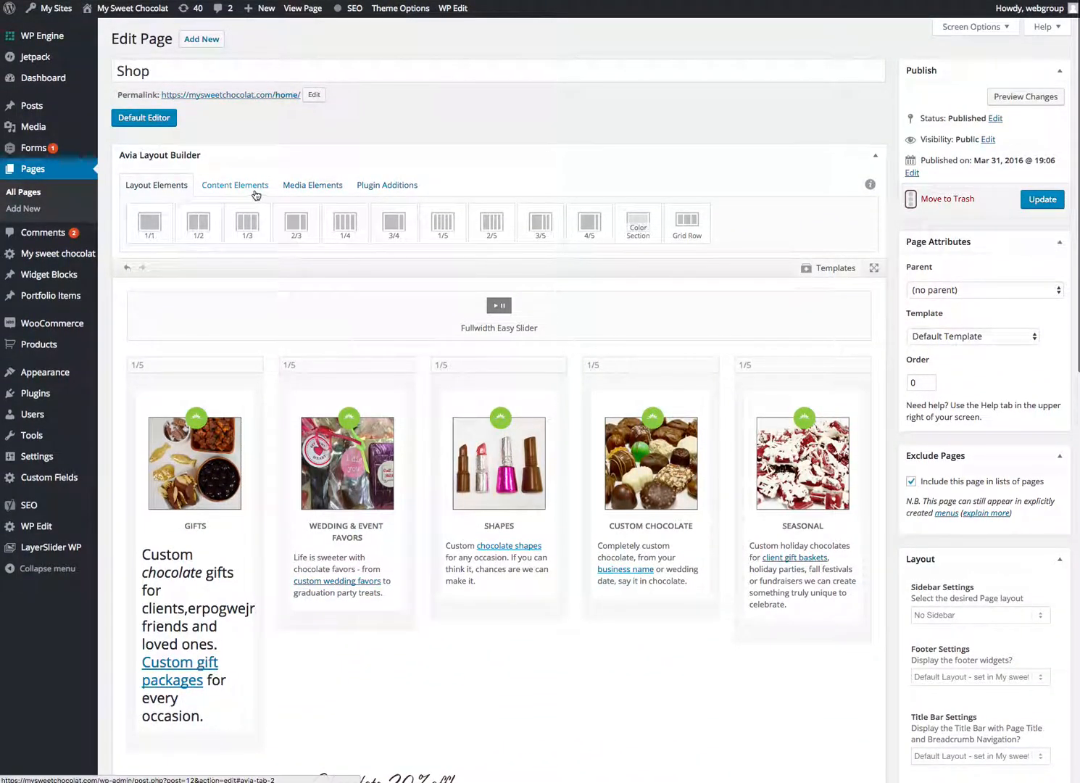
Step: Place a Text Block from Content Elements into the first one-third column
click(235, 186)
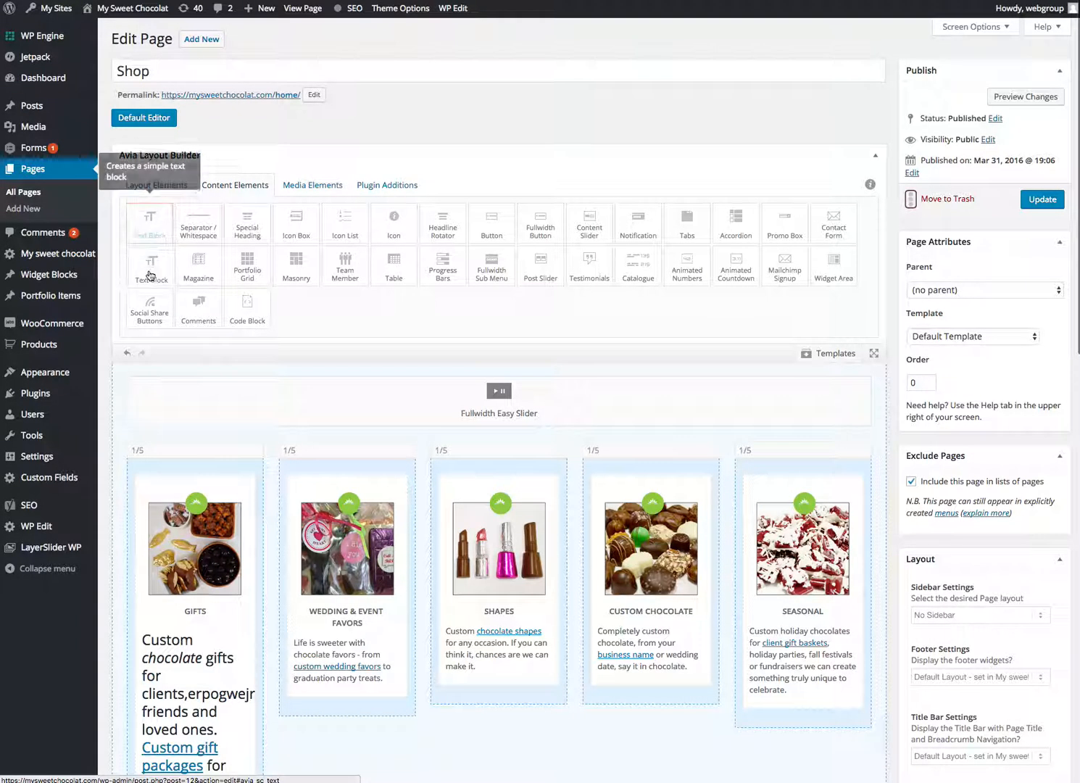
scroll(down, 3)
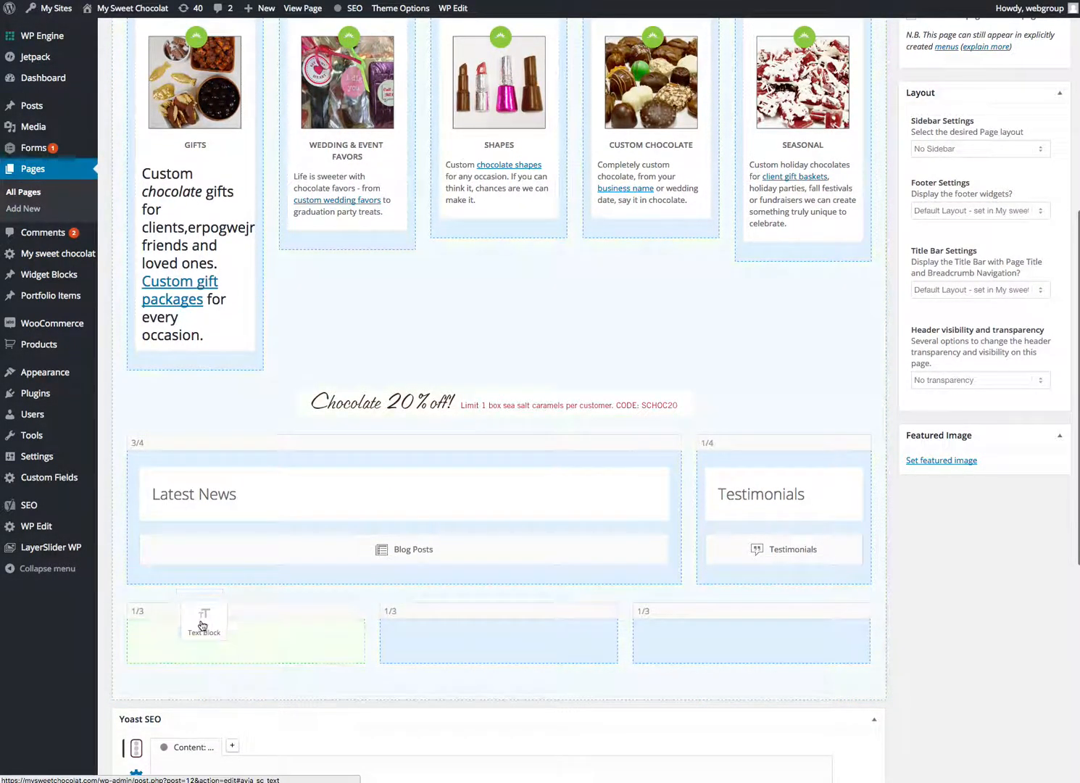
click(203, 620)
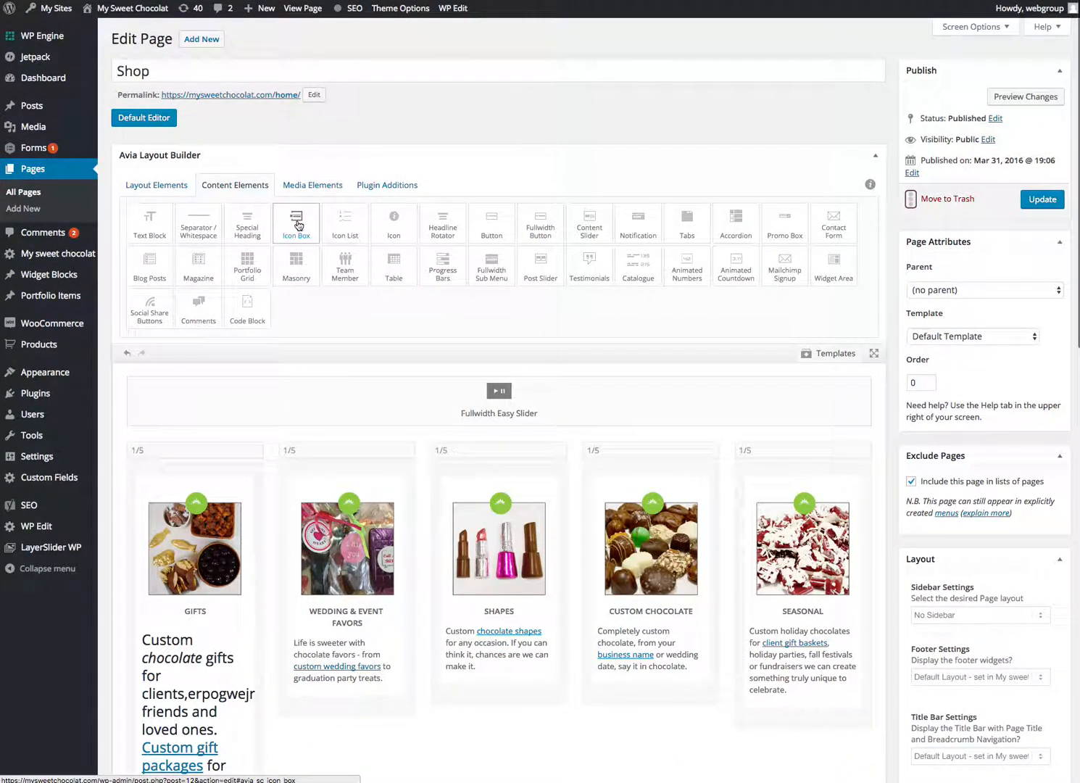
click(313, 186)
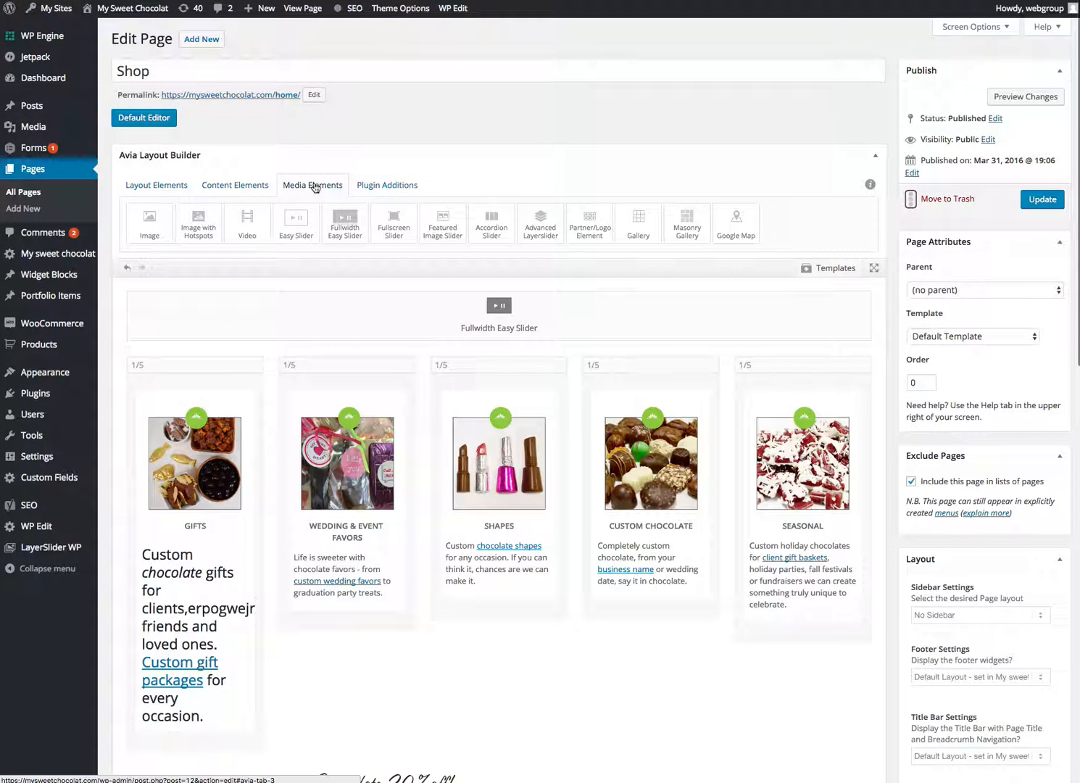
mouse_move(147, 223)
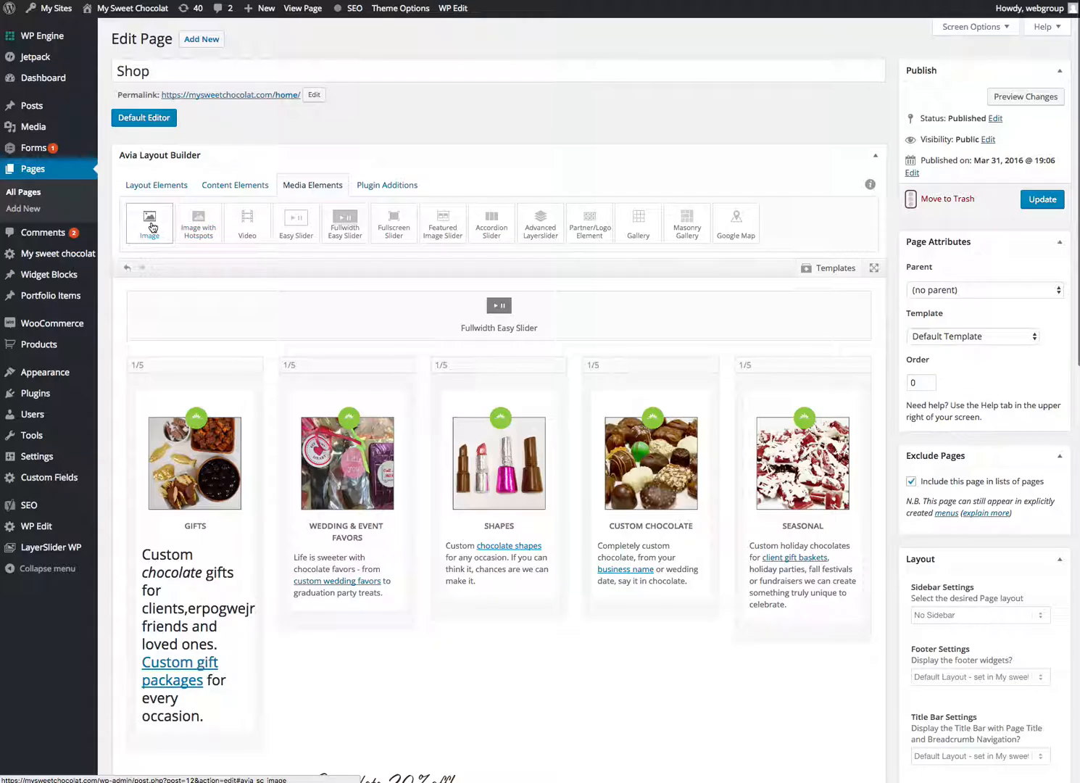
scroll(down, 3)
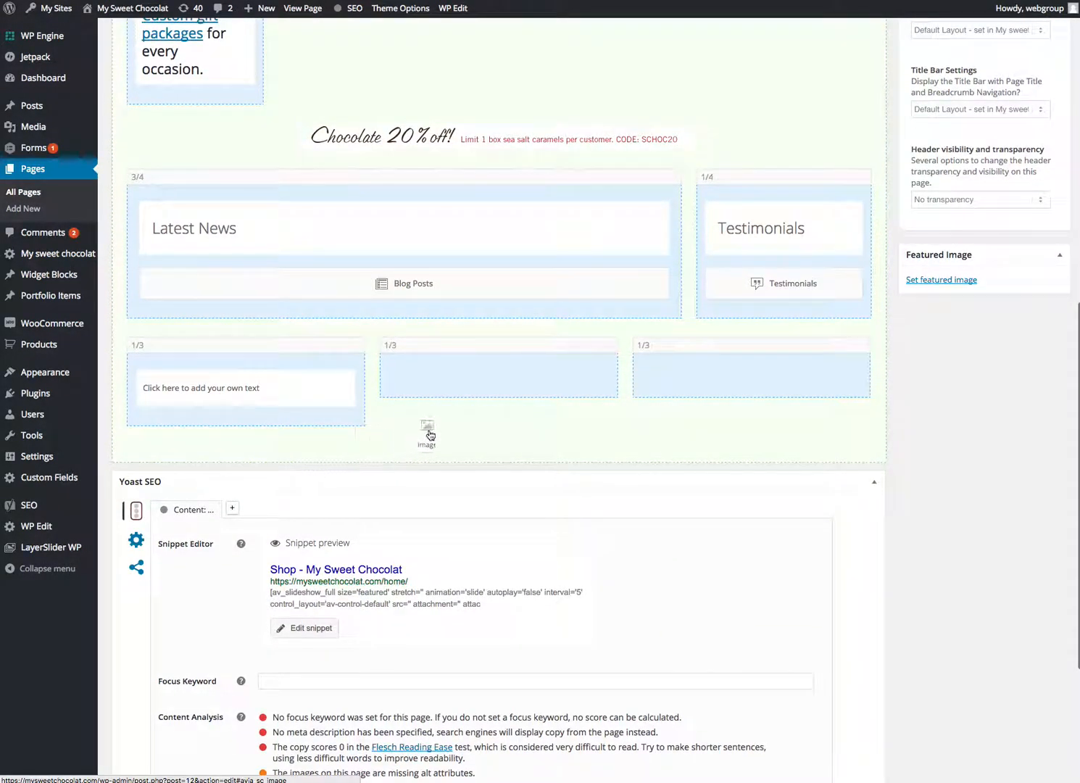
Step: Fill the new text block with test text 'dfgsfgd' and save it
click(426, 434)
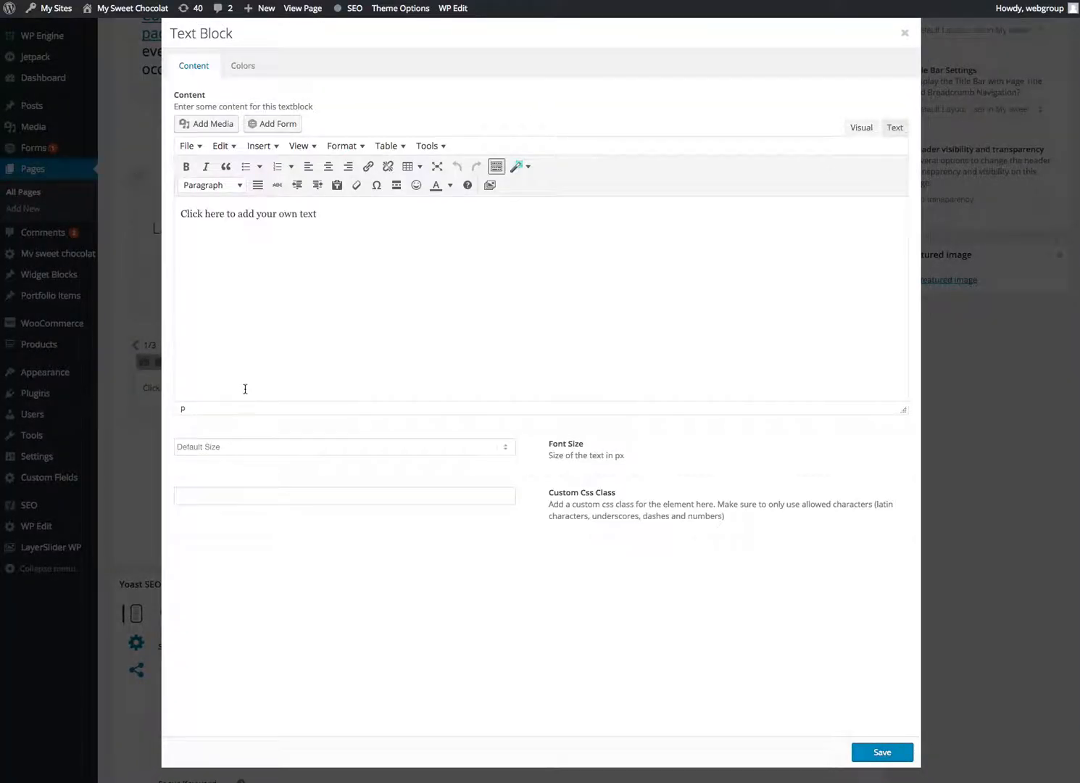
text(dfgsfgd)
text(gsdfg)
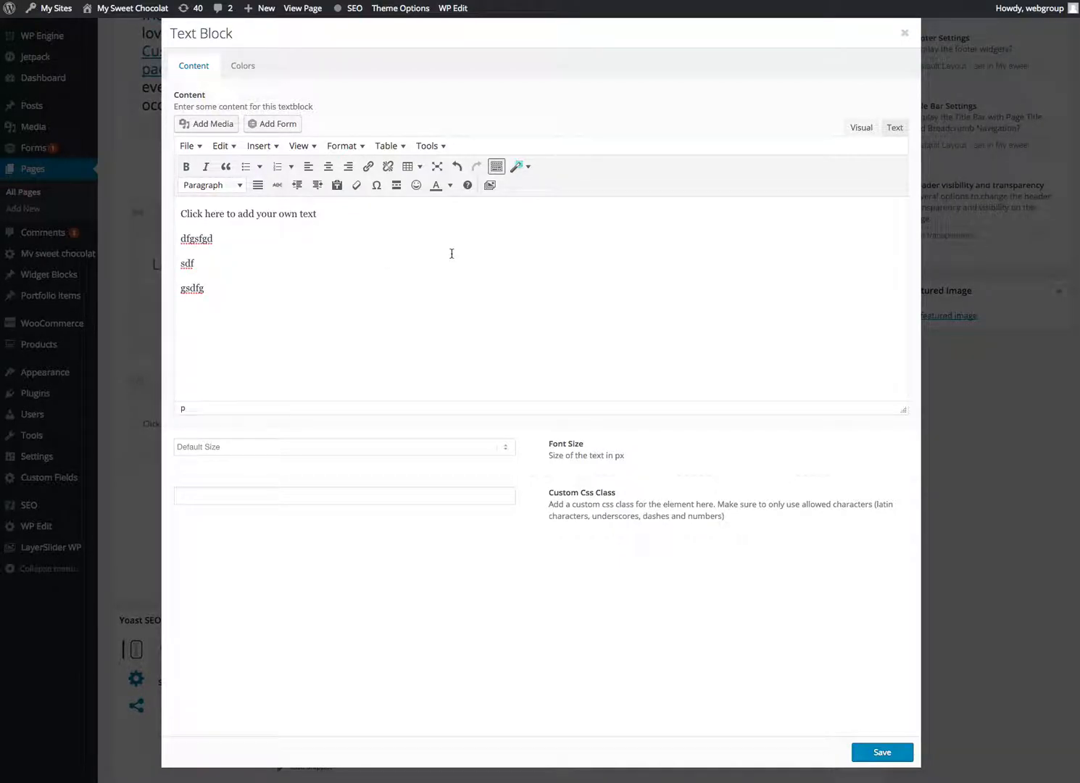
click(904, 32)
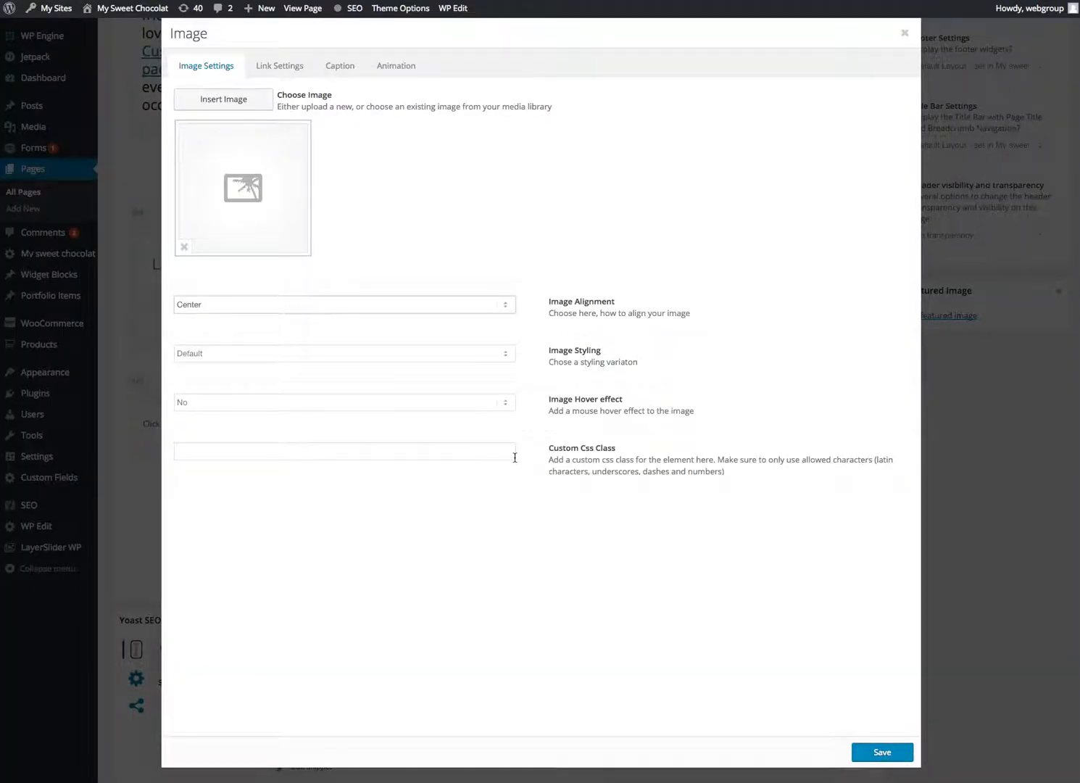
click(223, 98)
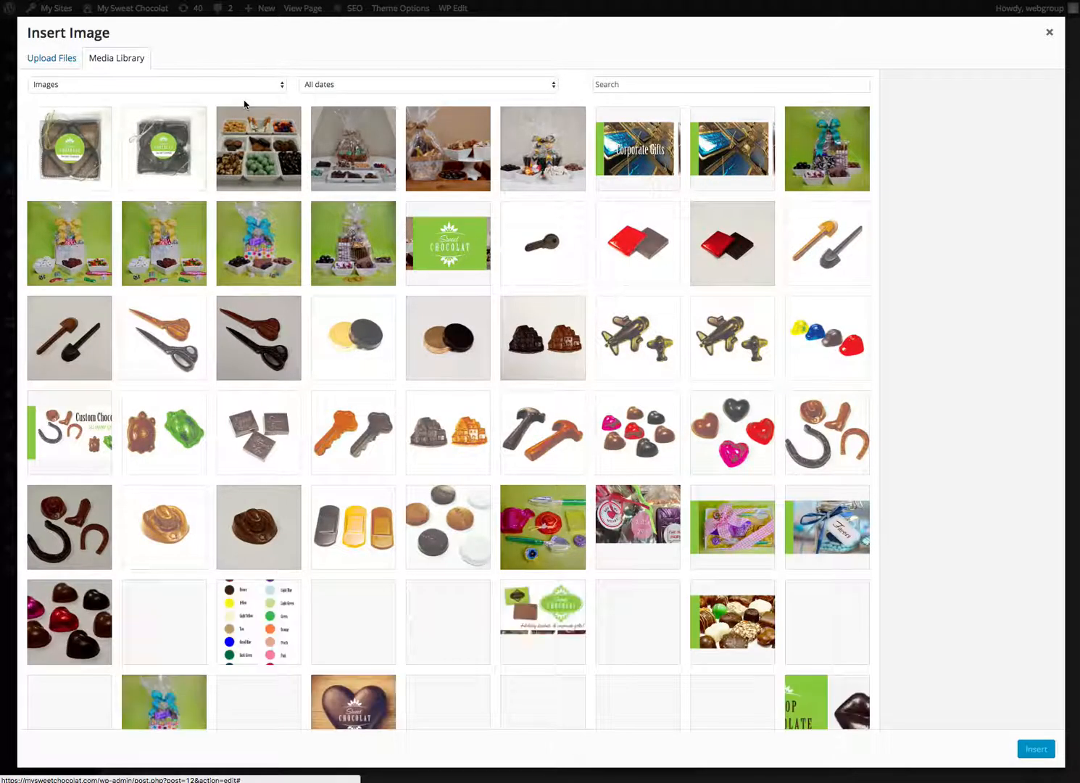
scroll(down, 3)
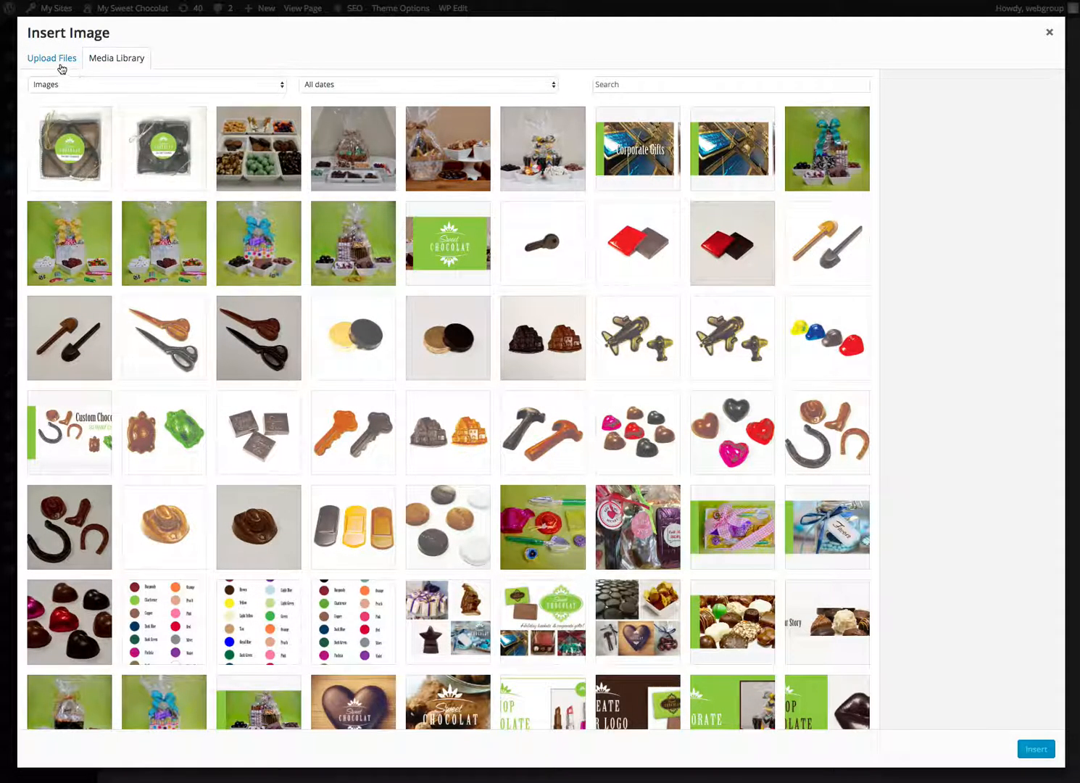
click(50, 58)
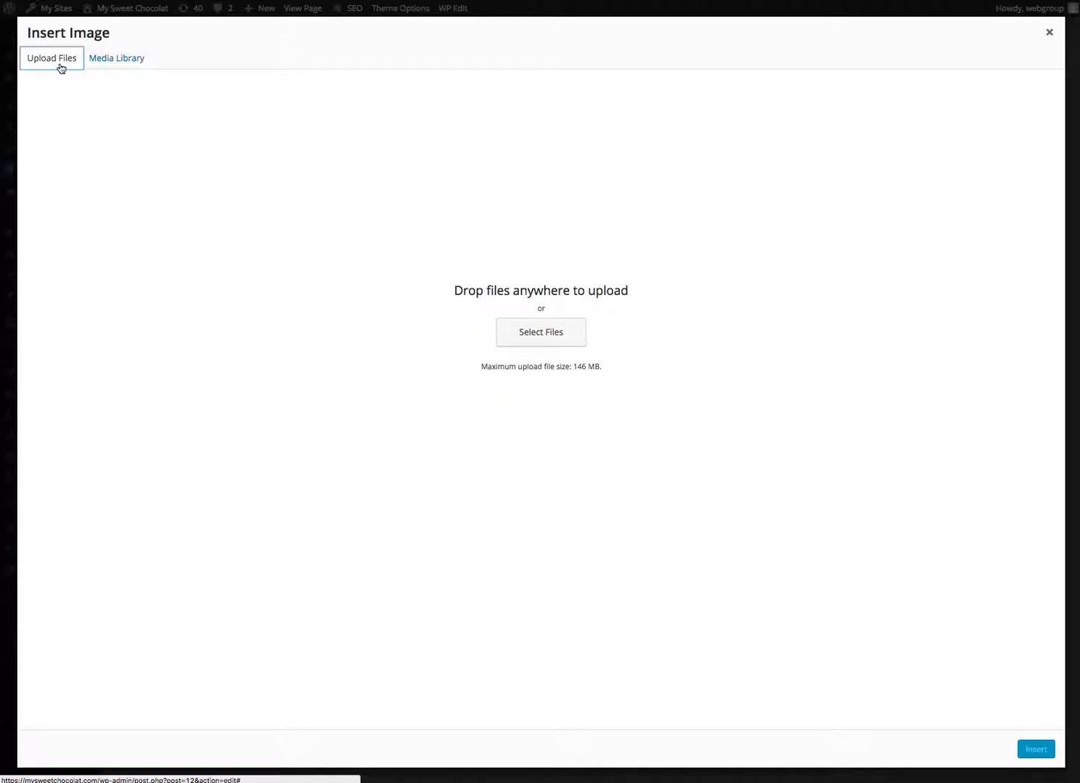
click(540, 332)
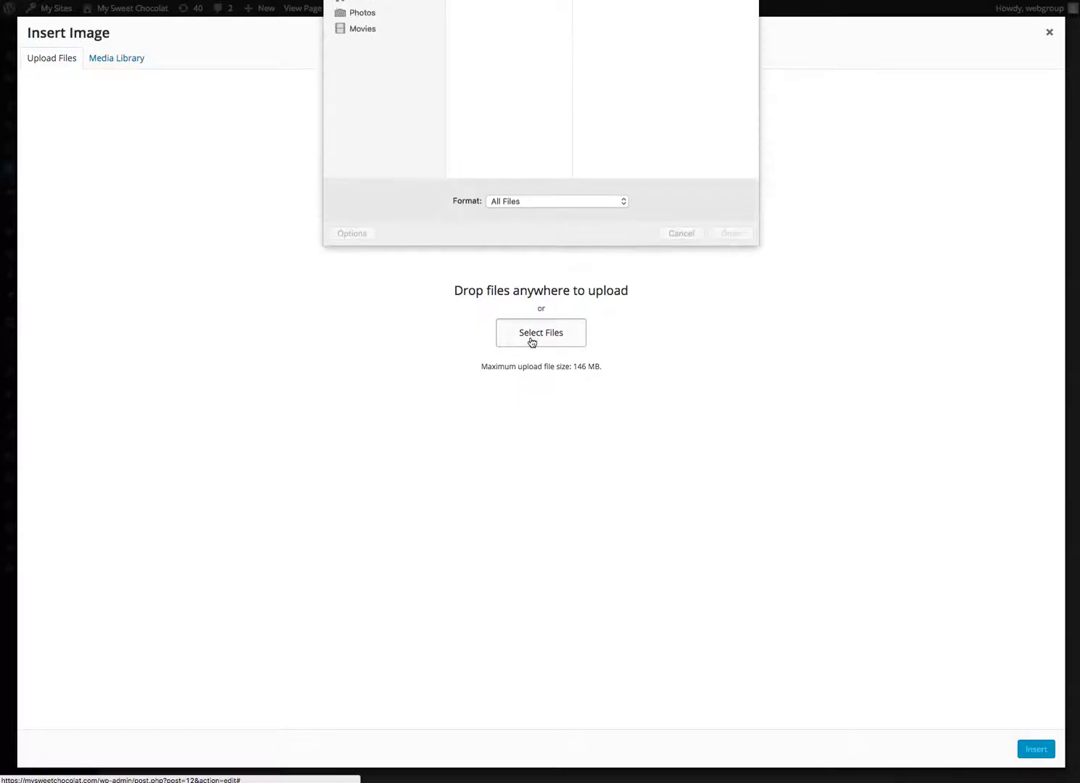
click(540, 332)
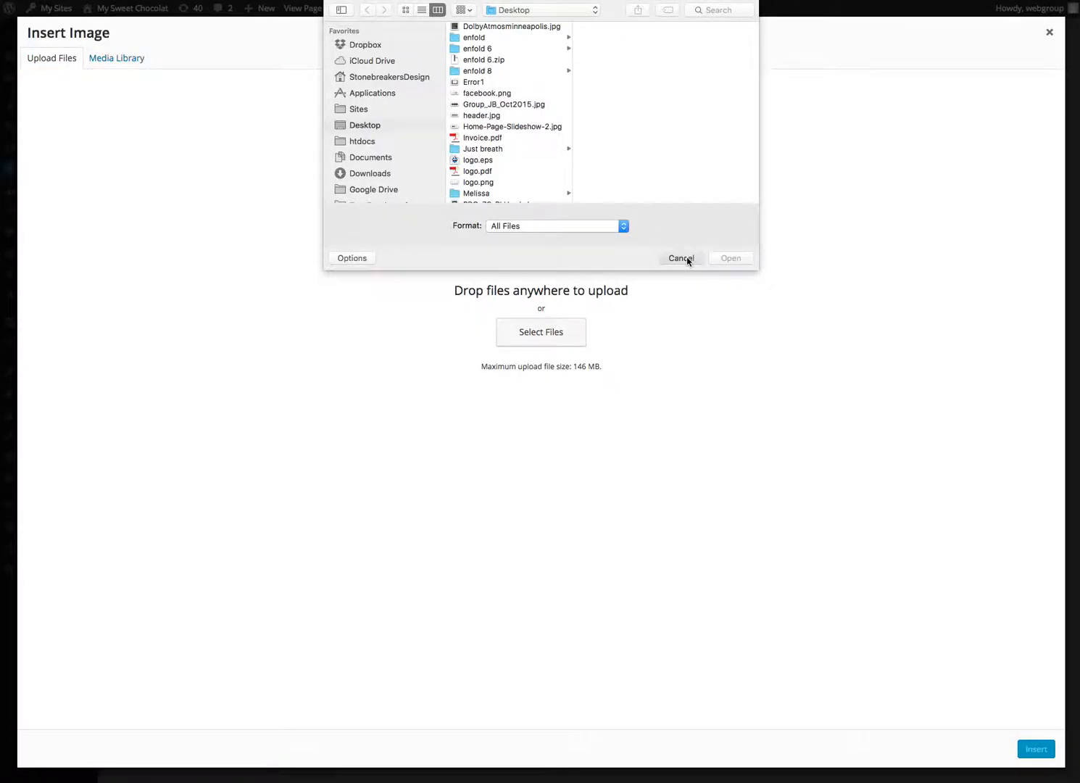
click(679, 258)
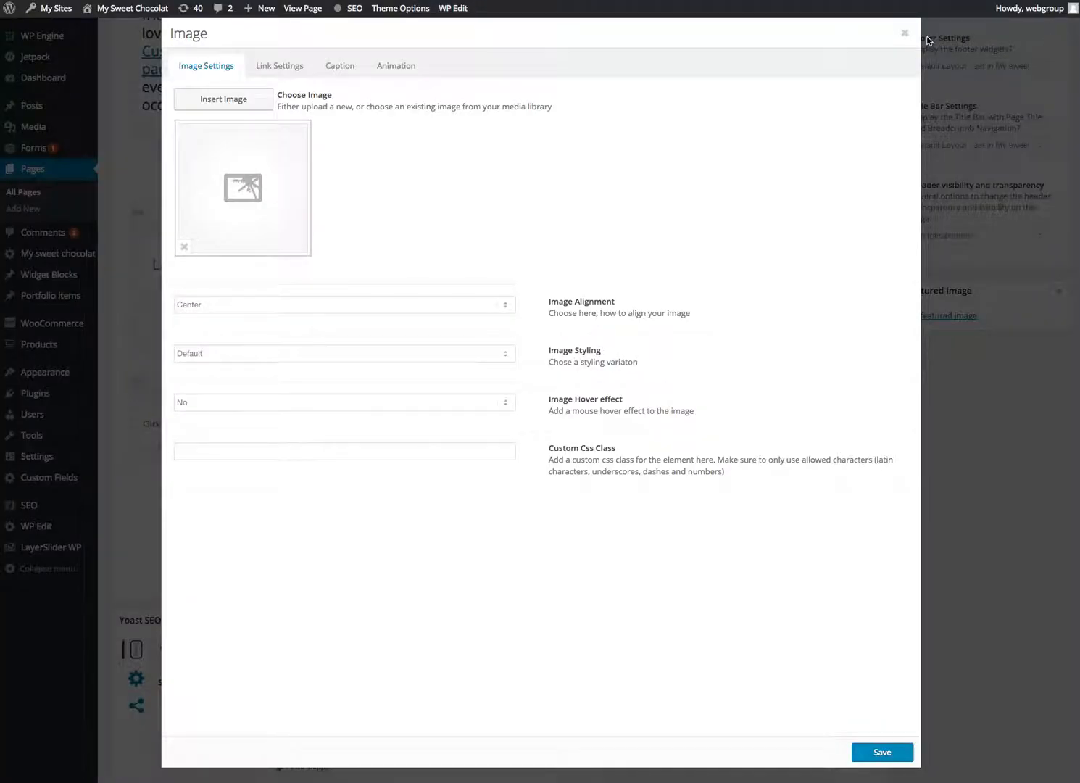
Step: Close the empty Image element settings and view the public page
click(904, 32)
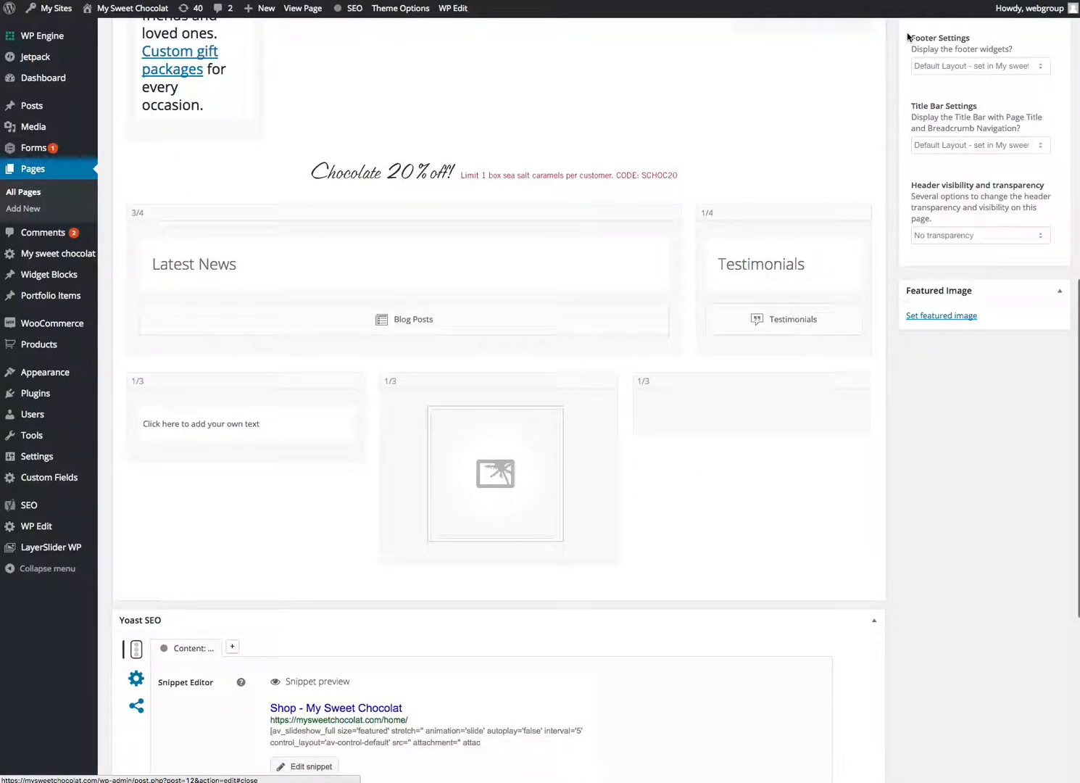
mouse_move(884, 142)
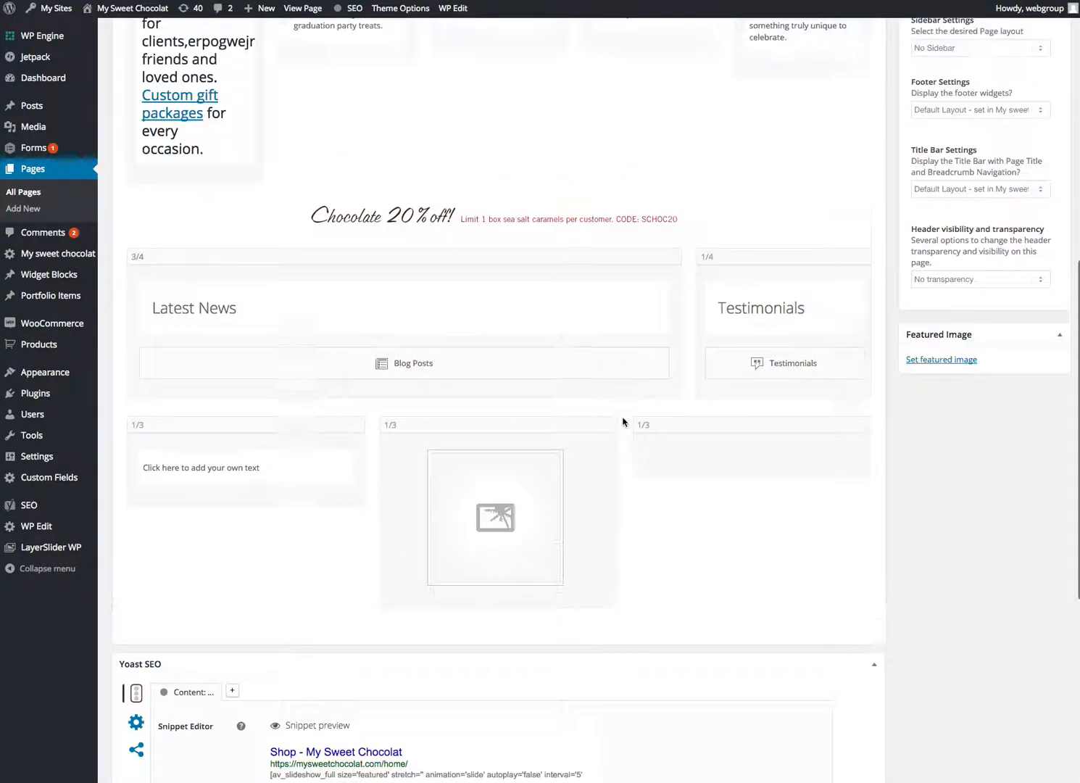
scroll(up, 3)
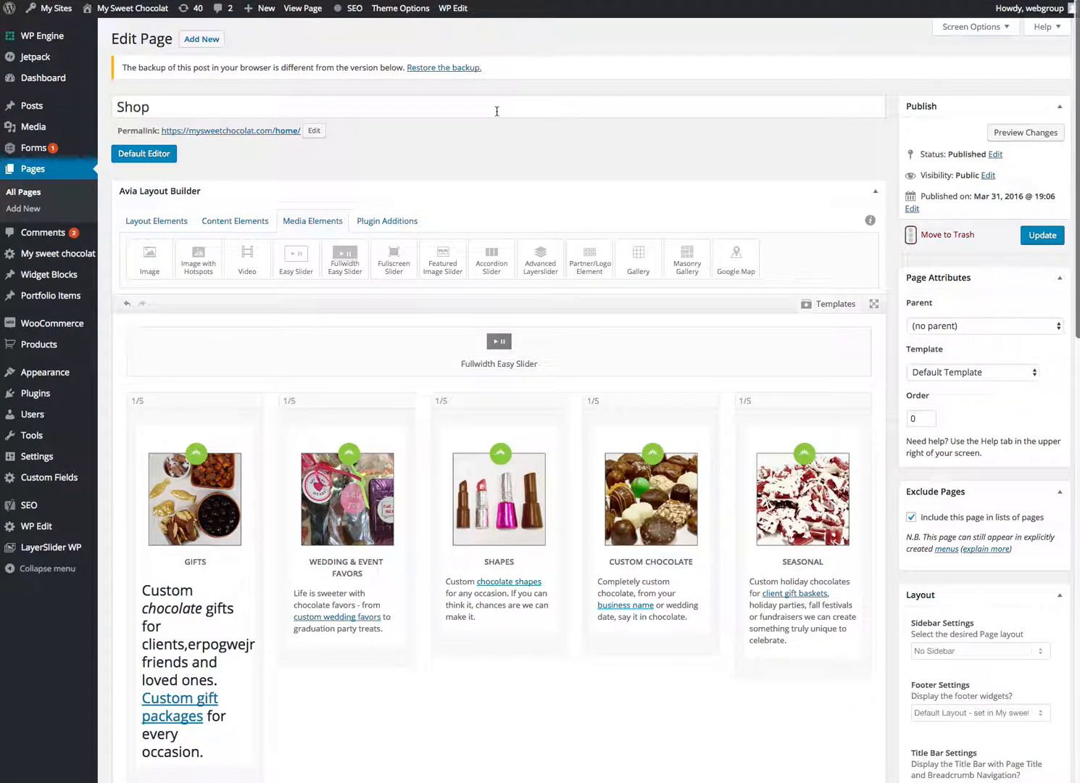
mouse_move(302, 8)
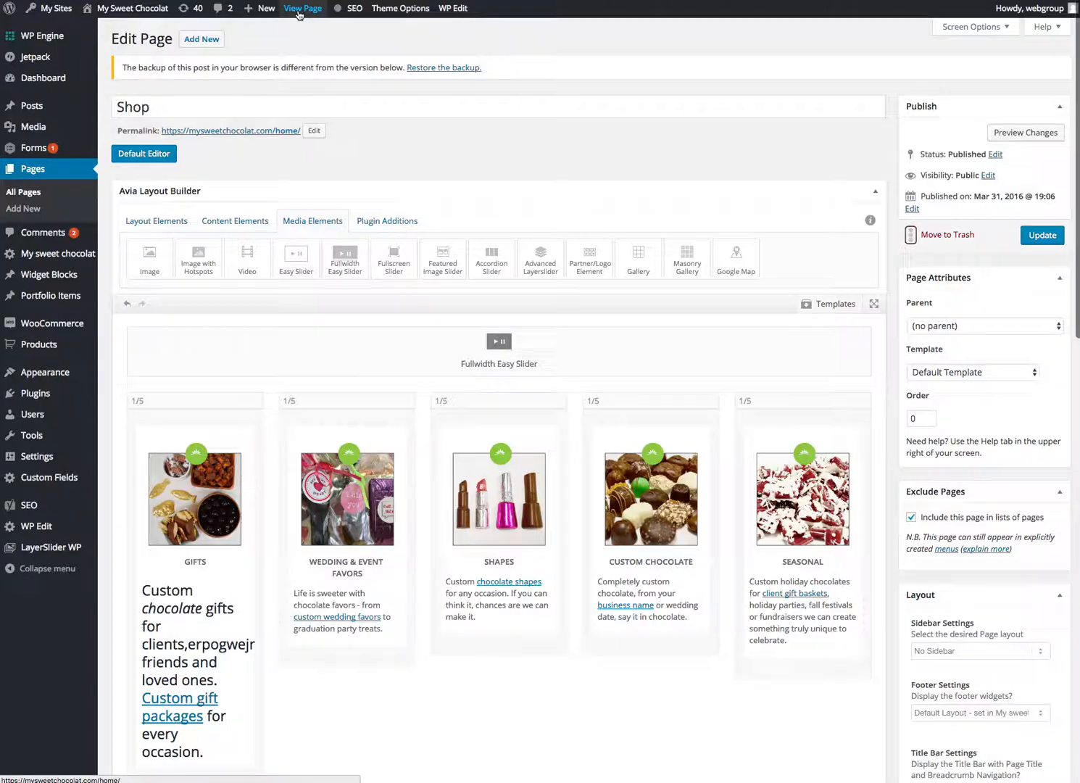
mouse_move(870, 215)
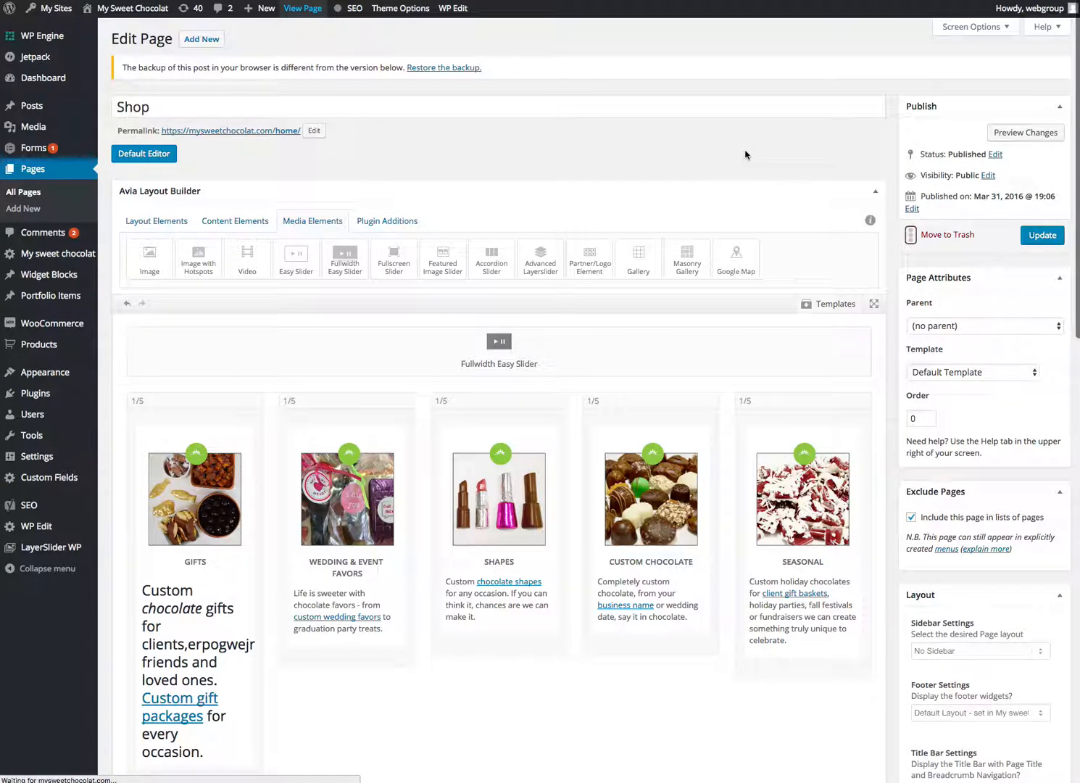
click(303, 8)
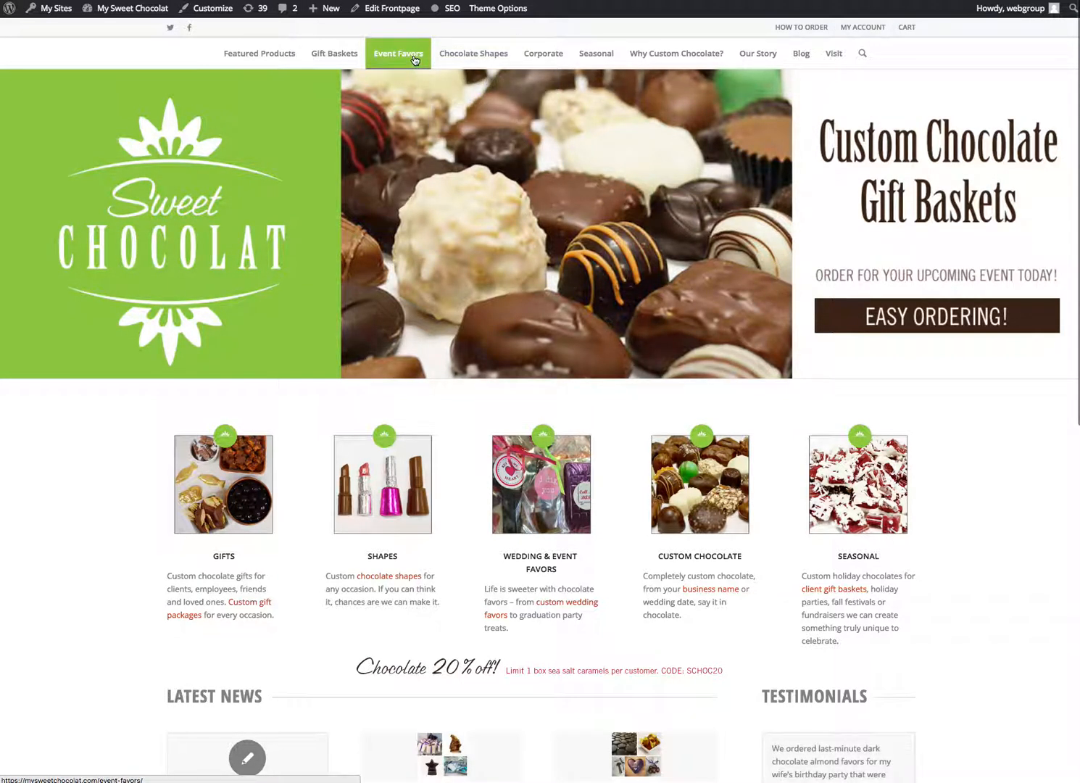
Step: Navigate to the Event Favors page from the main menu
click(397, 52)
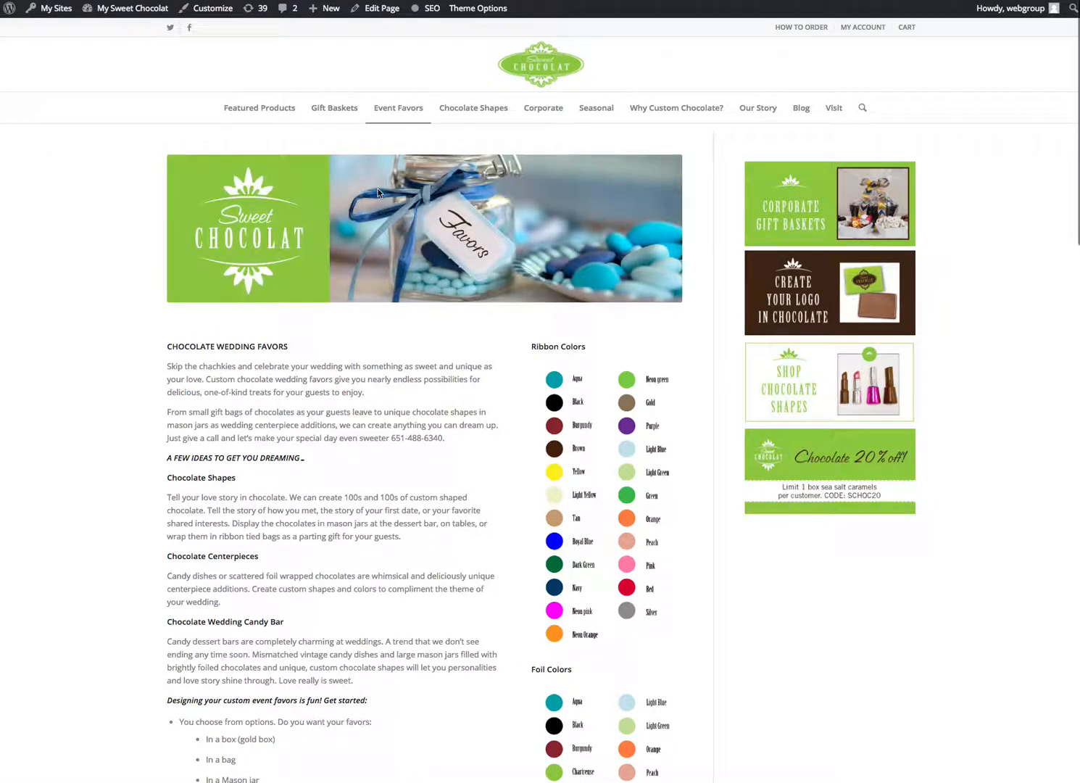
mouse_move(379, 9)
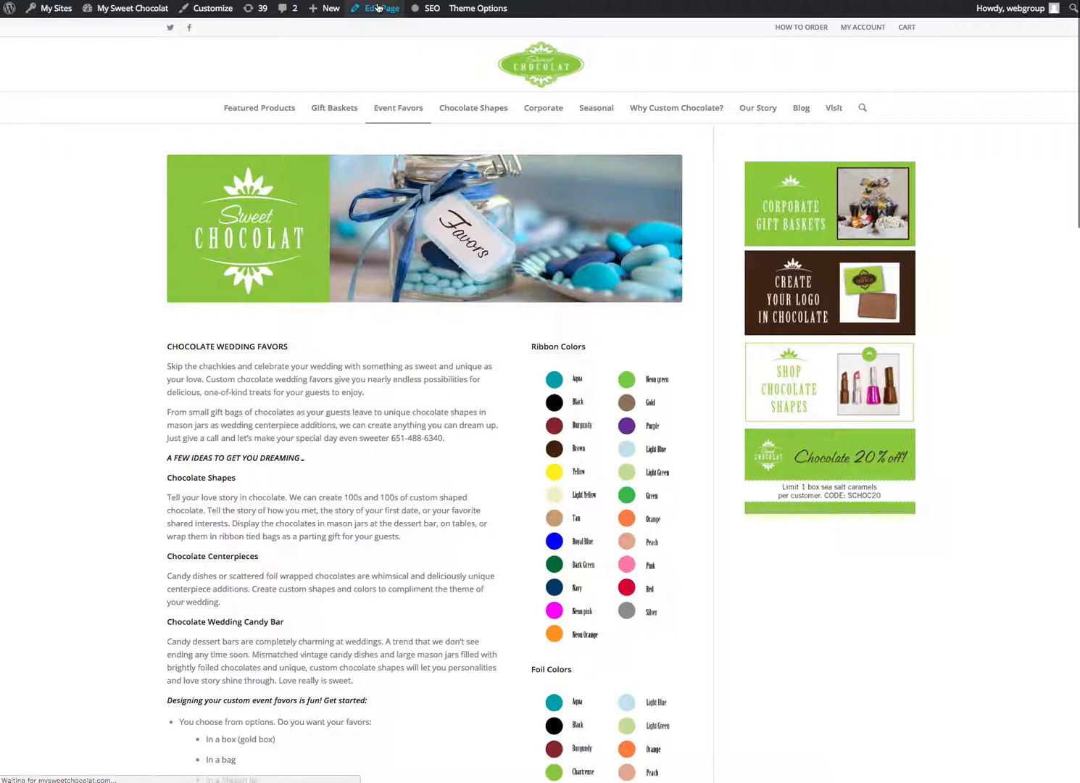
Step: Edit the Event Favors page and scroll through its slider, text and colour swatch columns
click(382, 8)
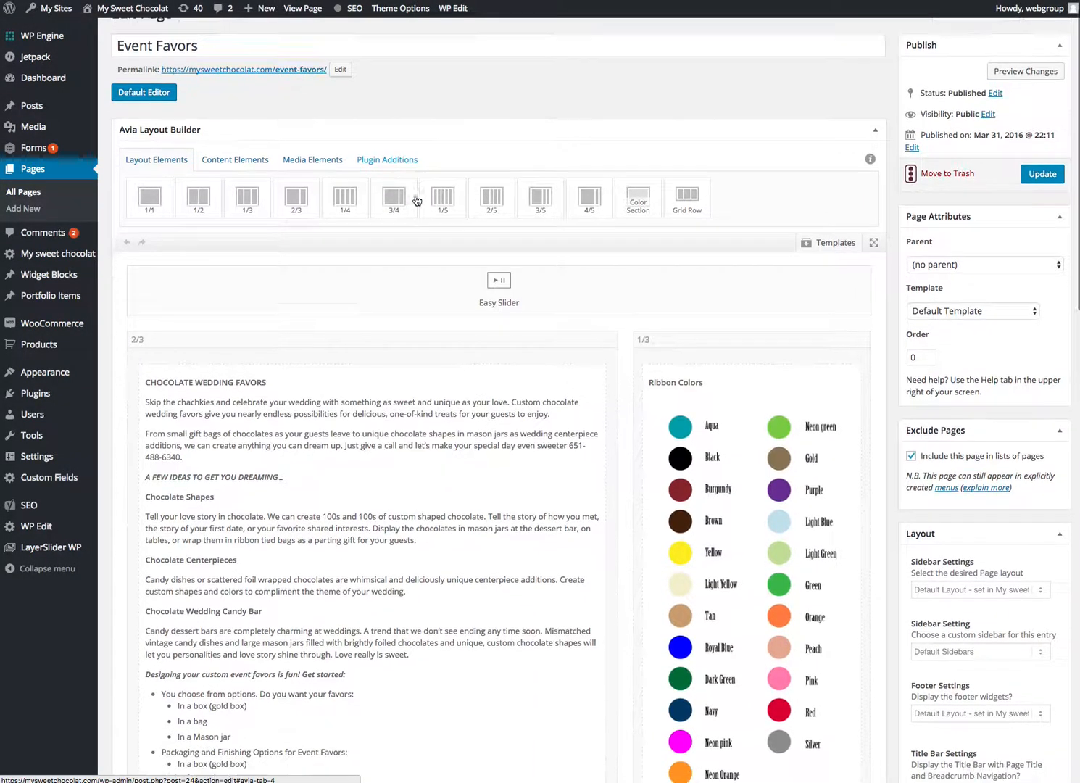
scroll(down, 3)
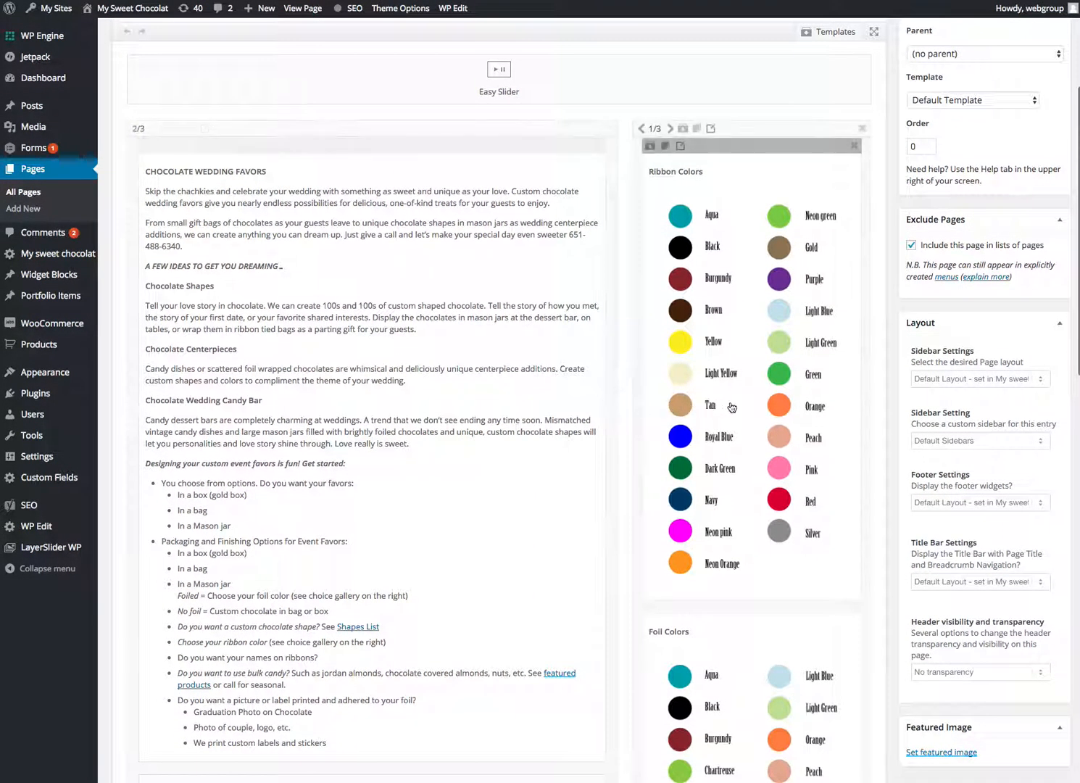
scroll(down, 3)
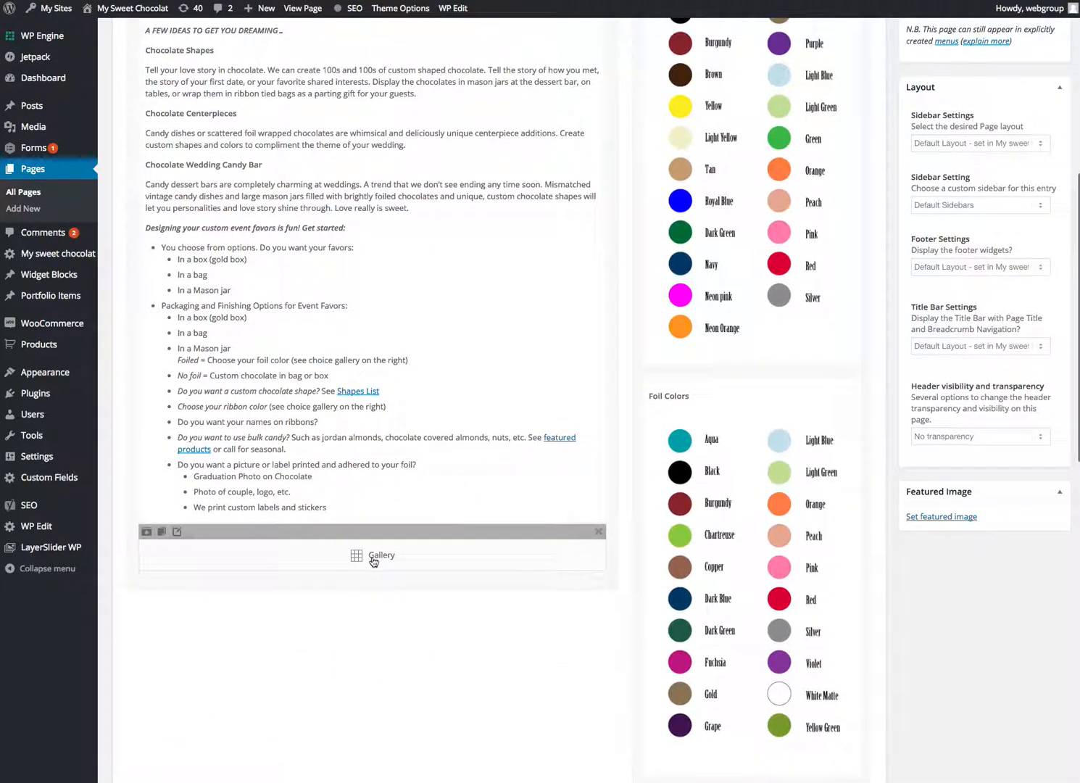
scroll(up, 3)
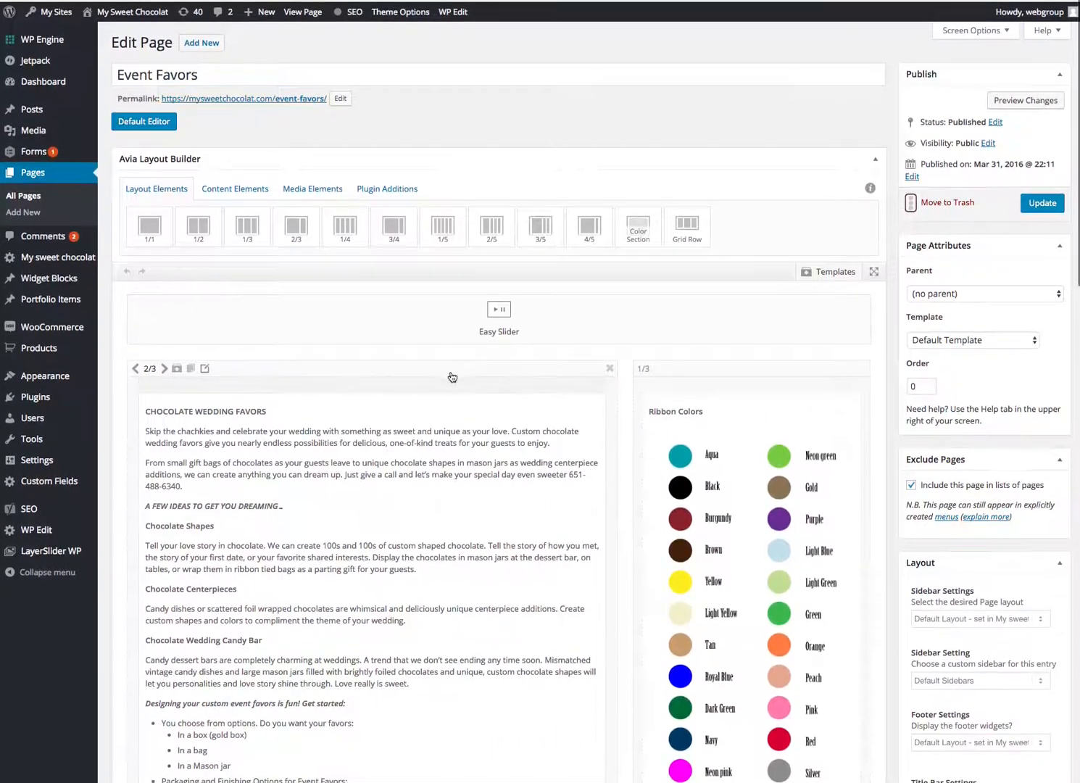
scroll(up, 3)
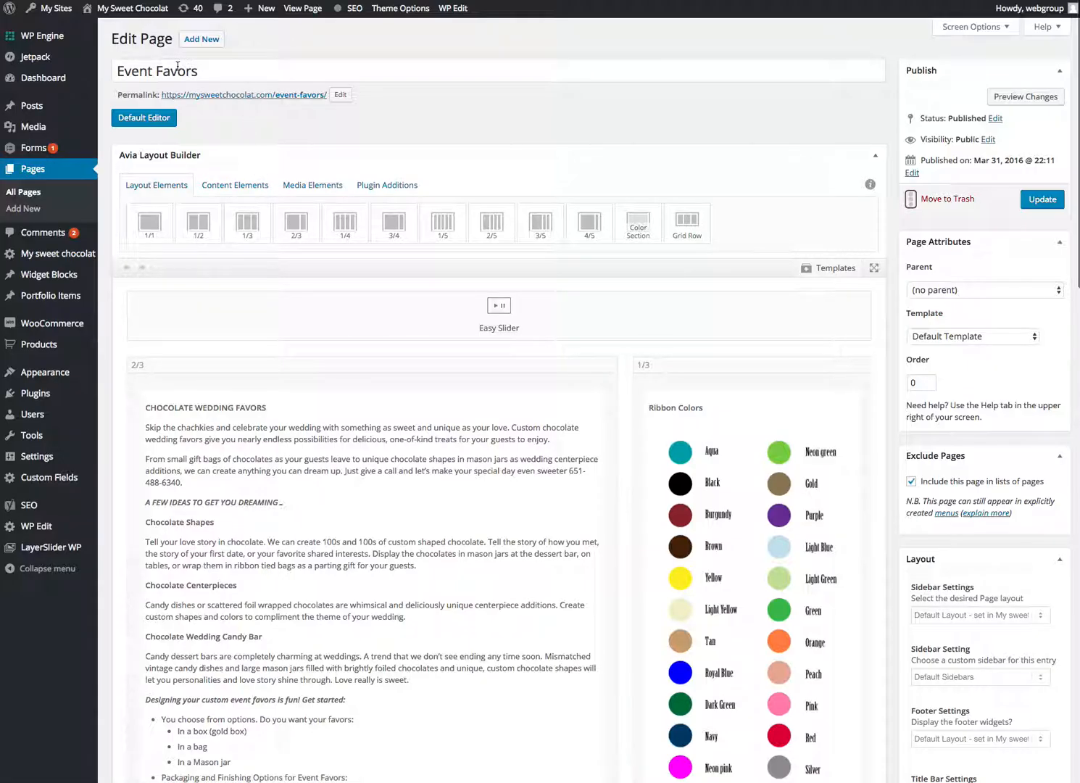
mouse_move(100, 169)
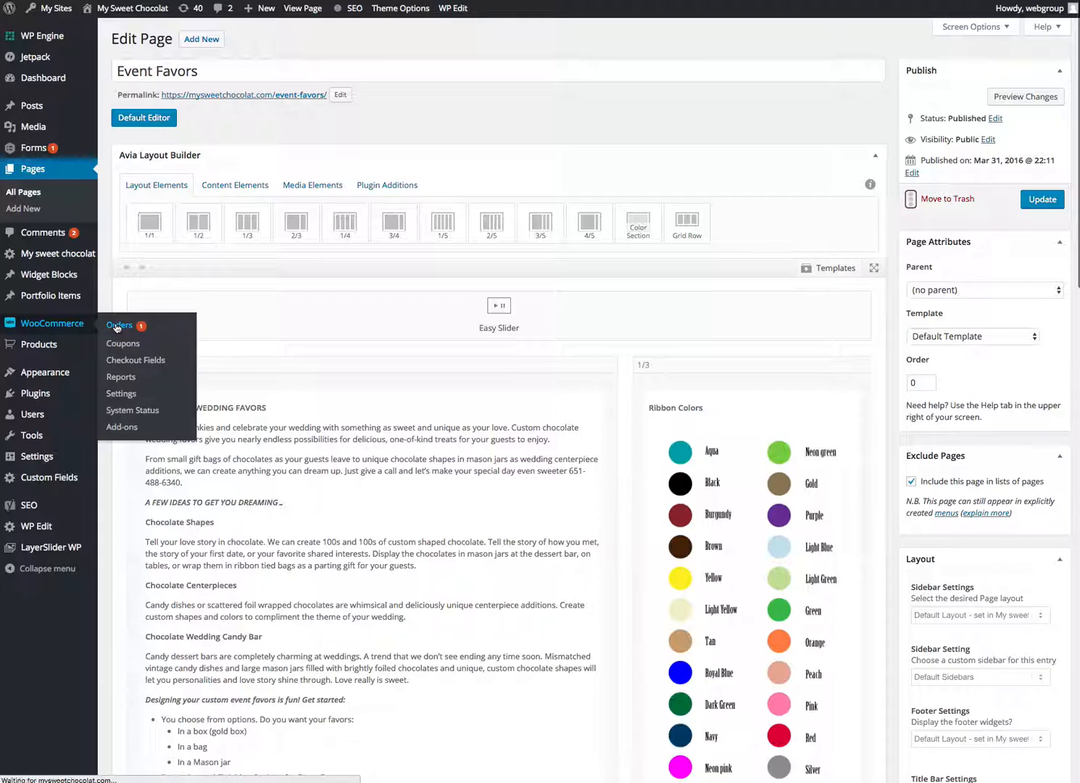
Step: Review the WooCommerce Orders list, peek at Bulk Actions for order #426, then view that order
click(118, 325)
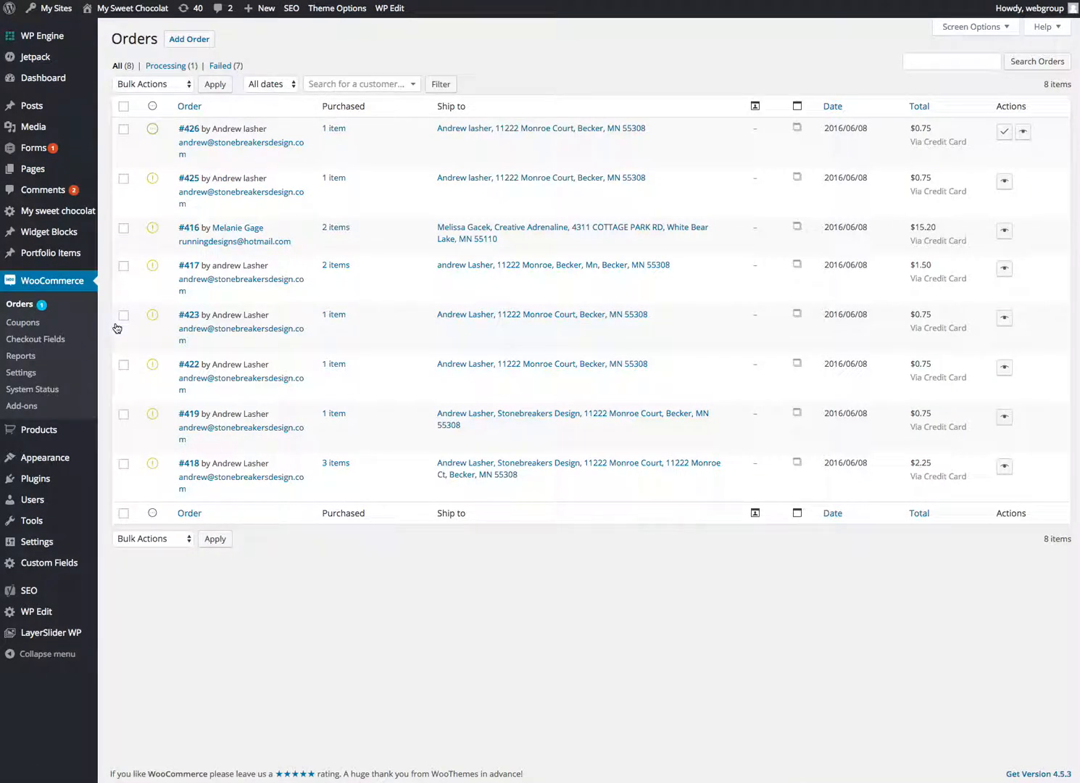
mouse_move(230, 213)
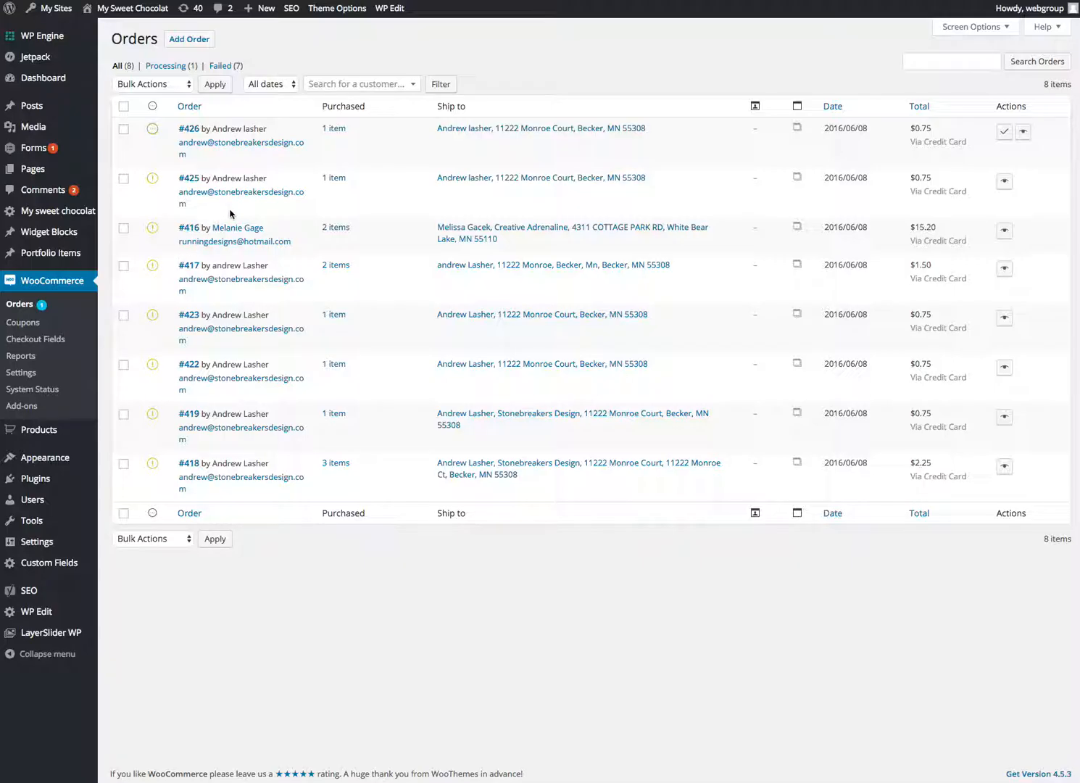
mouse_move(272, 159)
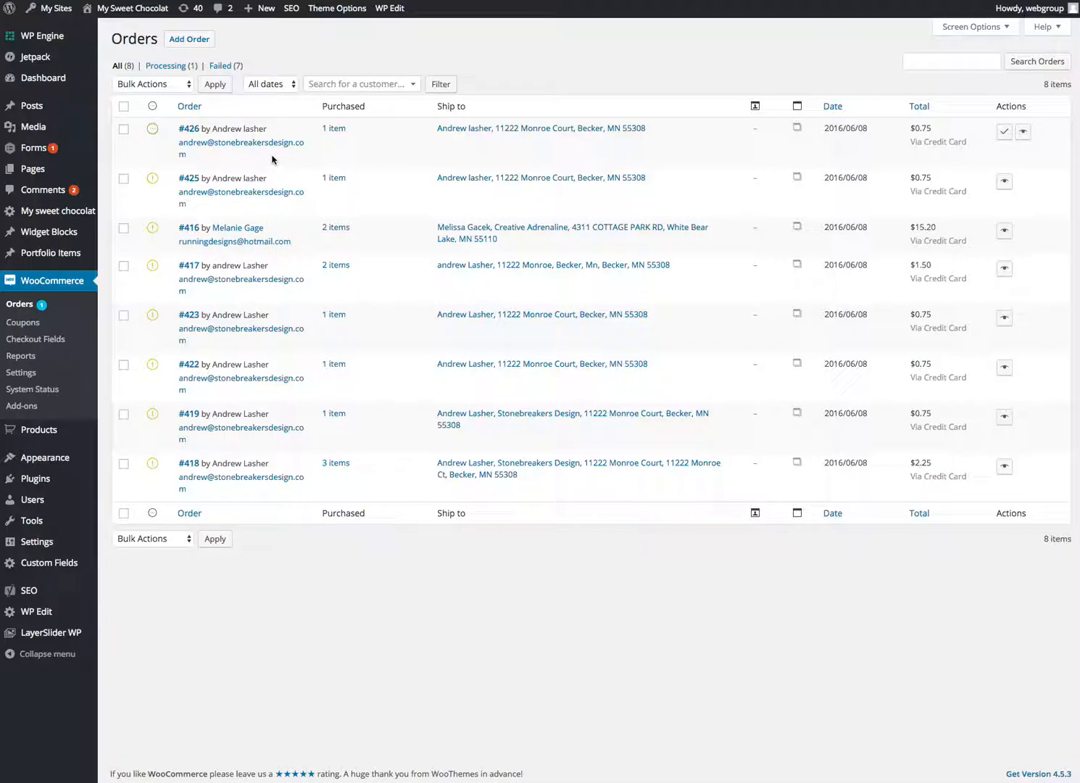
mouse_move(205, 173)
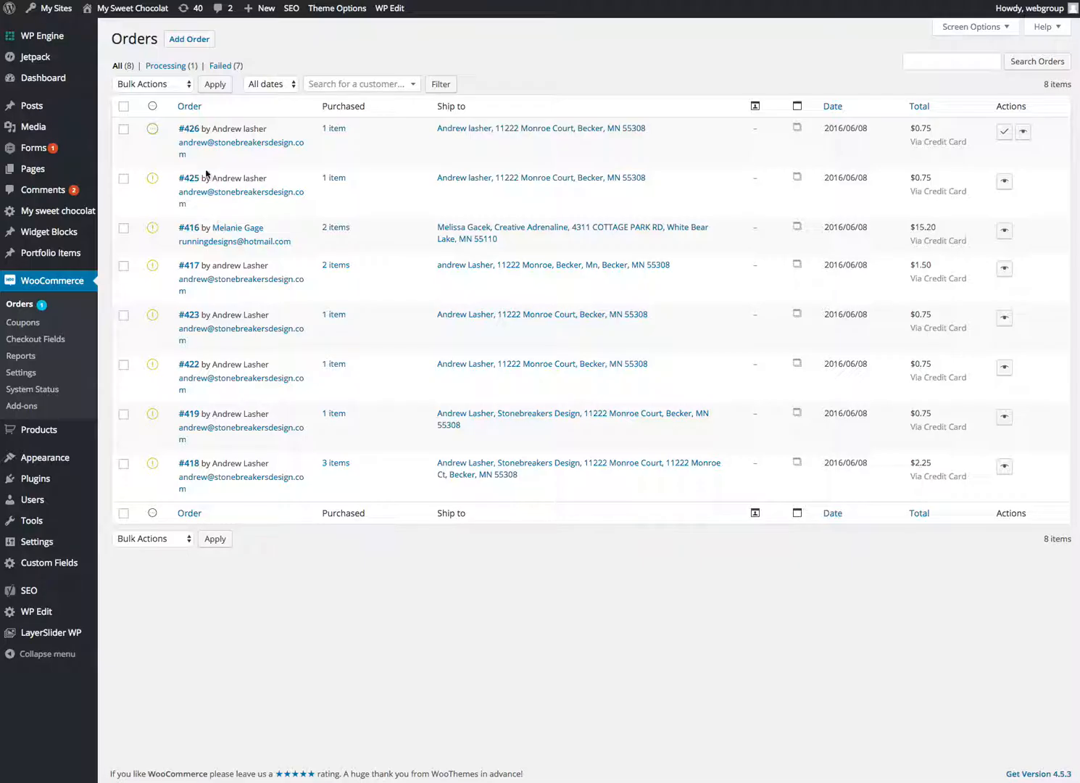
click(123, 128)
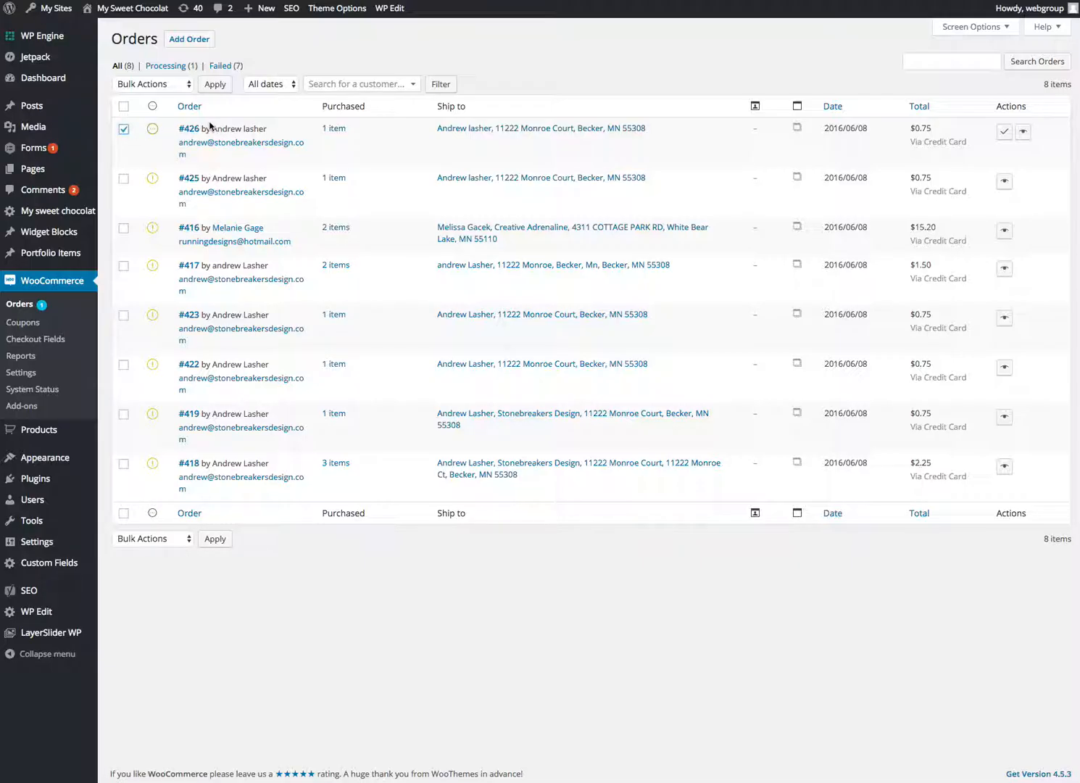
click(151, 84)
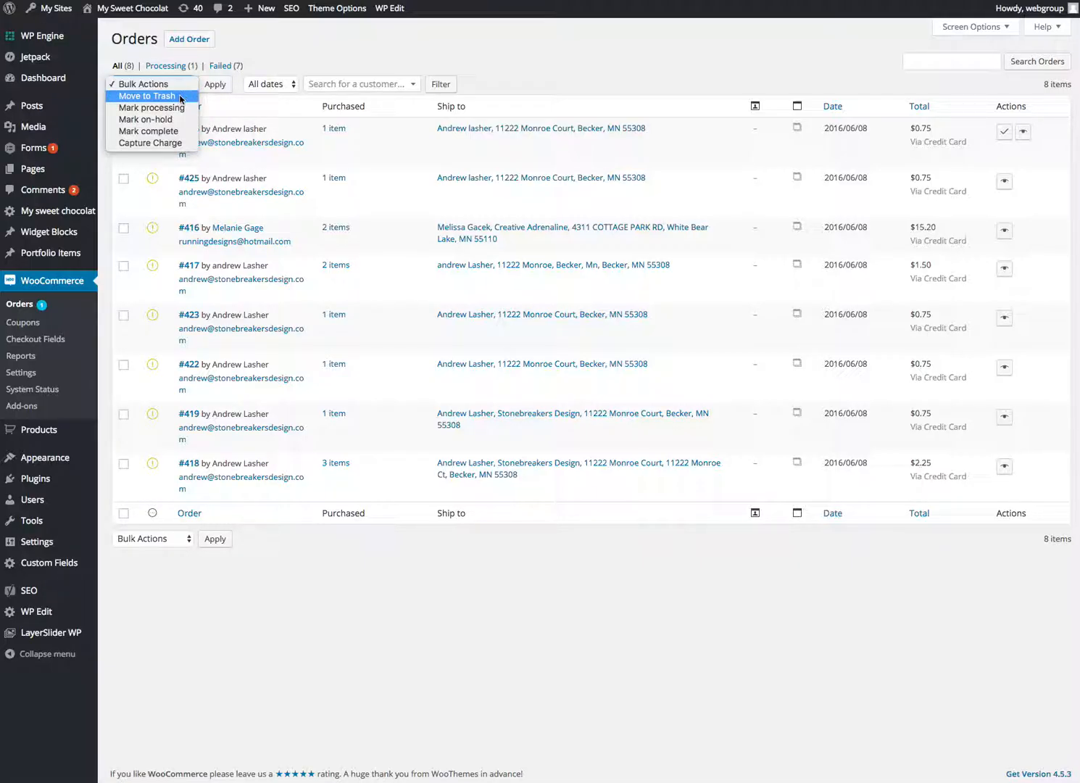
mouse_move(178, 107)
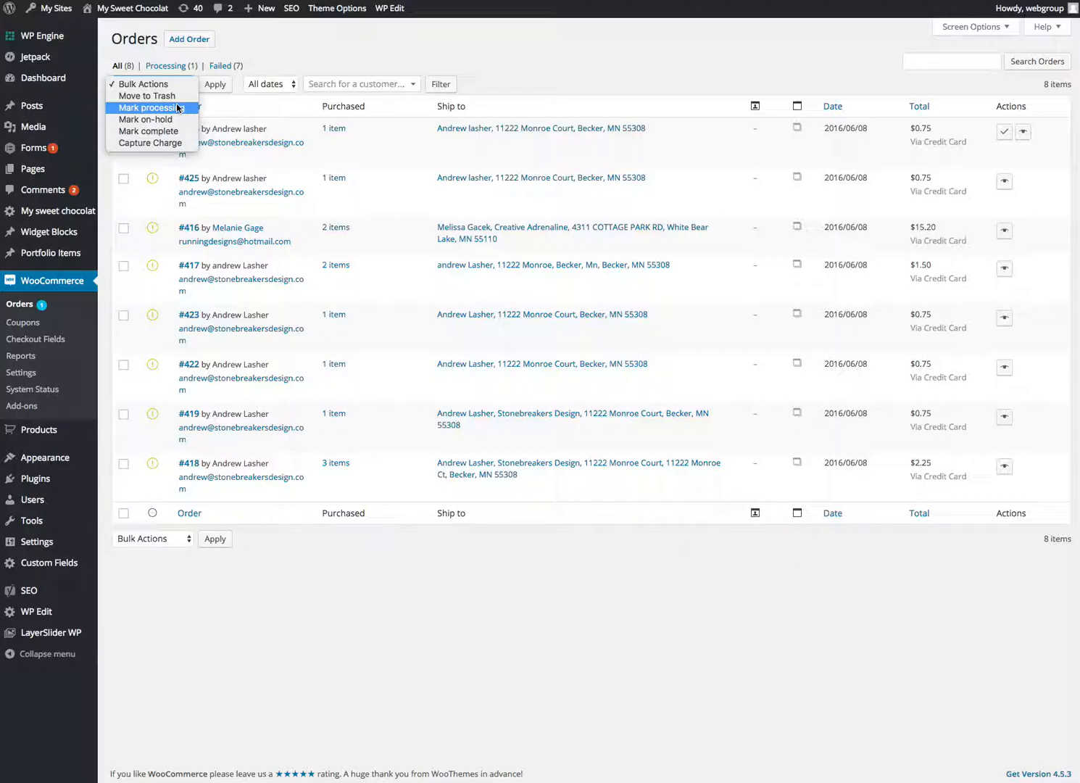
click(123, 127)
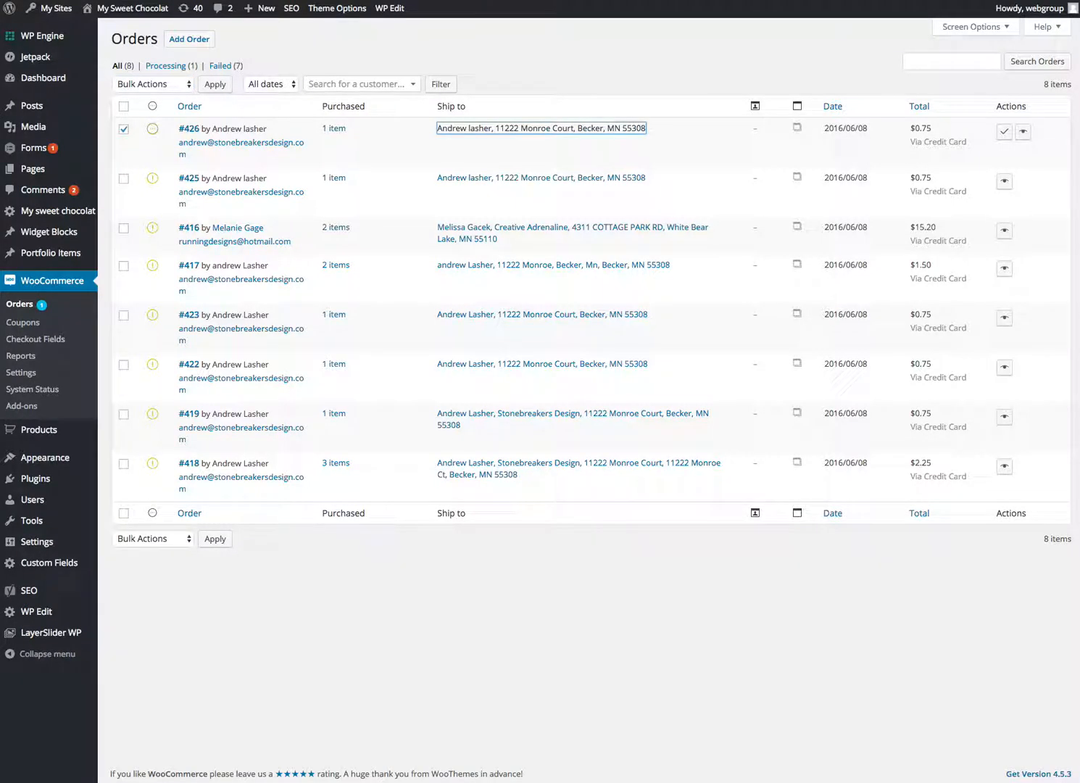
mouse_move(240, 142)
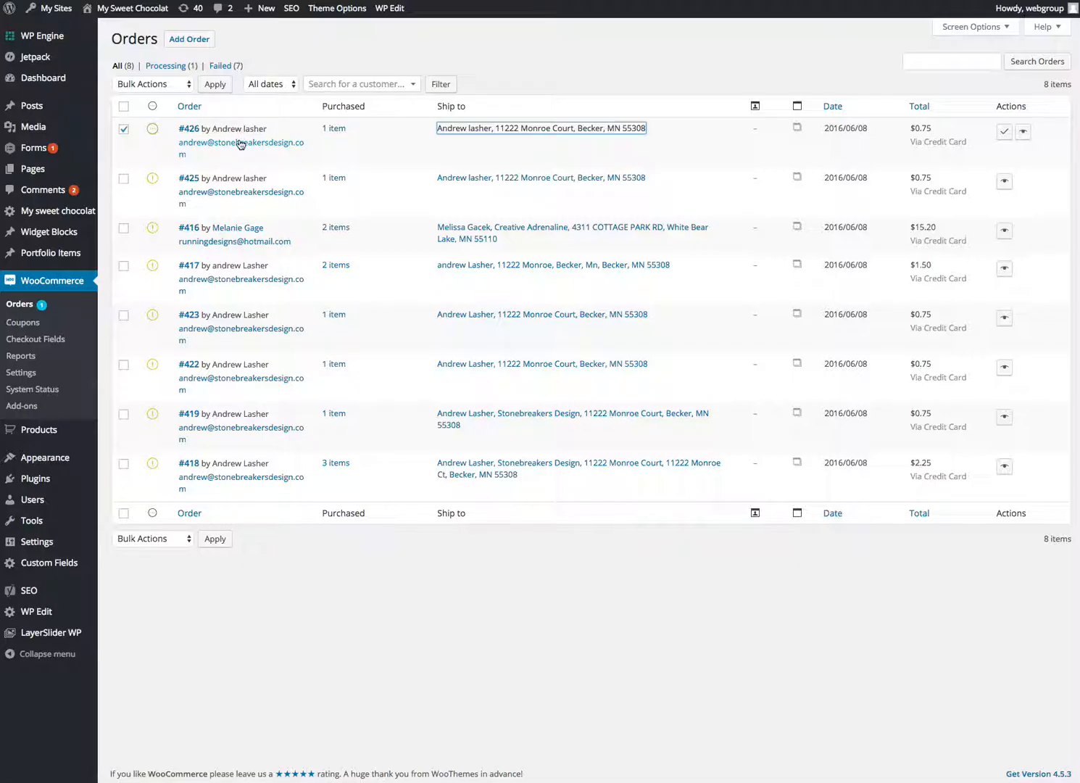
mouse_move(1005, 132)
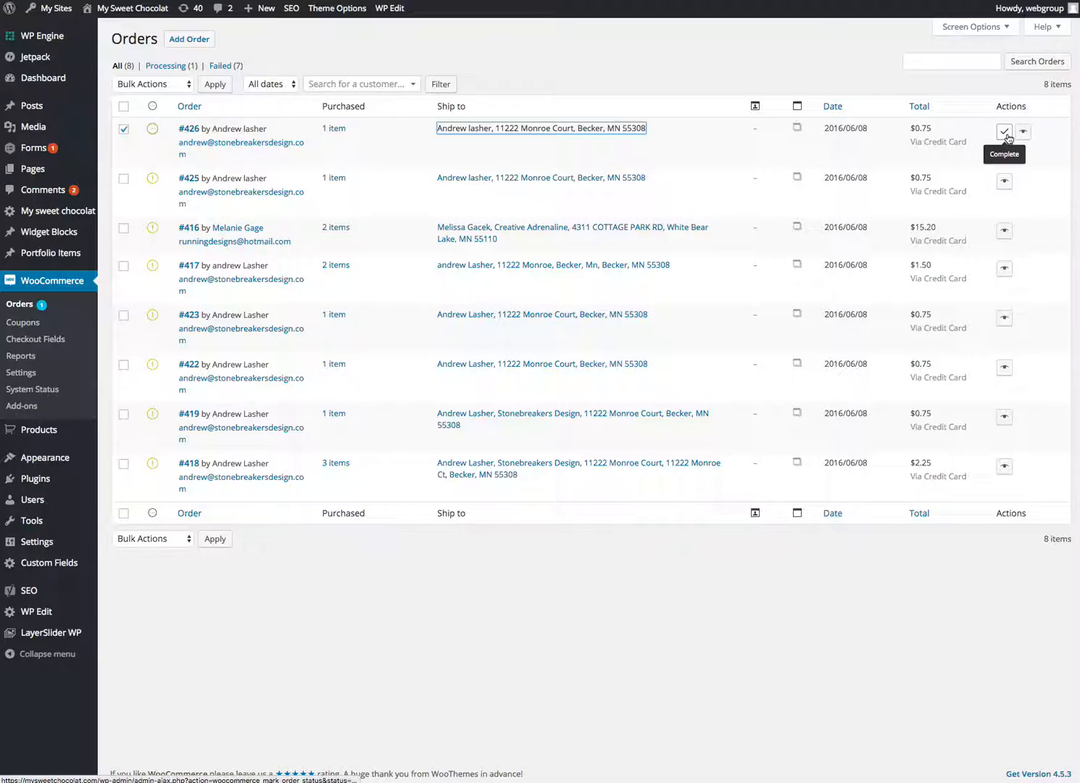
mouse_move(1023, 132)
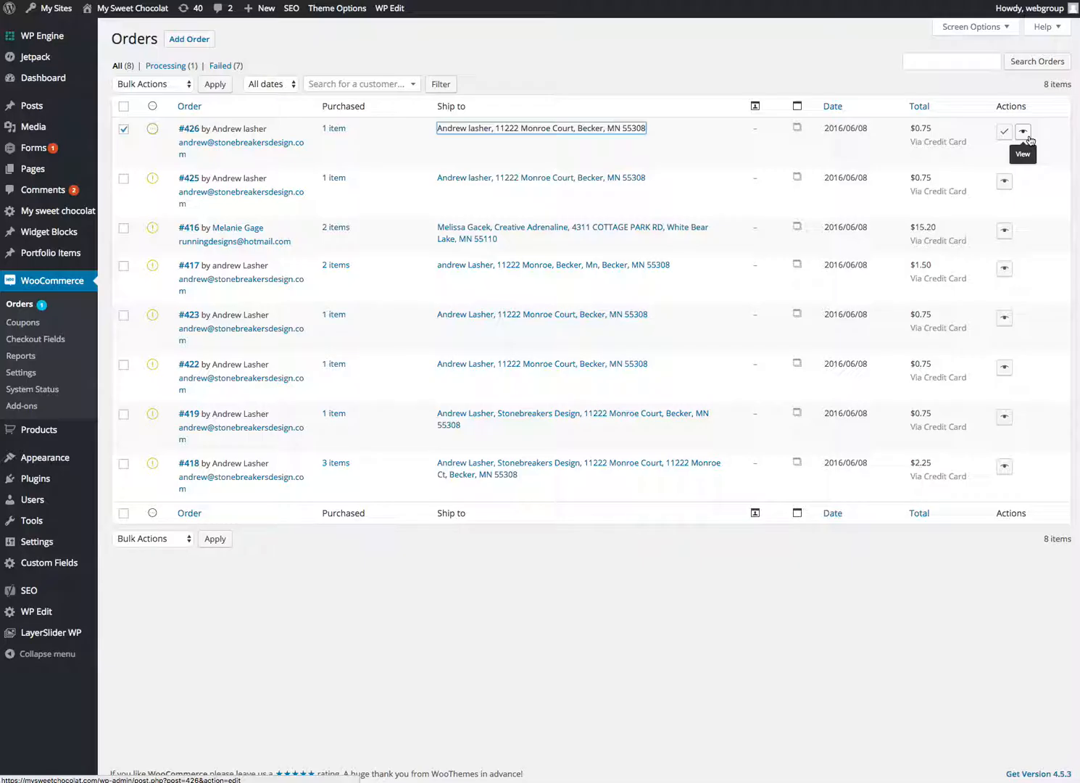
click(1023, 131)
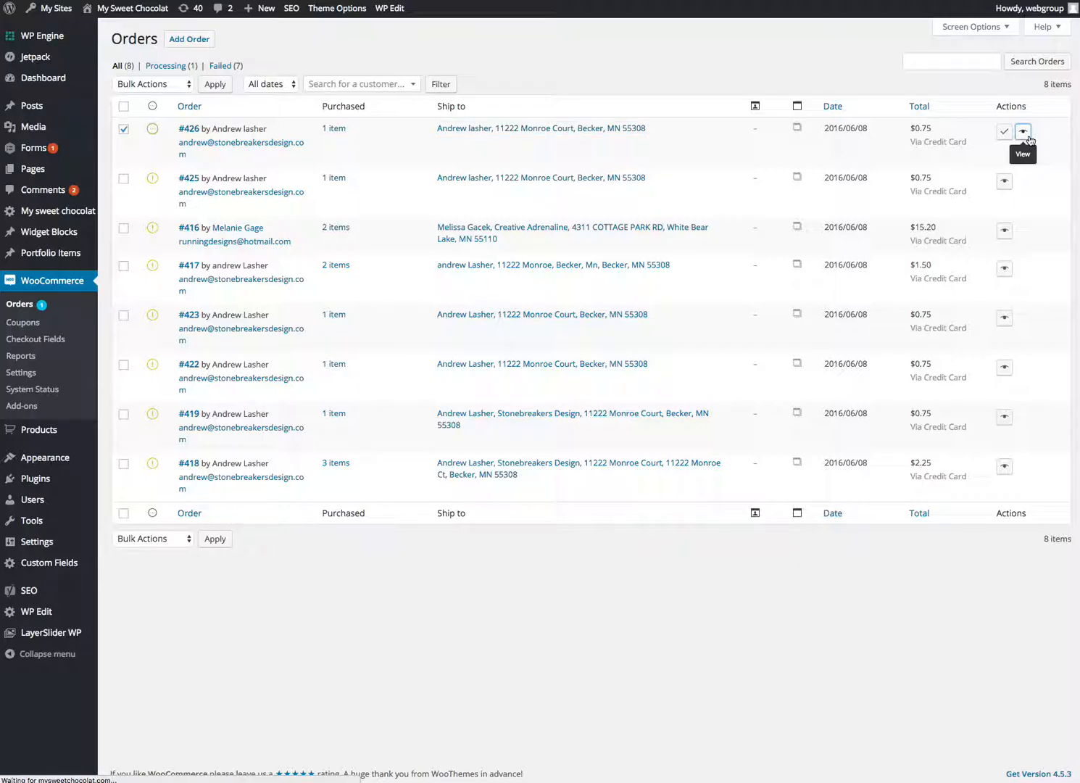
Step: From order #426's details screen, go to the WooCommerce Products list
click(1023, 131)
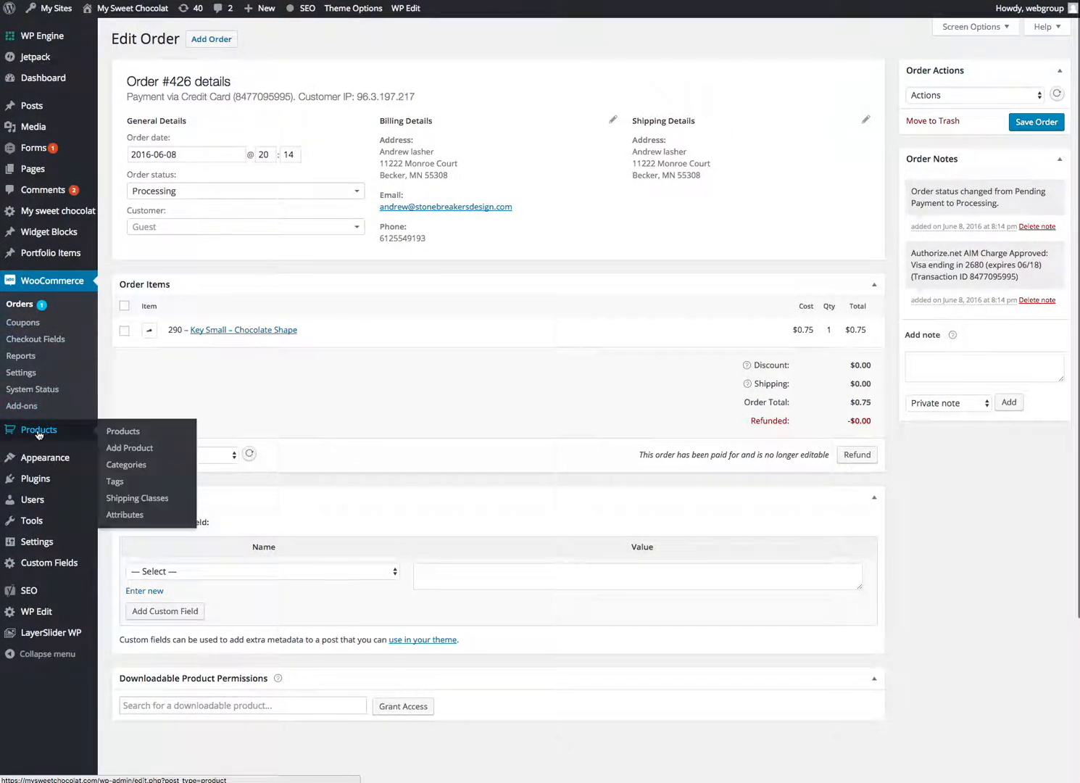
mouse_move(131, 447)
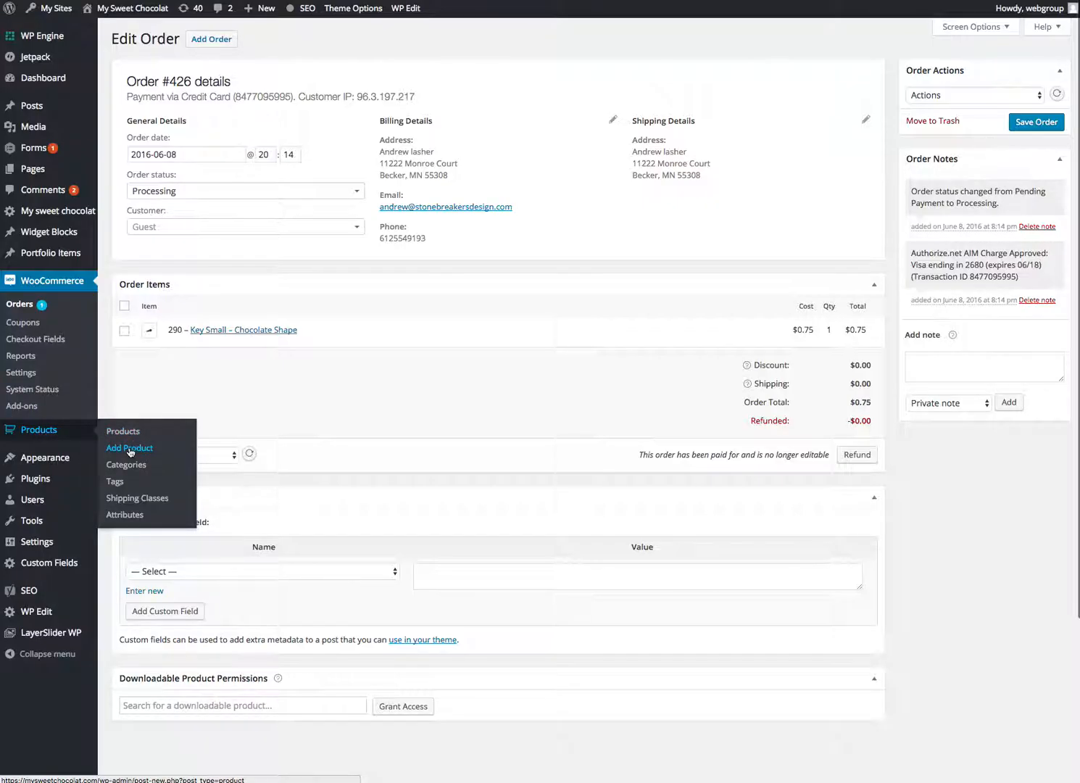
mouse_move(122, 430)
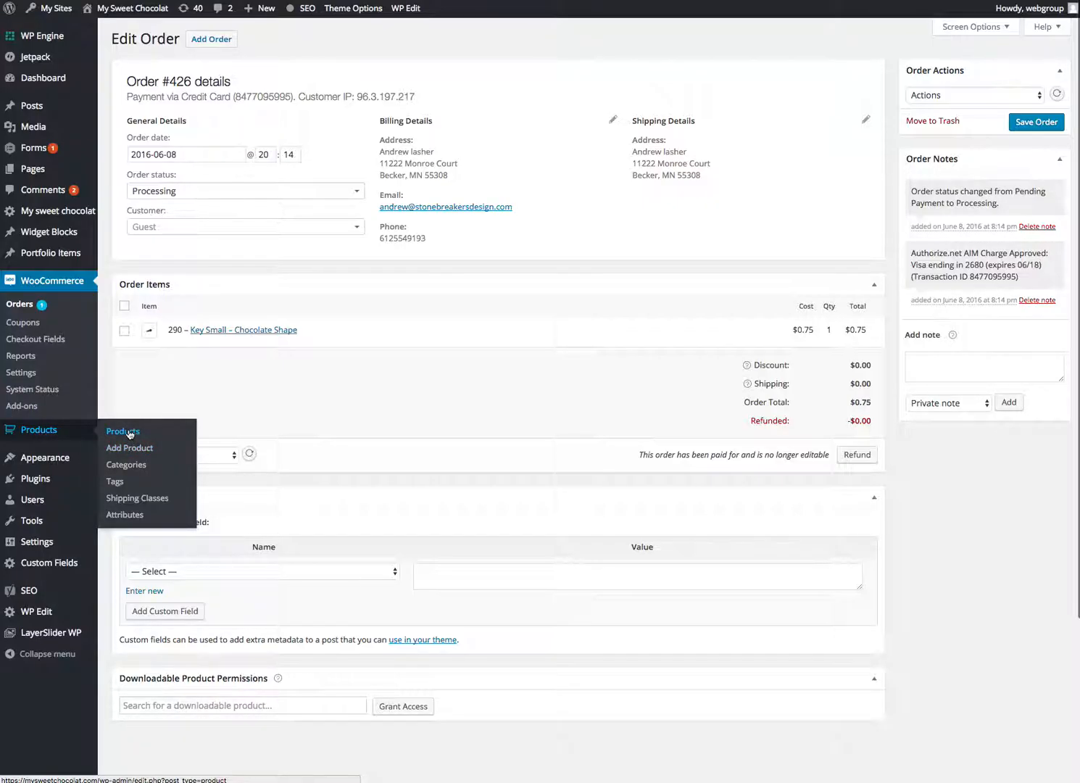
click(122, 430)
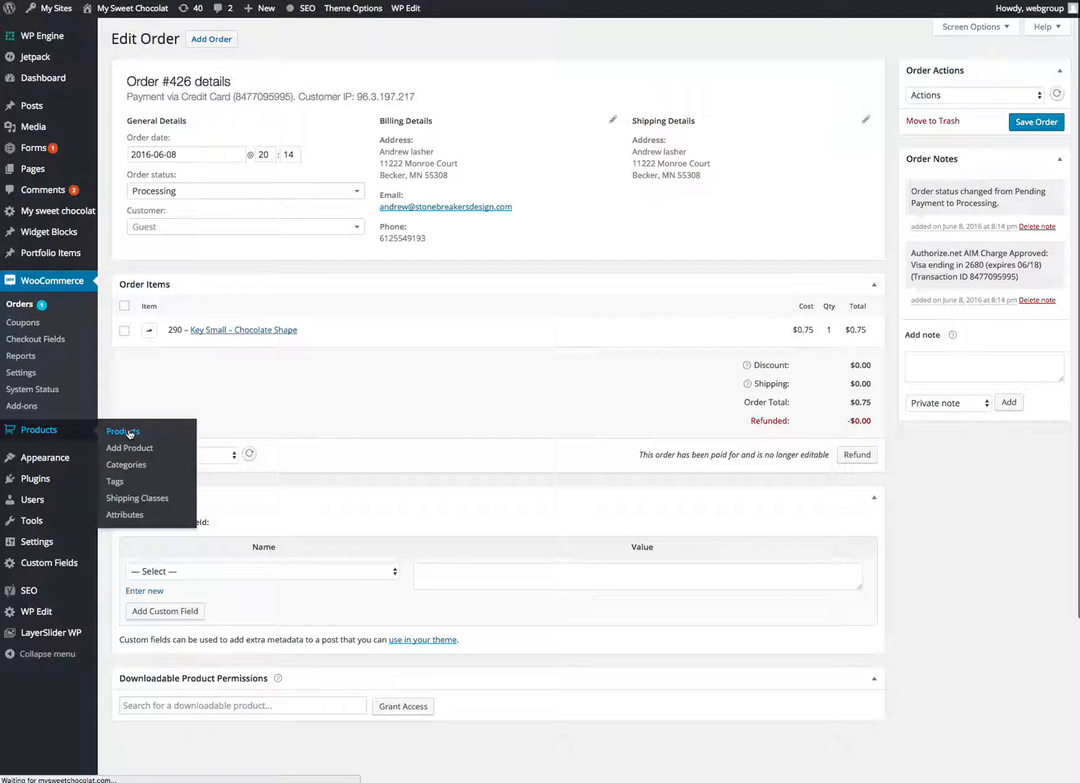
click(122, 430)
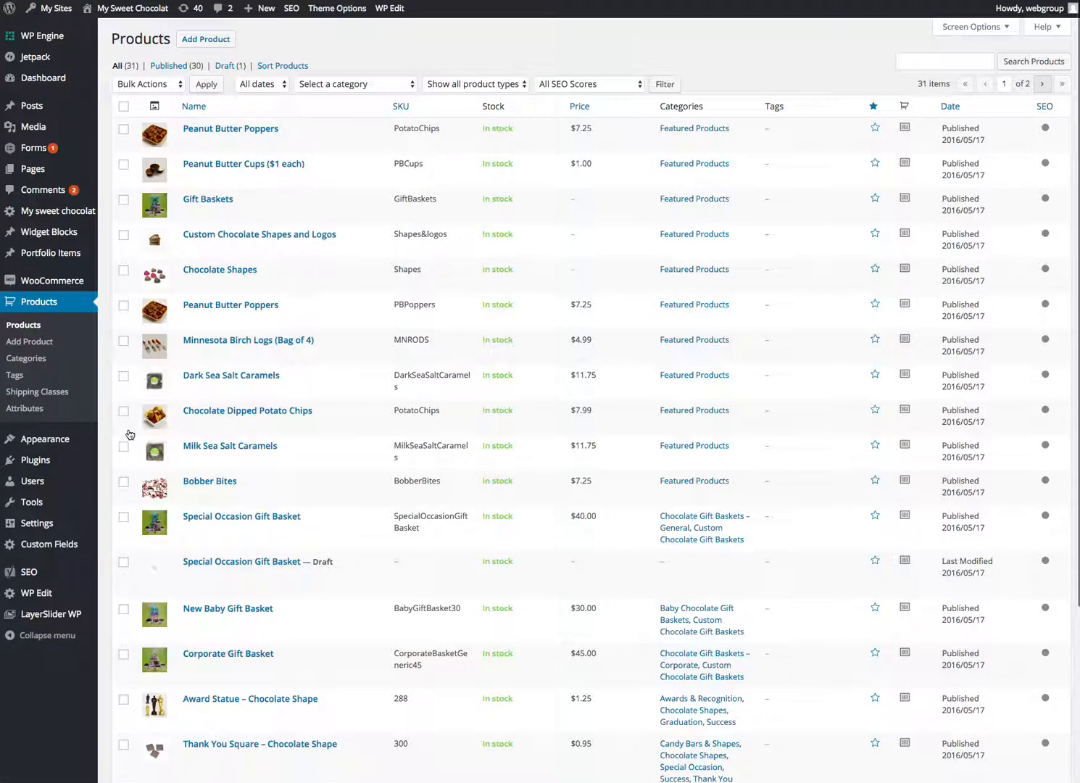
mouse_move(230, 128)
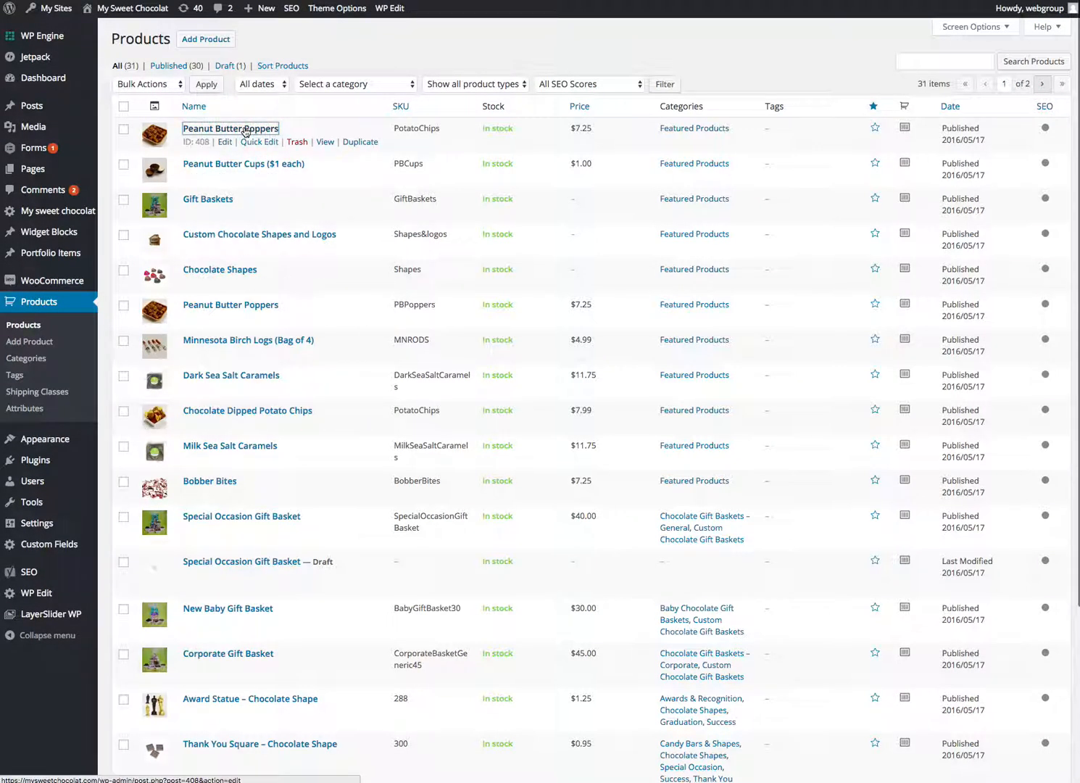
click(229, 128)
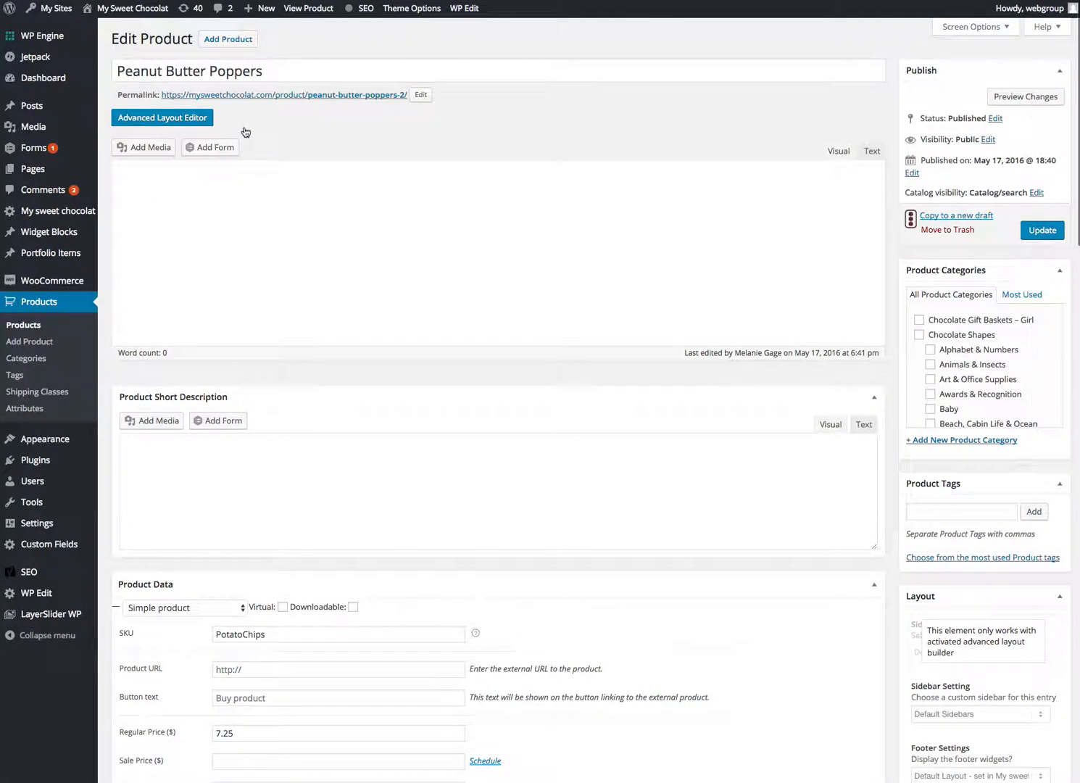
click(837, 151)
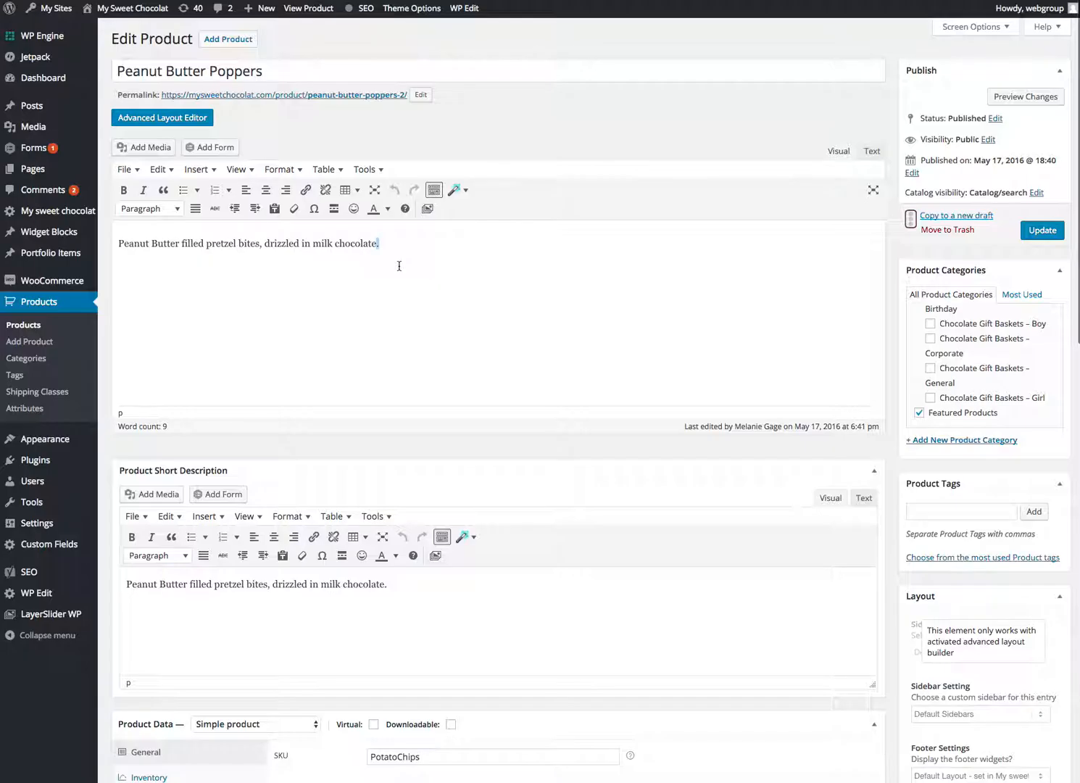
scroll(down, 3)
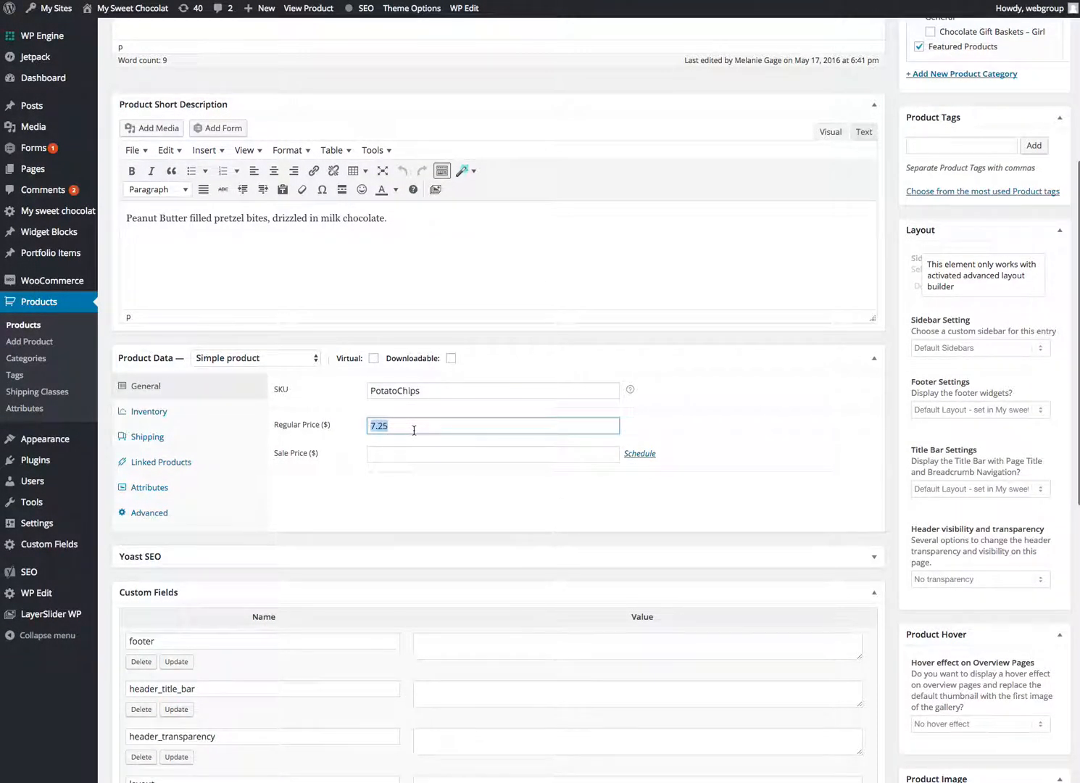
scroll(down, 3)
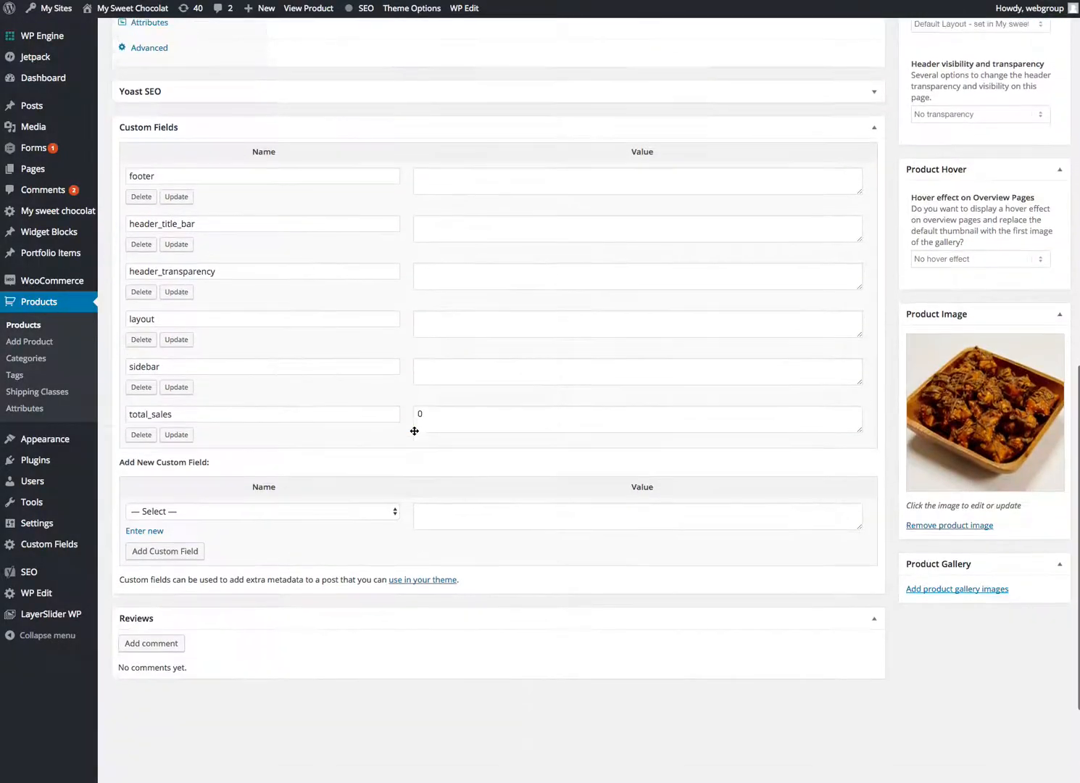
scroll(down, 3)
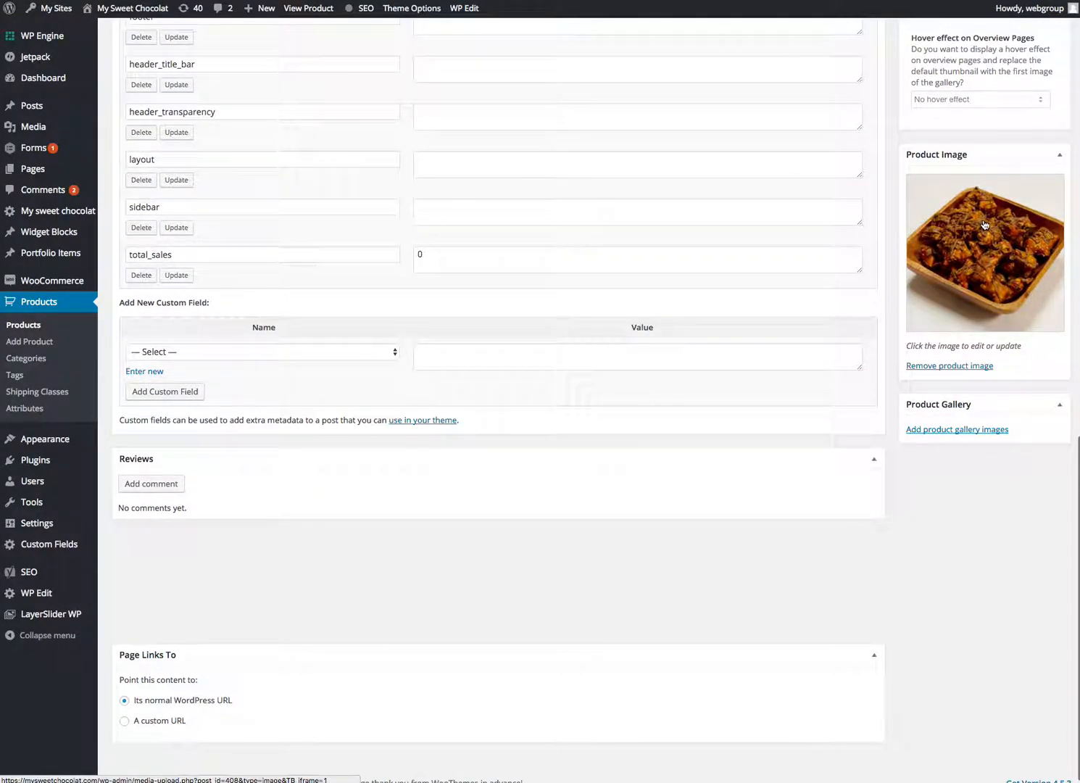
mouse_move(988, 273)
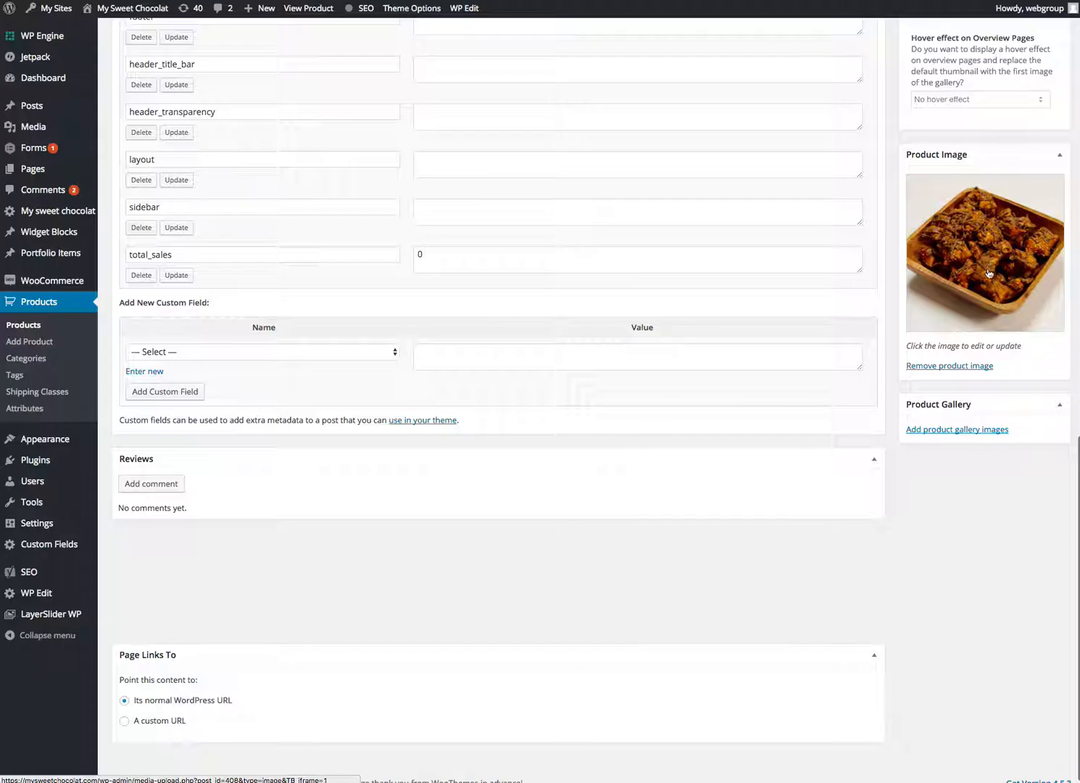
scroll(up, 3)
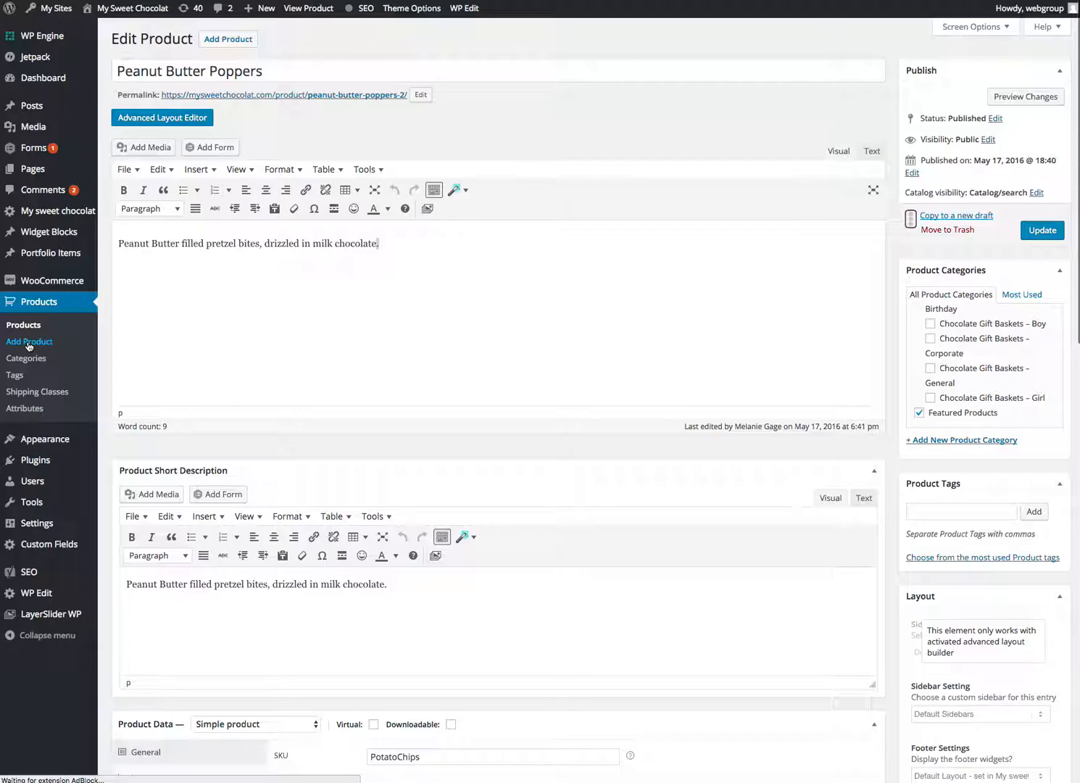
Step: Start a new product with placeholder title and description text and a regular price of 500
click(29, 342)
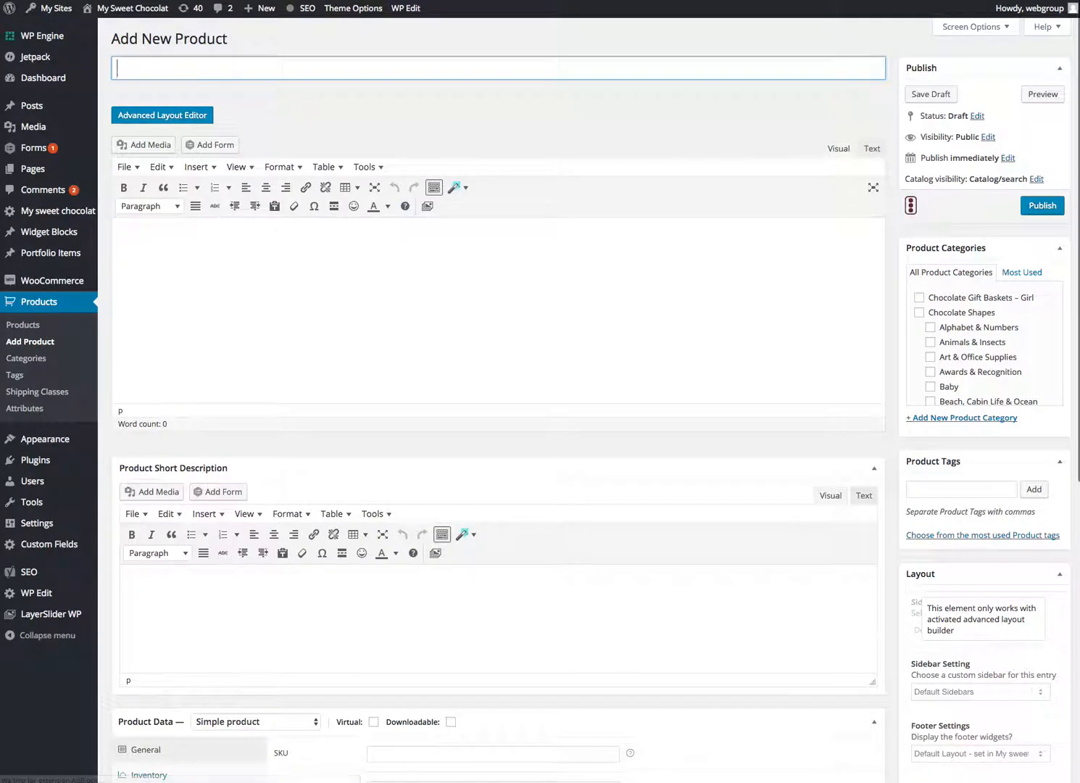
scroll(down, 3)
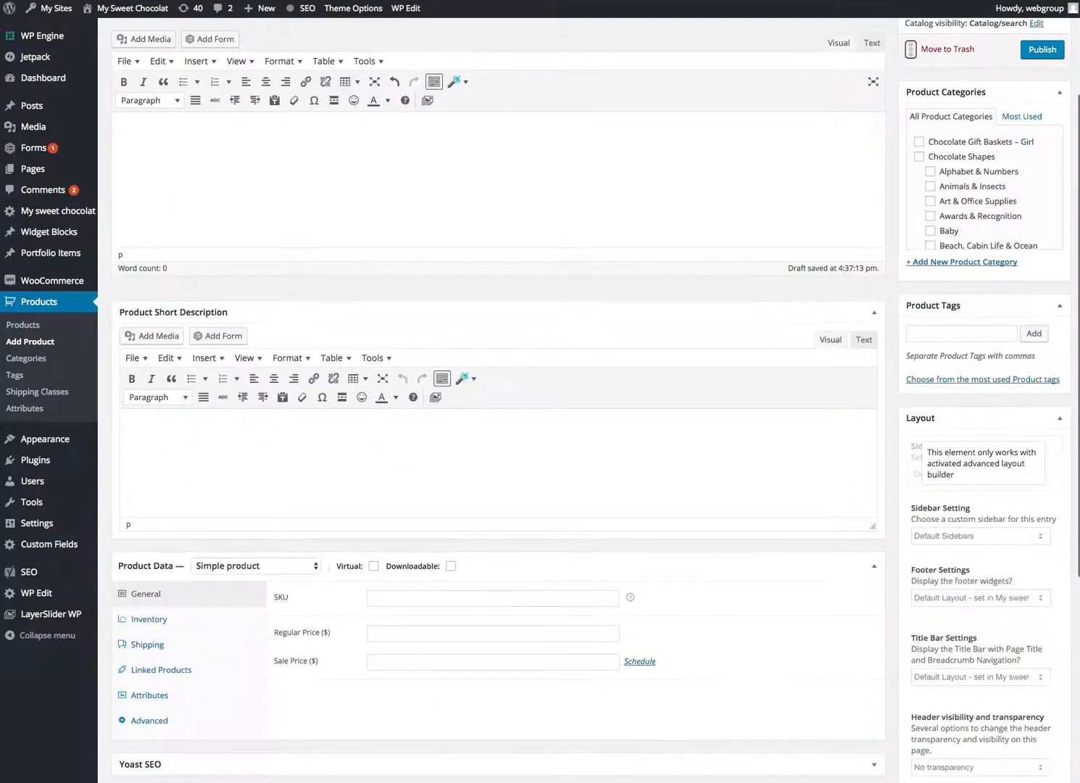
text(dsfgsfg)
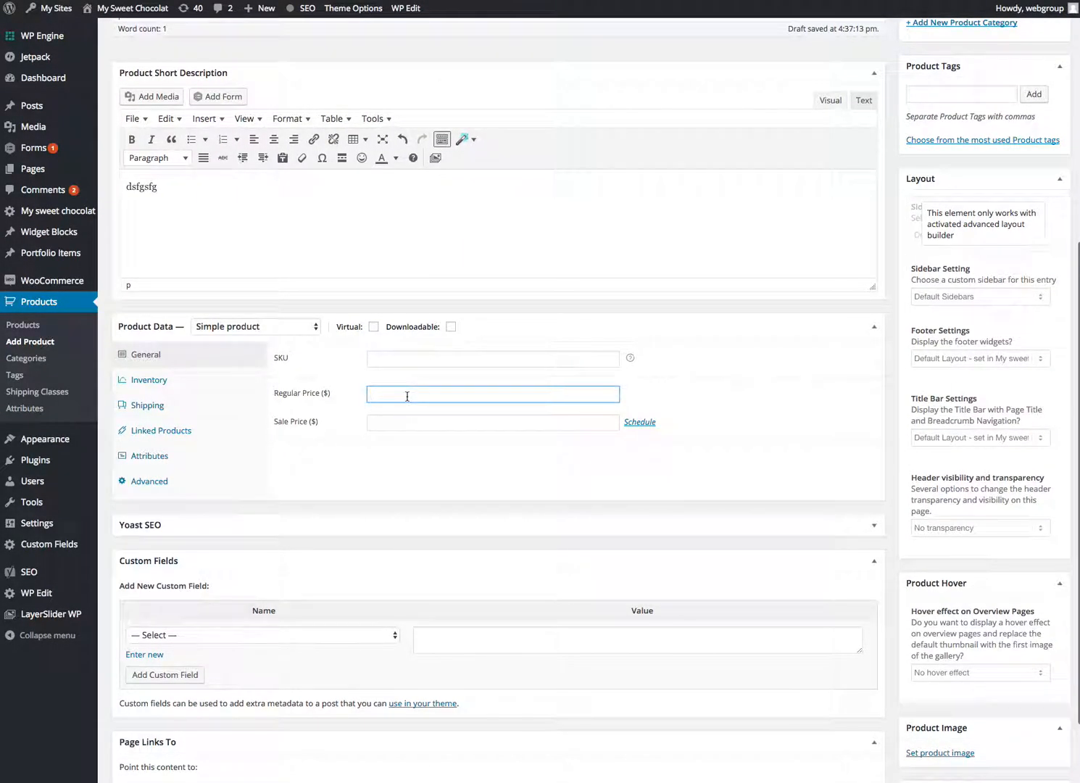
text(500)
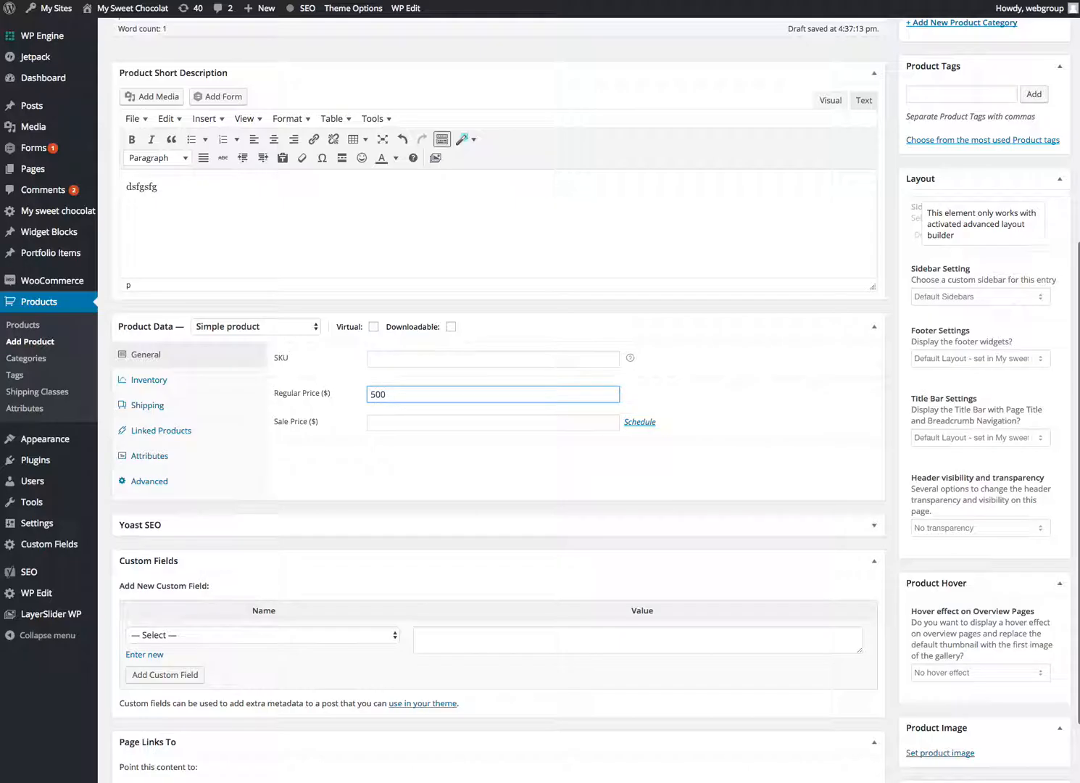
scroll(down, 3)
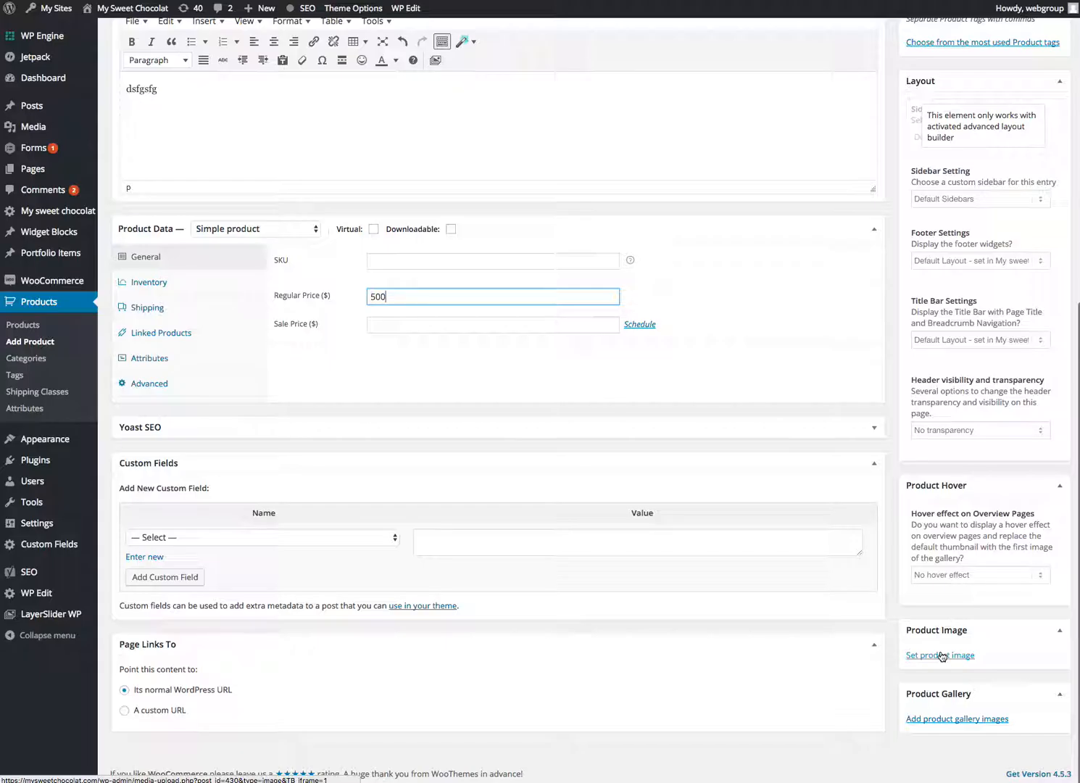
Step: Bring up the Set product image chooser and dismiss it without picking an image
click(939, 655)
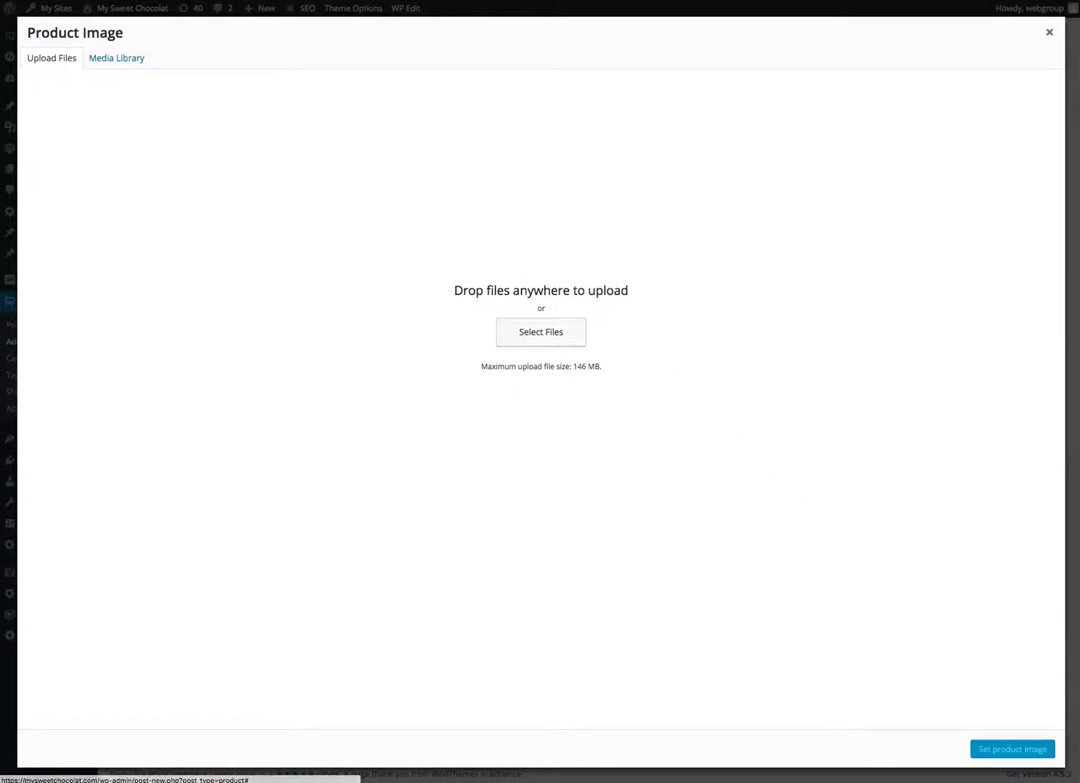
click(1049, 32)
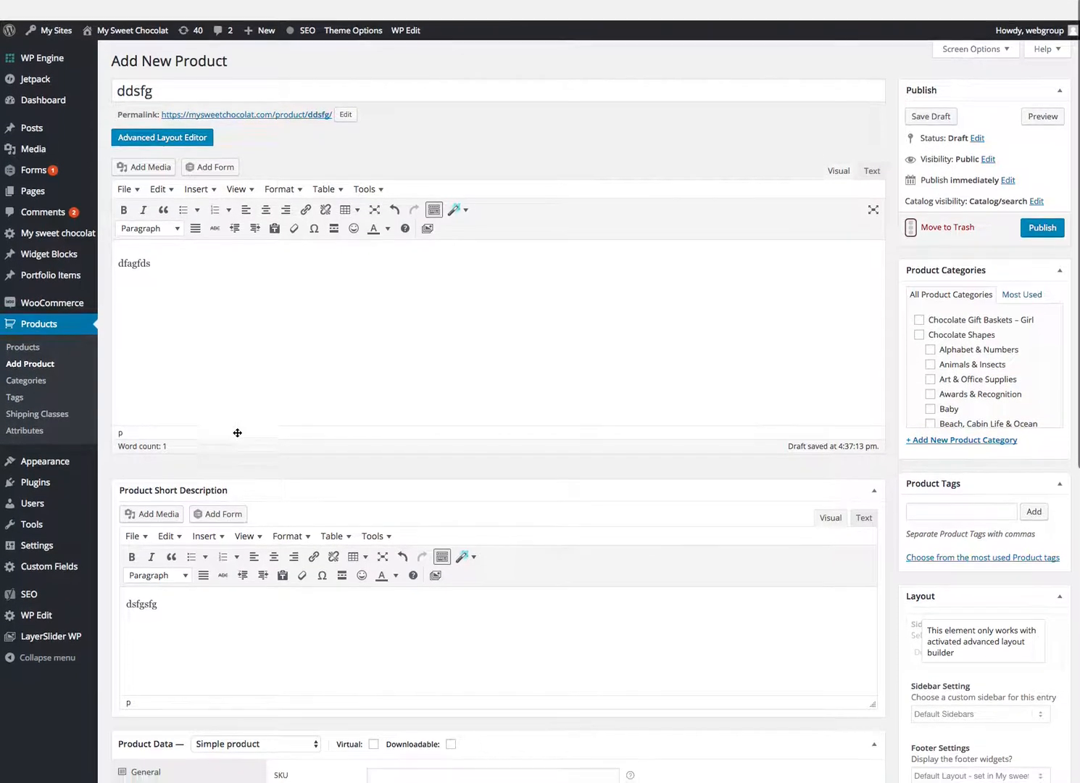
scroll(down, 3)
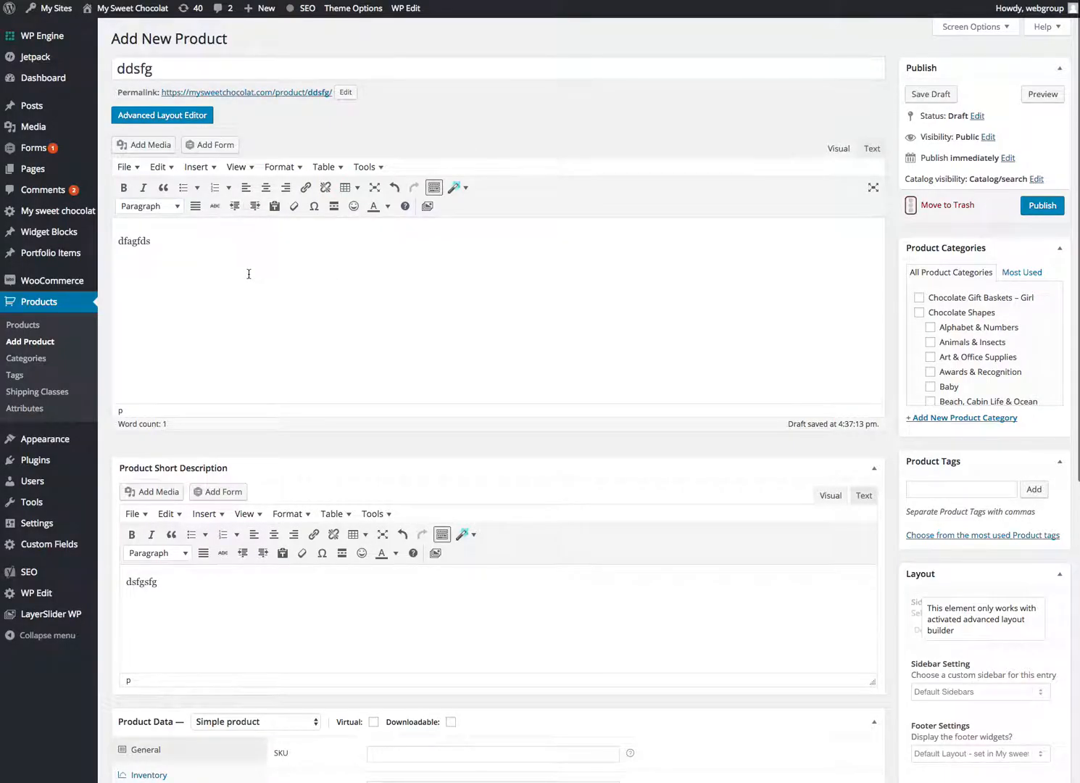
Step: Visit the live shop site, confirming to leave the unsaved product draft
click(132, 9)
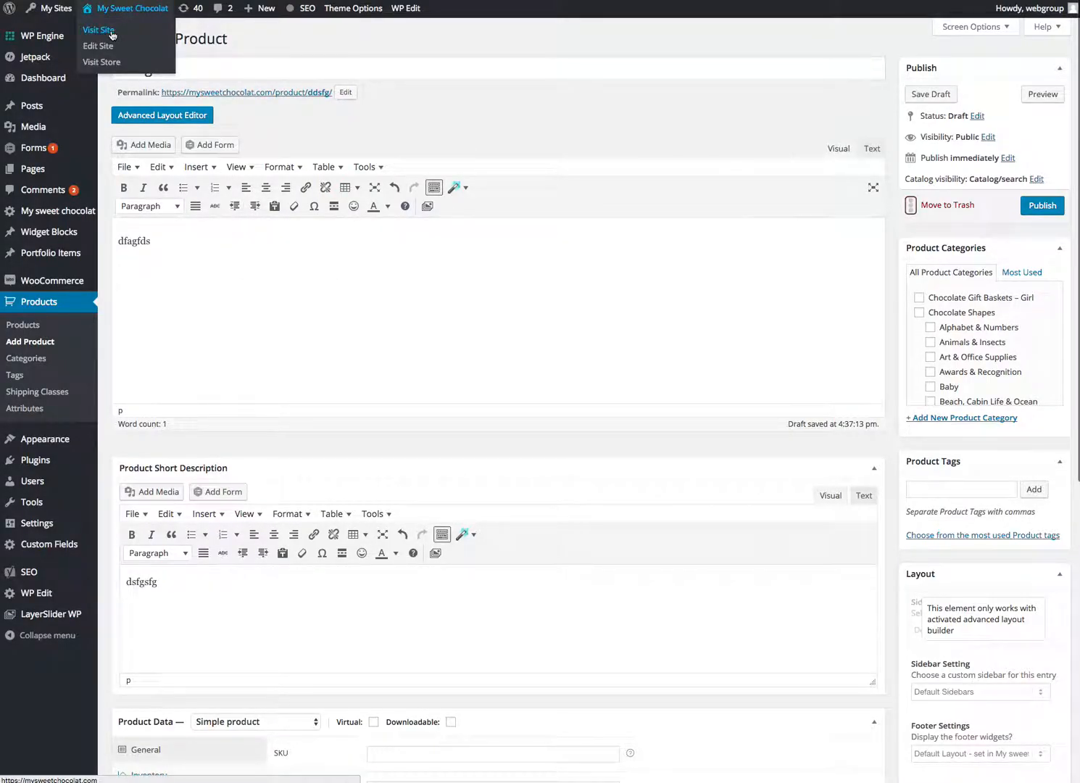
click(98, 29)
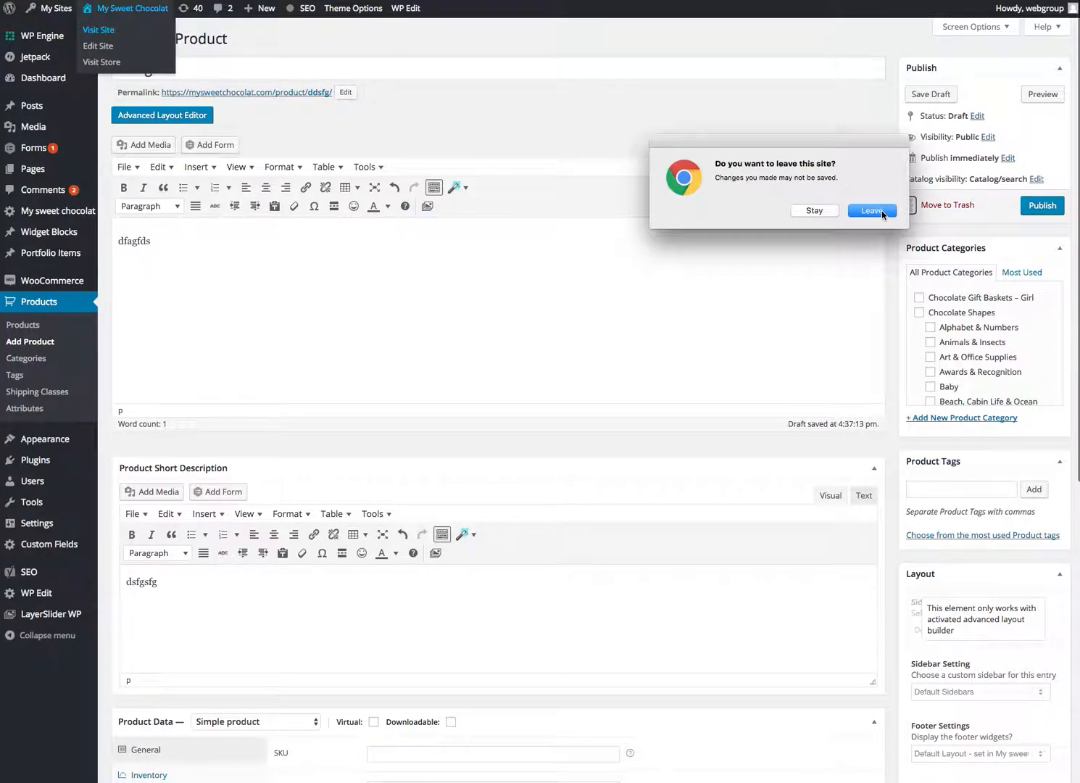
click(872, 211)
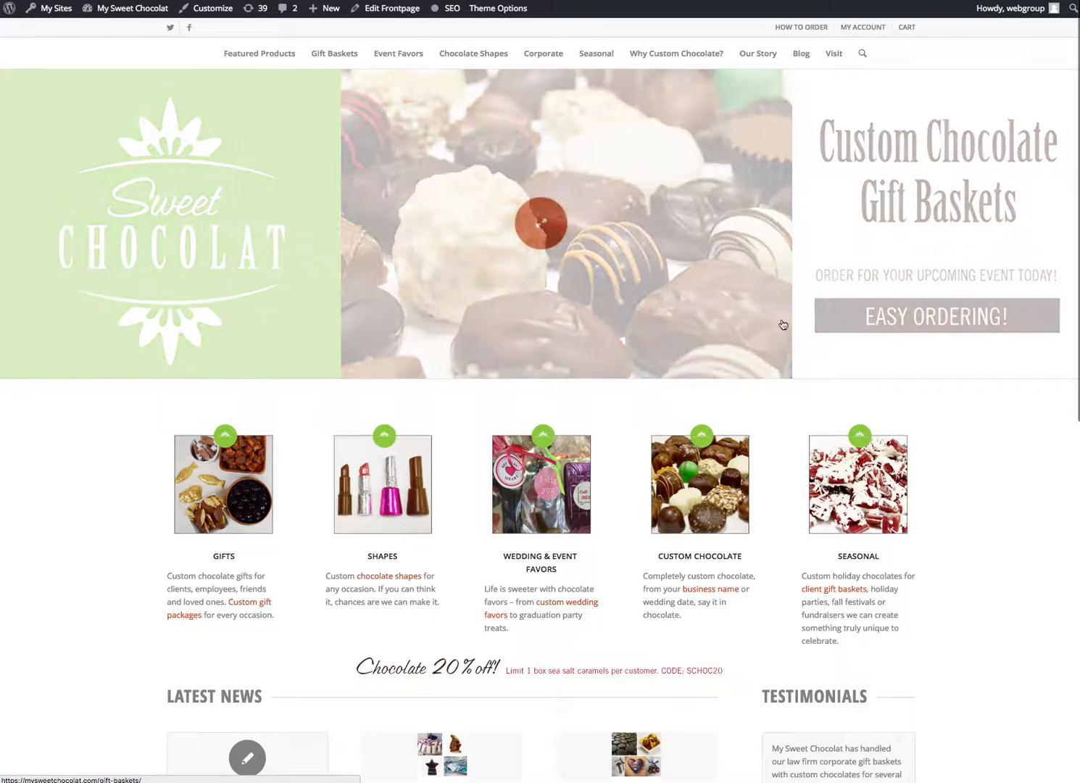
Step: Scroll the front page, then go to the Chocolate Shapes page from the navigation
scroll(down, 3)
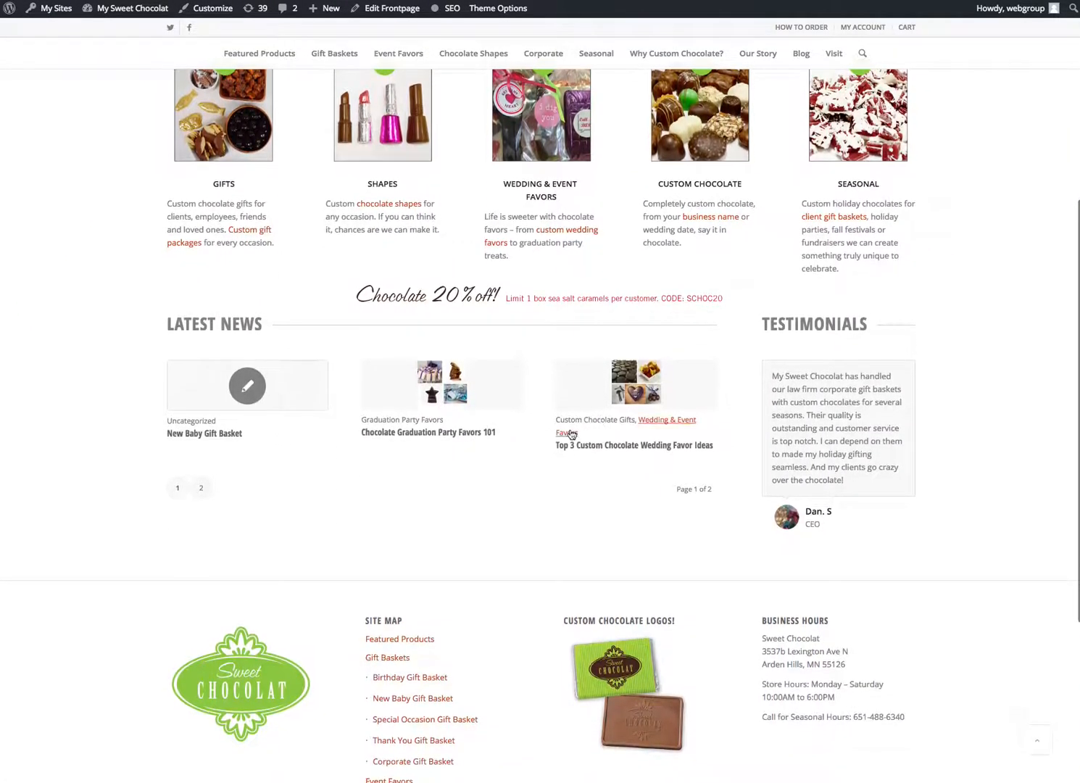
scroll(up, 3)
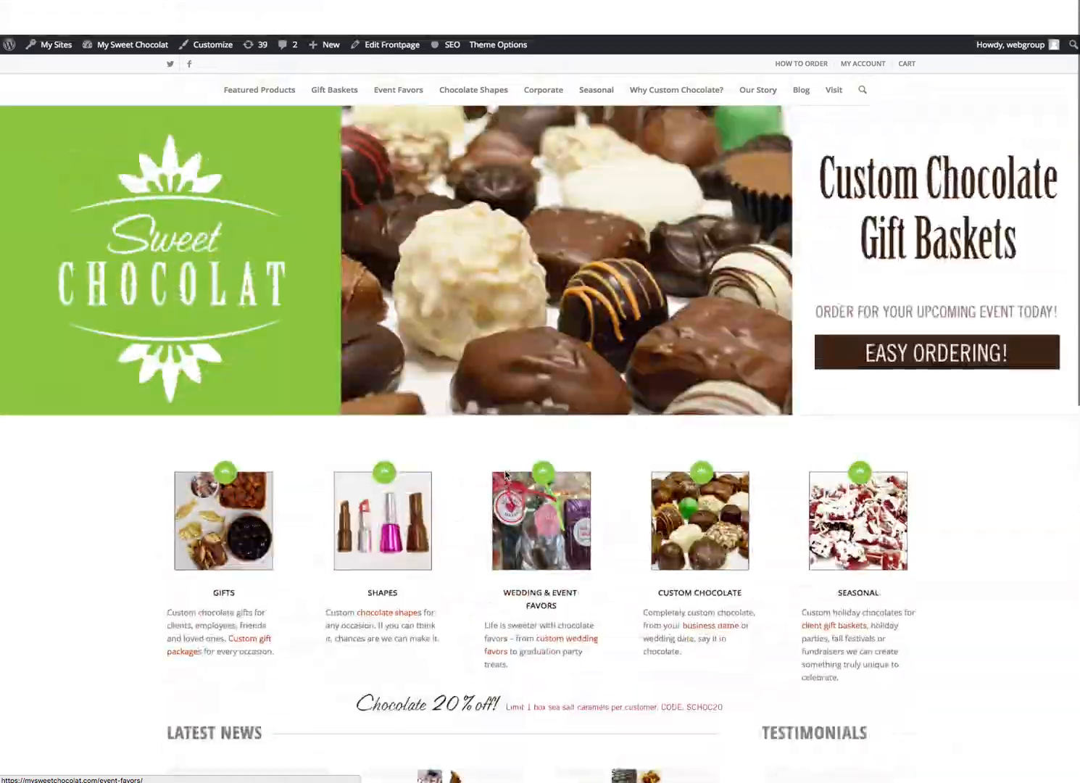
scroll(down, 3)
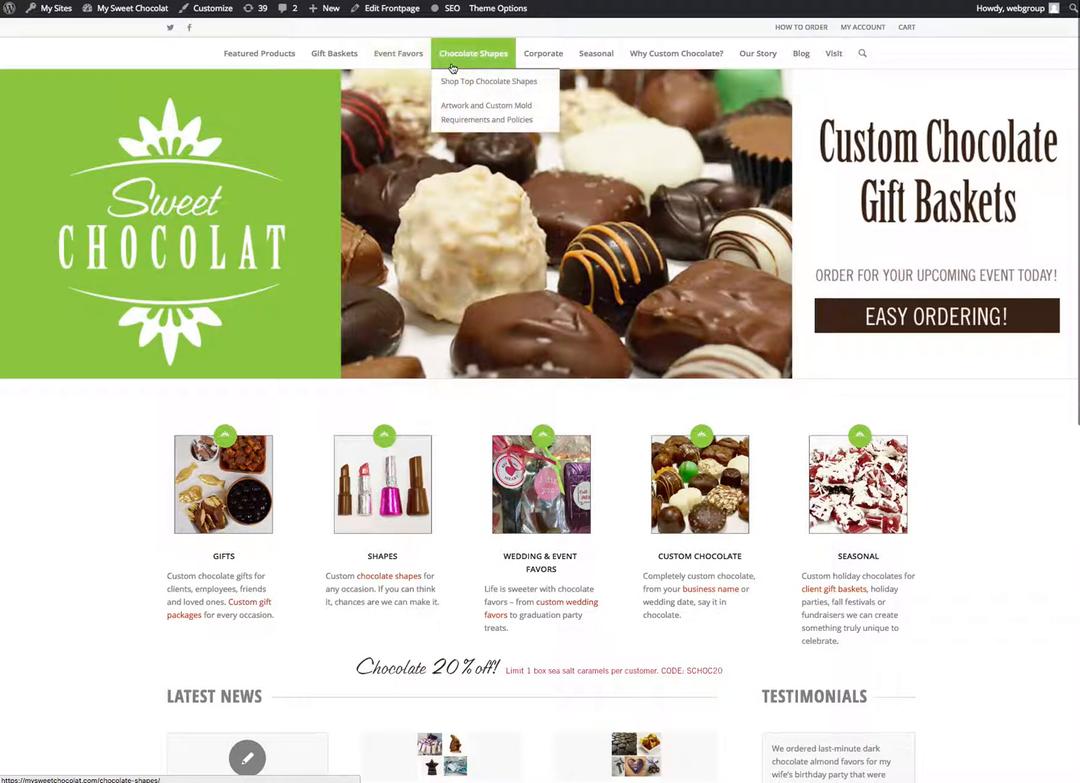
click(487, 81)
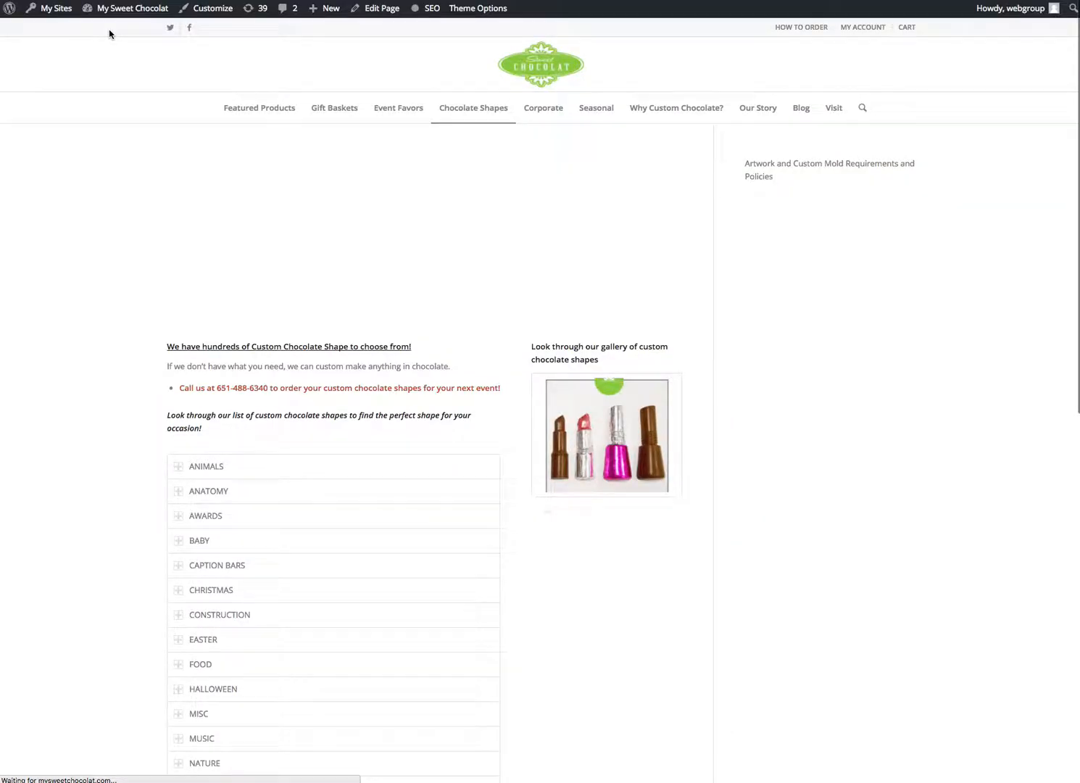
Step: Return from the live site to the WordPress admin Dashboard via the site-name menu
click(131, 9)
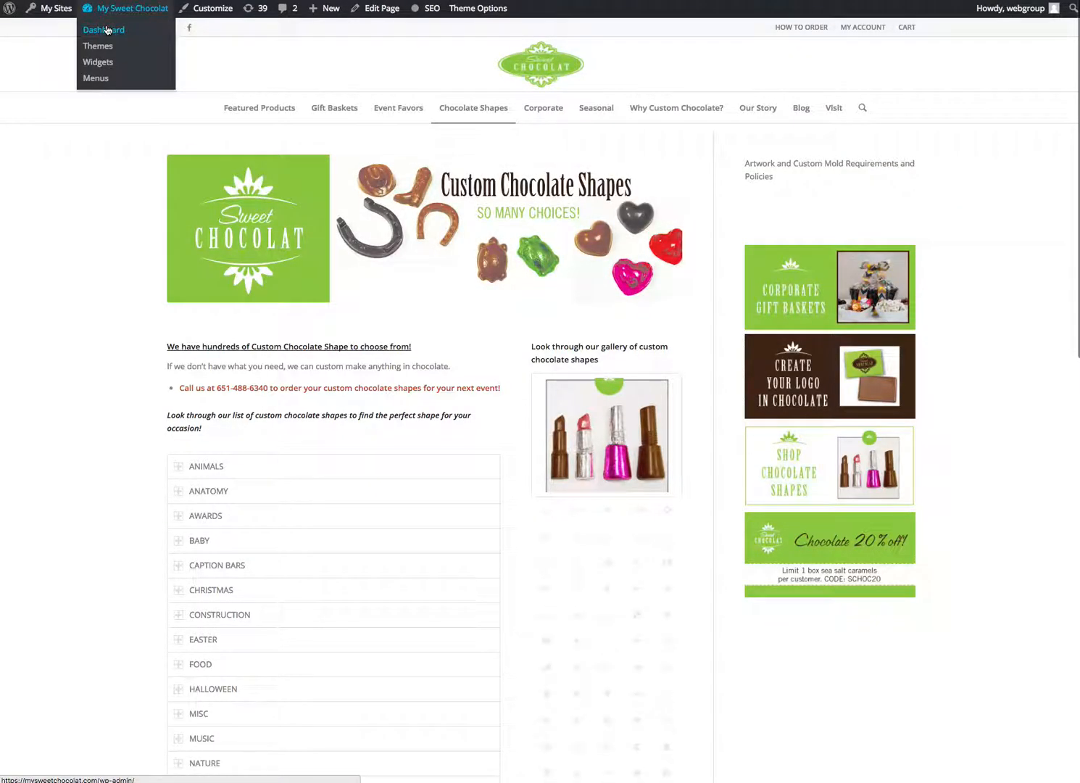
click(105, 29)
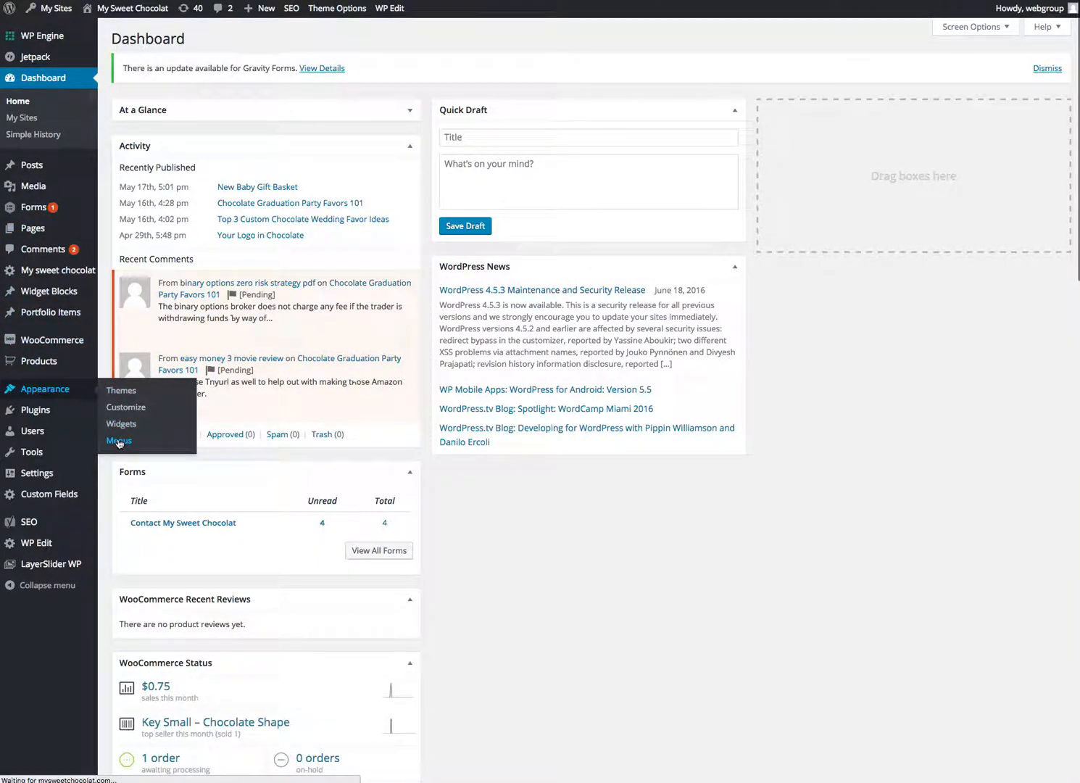
Step: Load the Main menu in Appearance > Menus and scroll through its Menu Structure
click(119, 441)
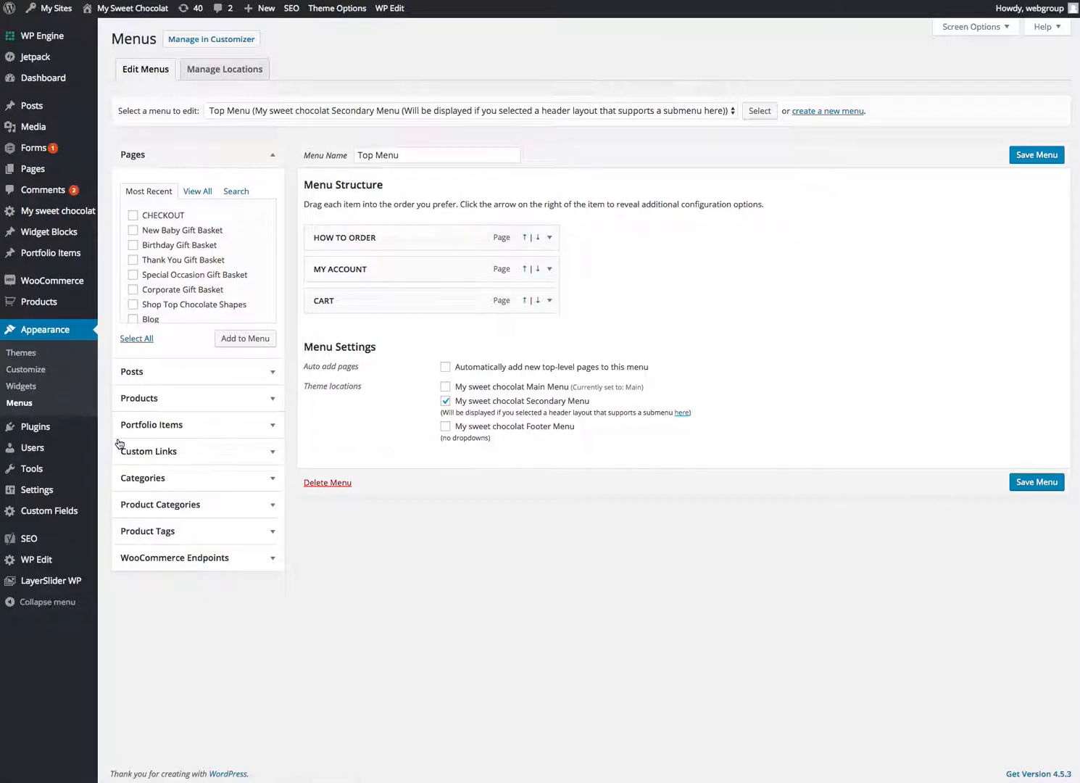
mouse_move(729, 113)
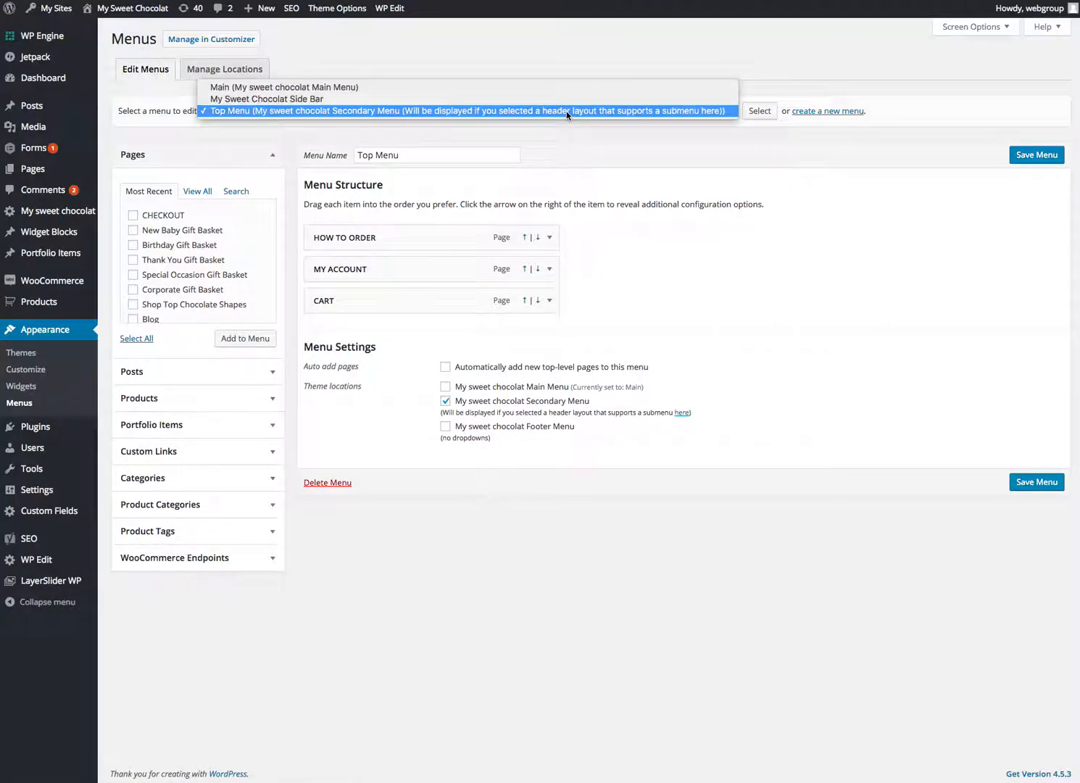
mouse_move(517, 92)
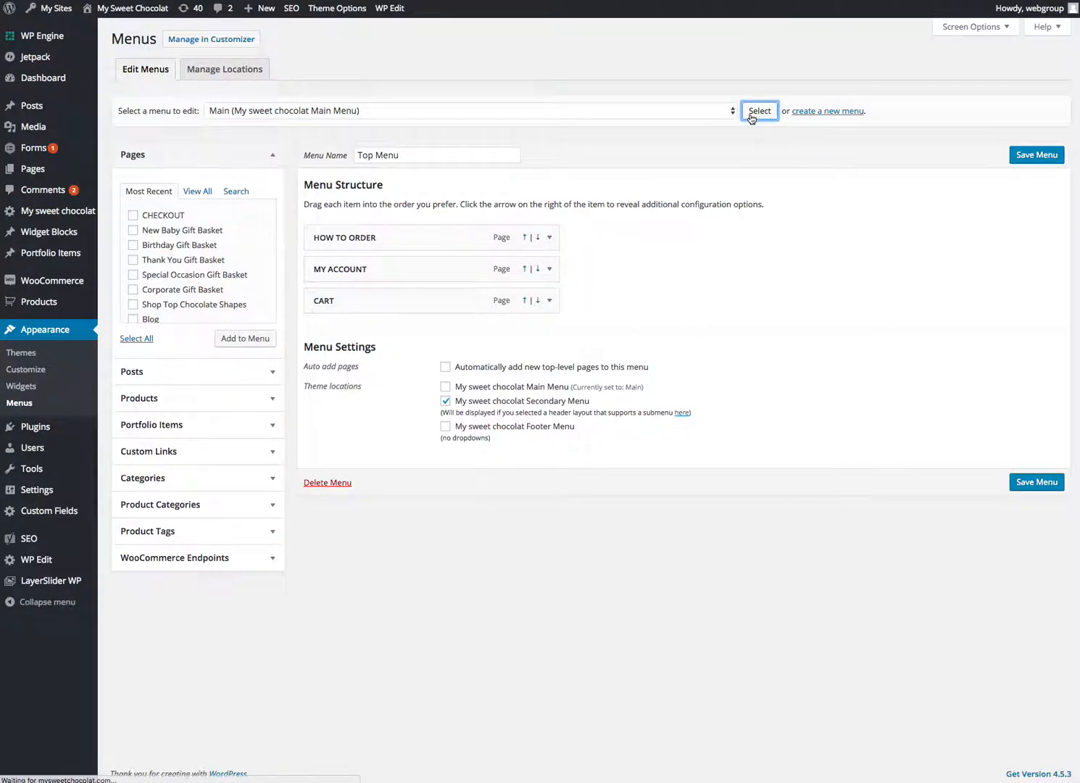
click(760, 111)
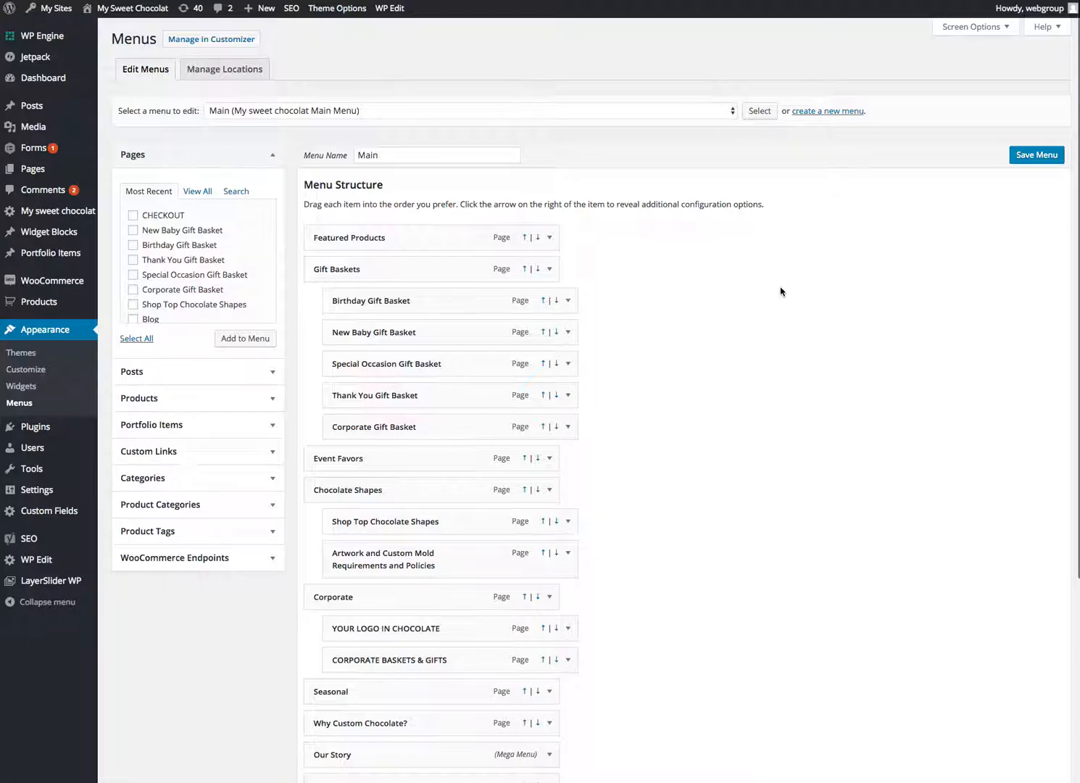
scroll(down, 3)
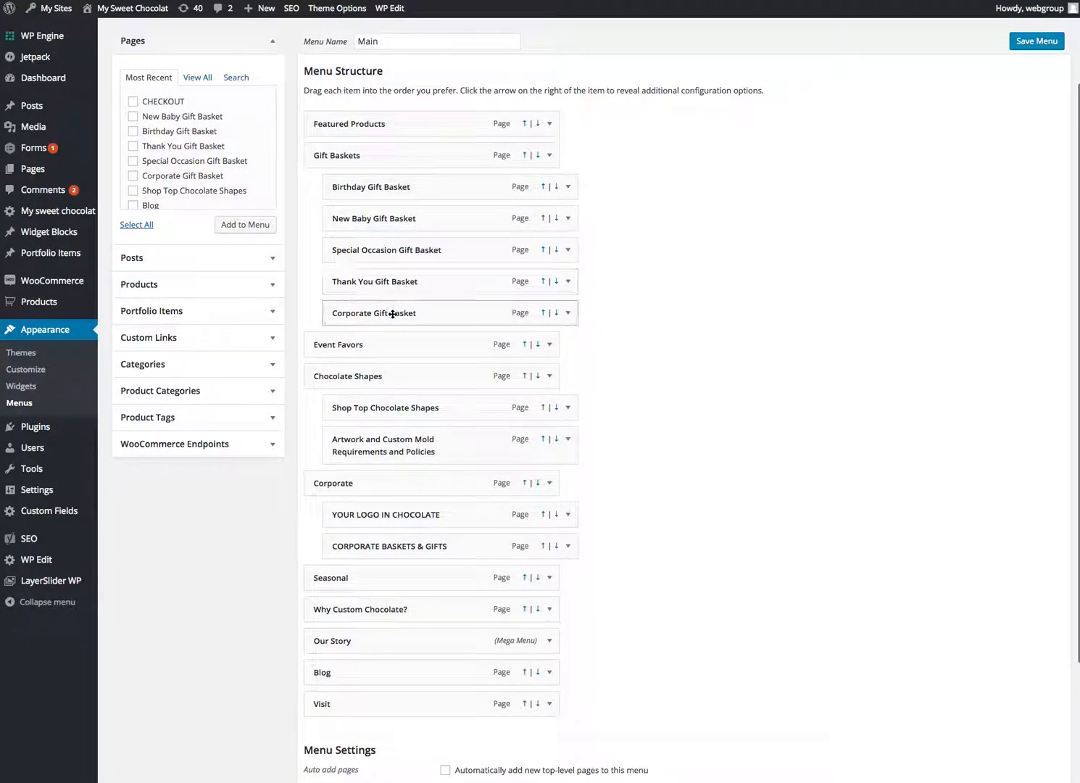
scroll(down, 3)
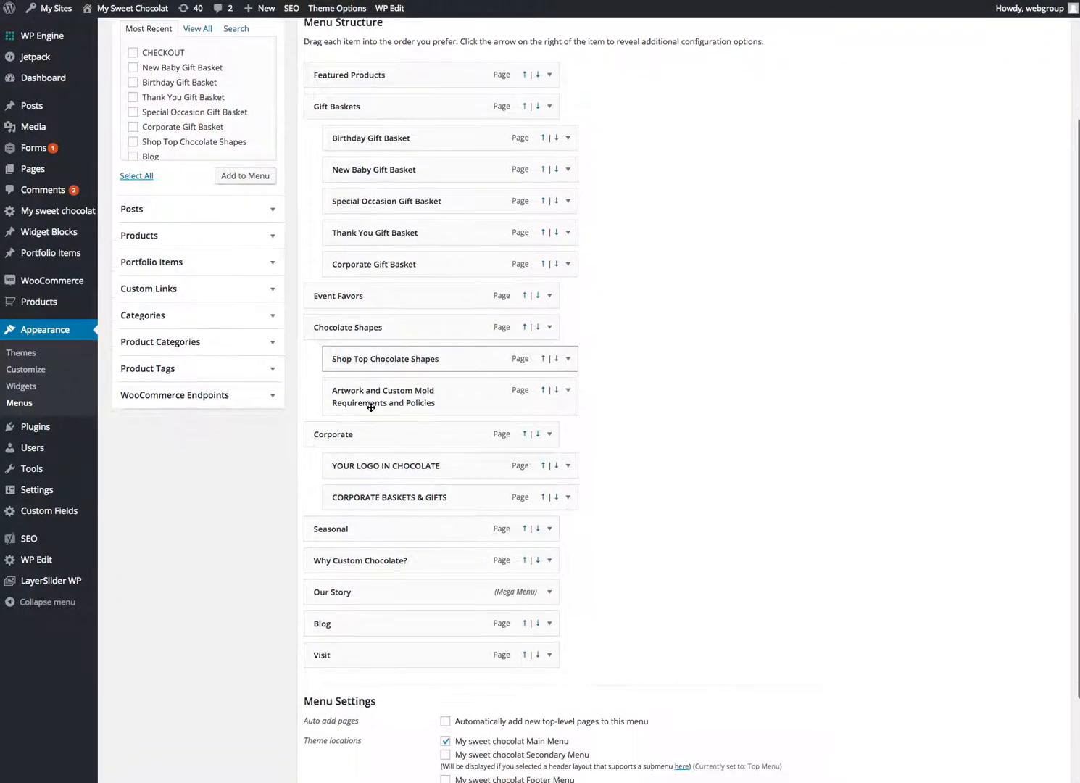
scroll(up, 3)
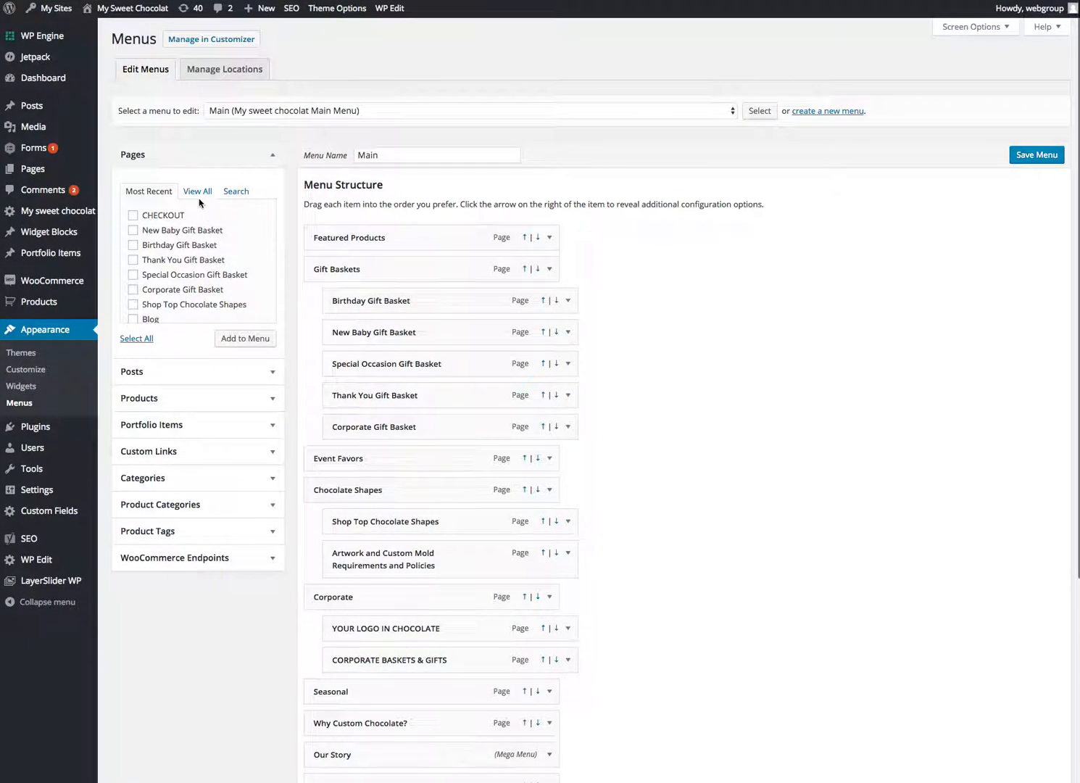
Step: Add the Birthday Gift Basket page to the Main menu from the View All pages list
click(198, 191)
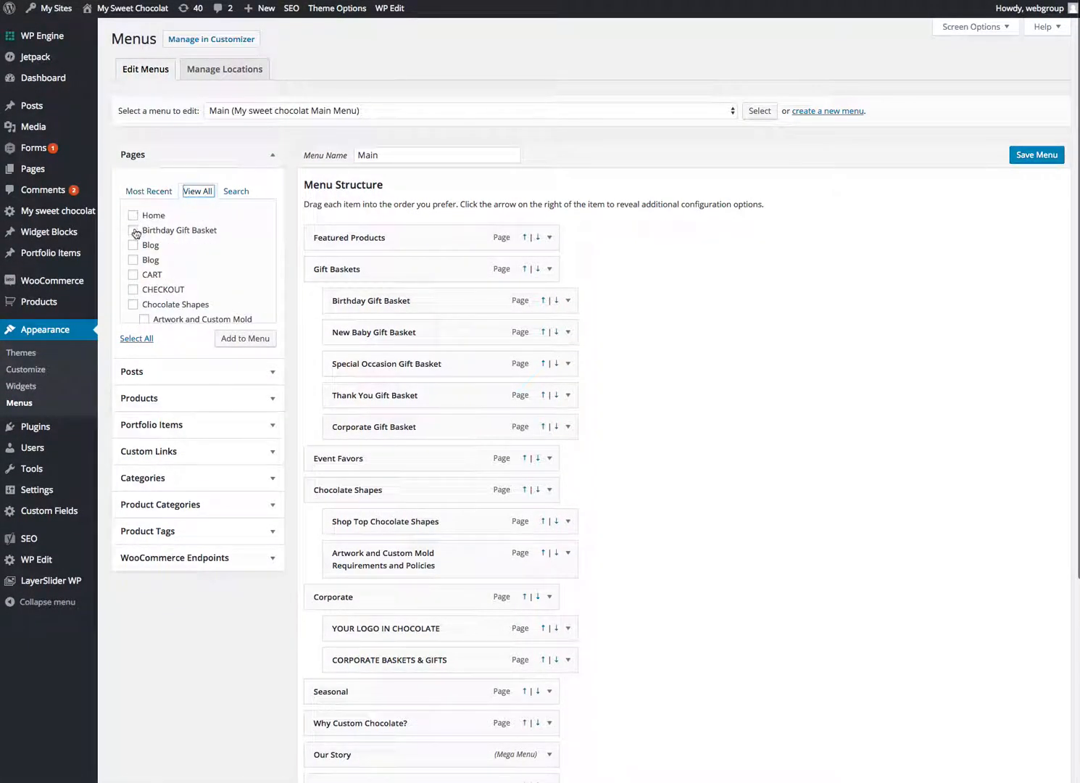
click(133, 229)
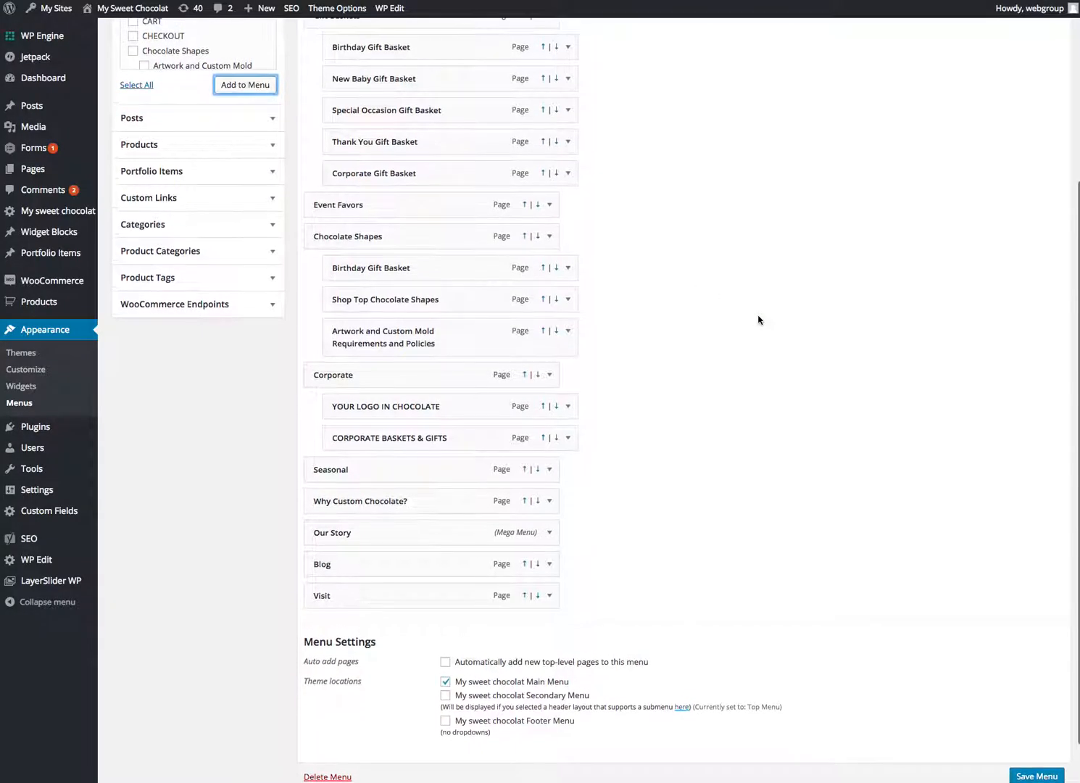
scroll(up, 3)
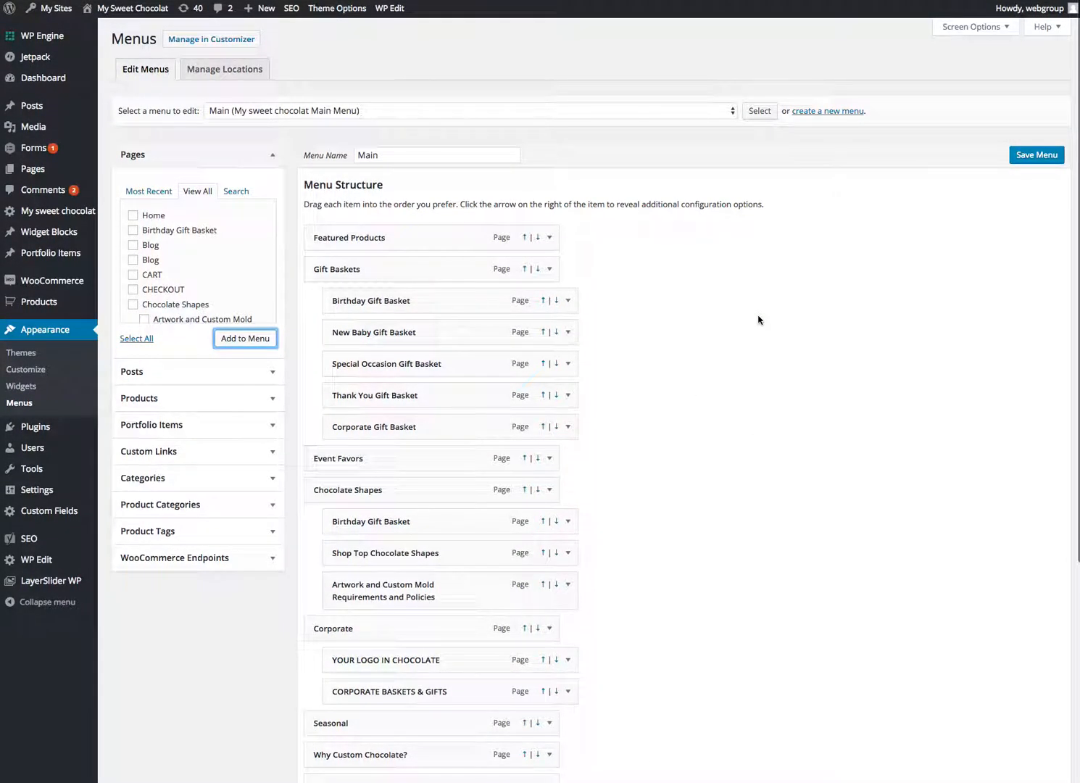
mouse_move(212, 38)
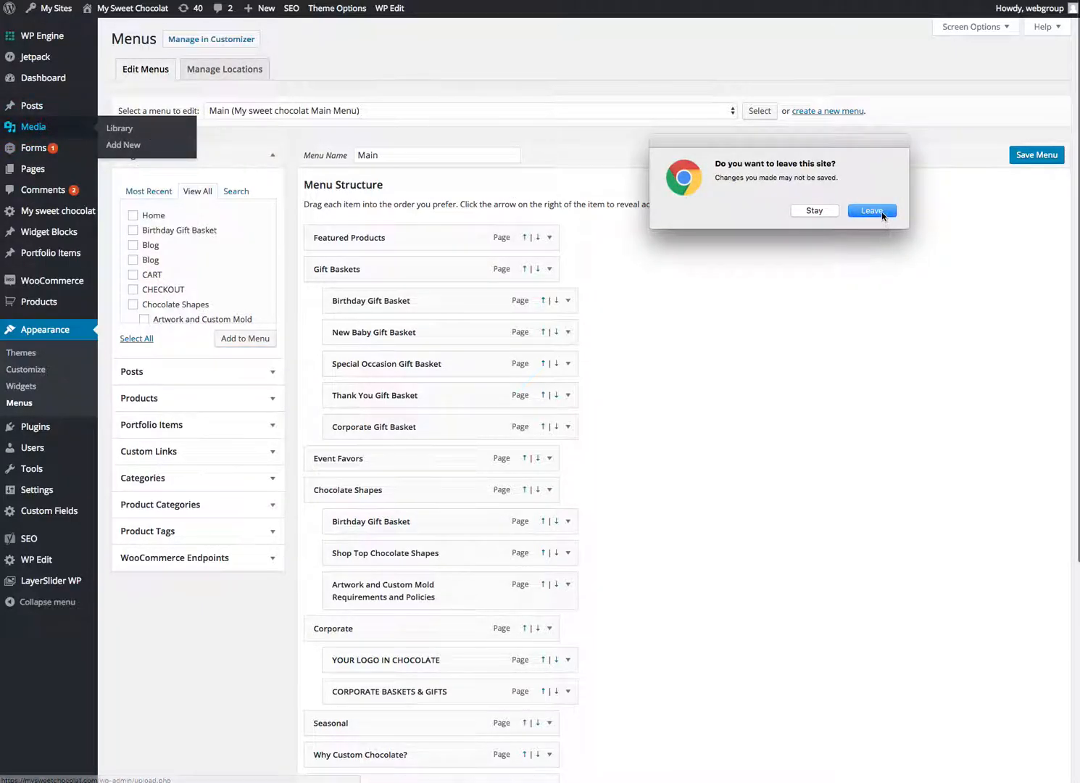
Step: Leave the unsaved menu editor for the Media Library and scroll its image grid
click(871, 210)
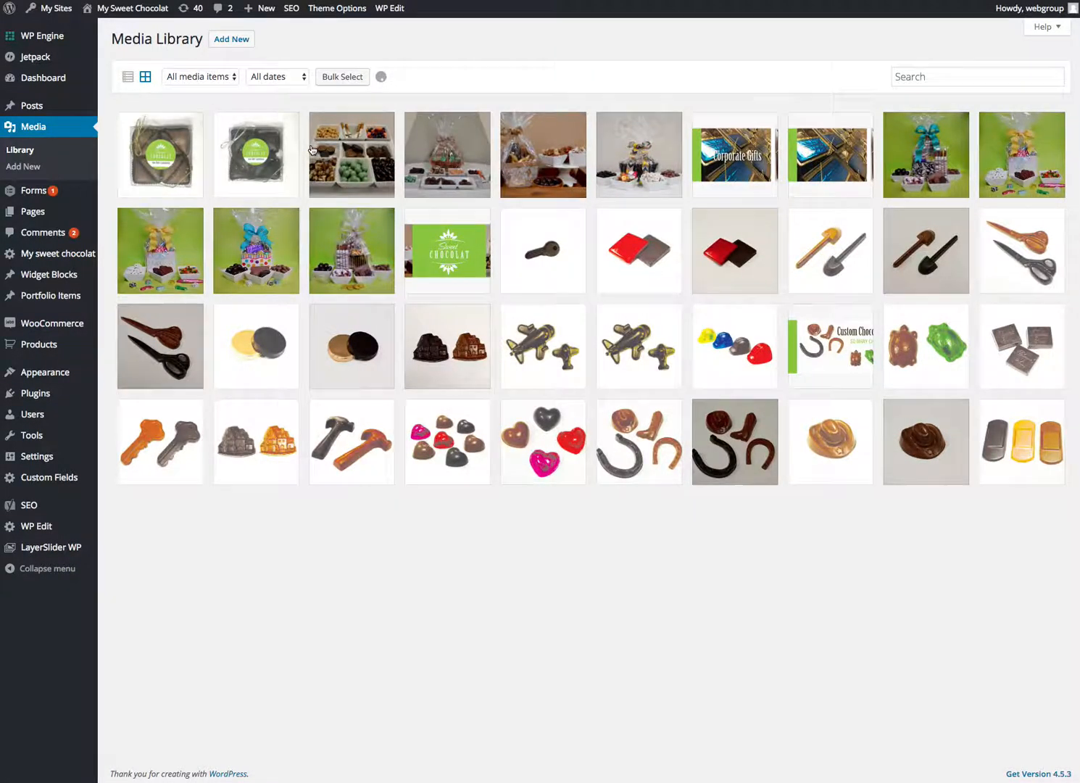
scroll(down, 3)
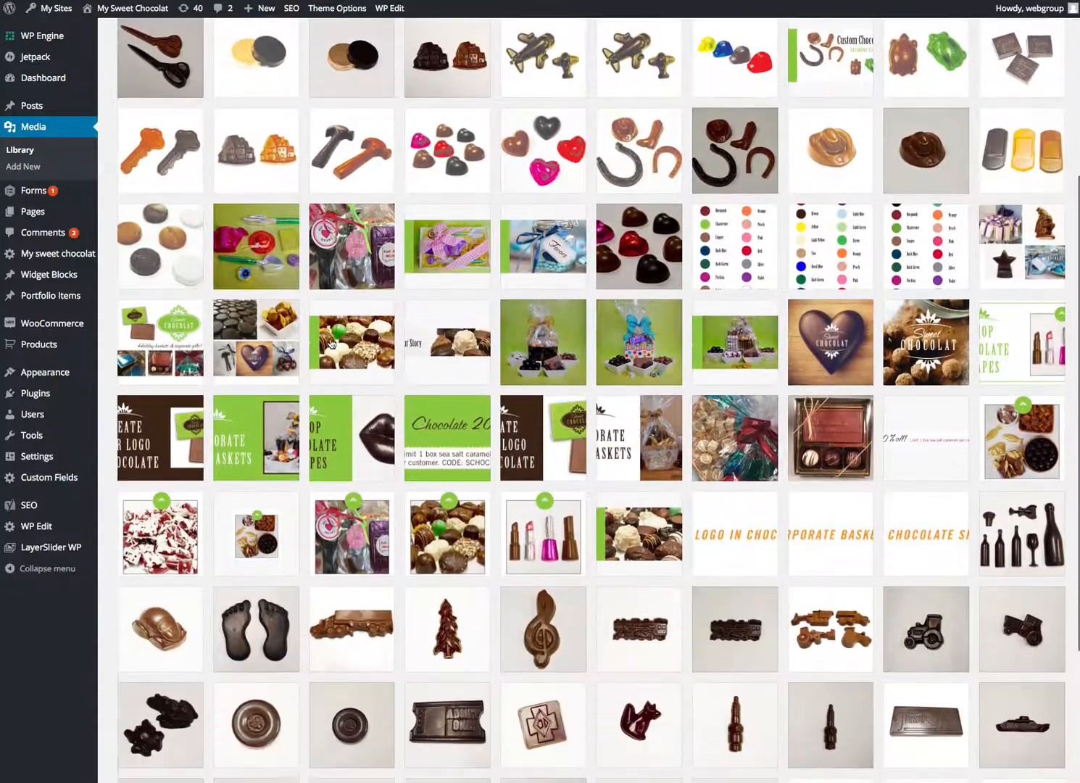
scroll(up, 3)
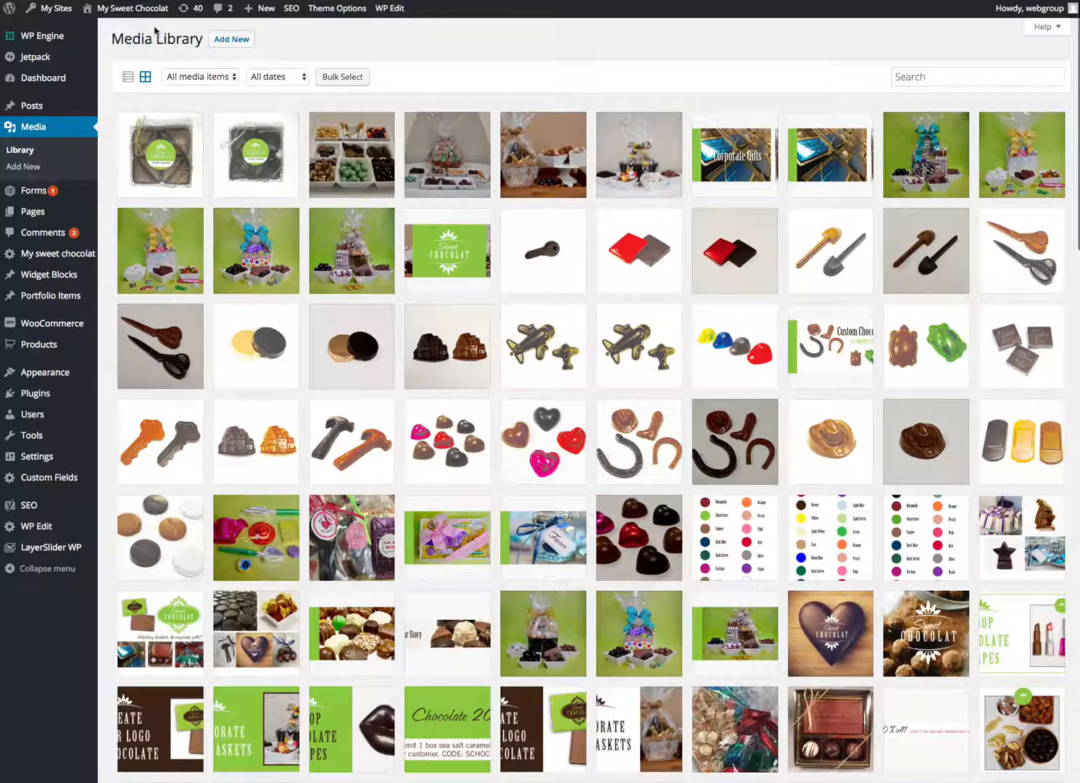
Step: Visit the live site, view its Blog page, then return to the admin Dashboard
click(130, 8)
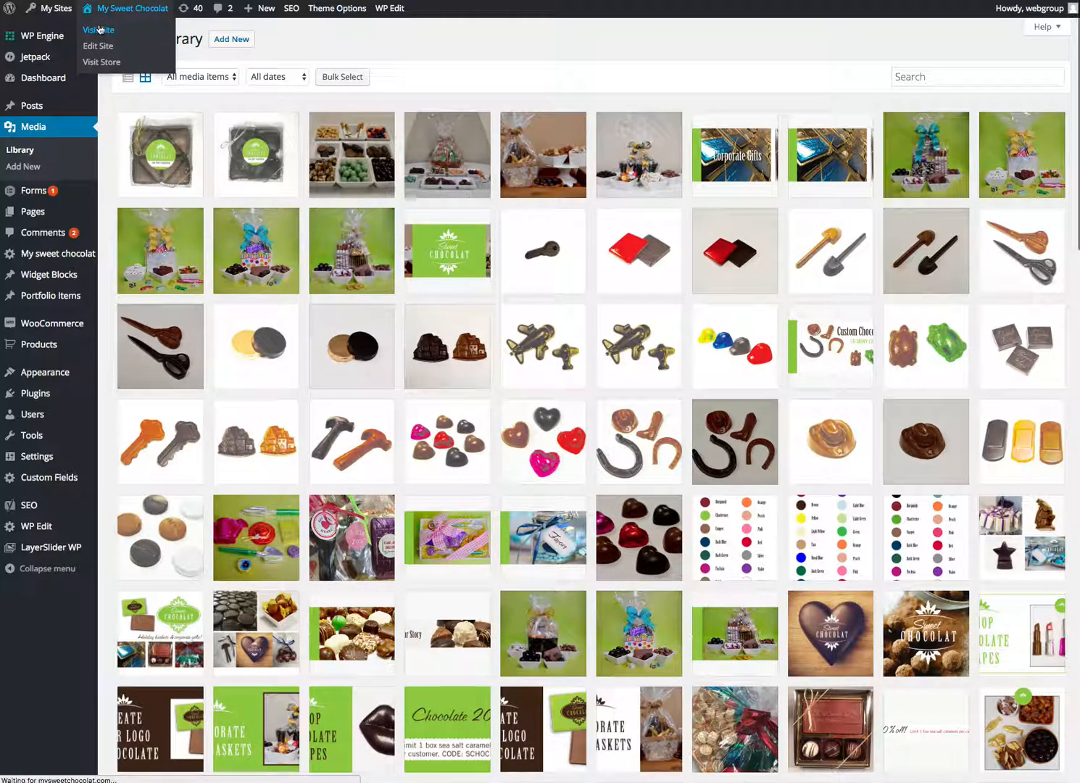
click(98, 29)
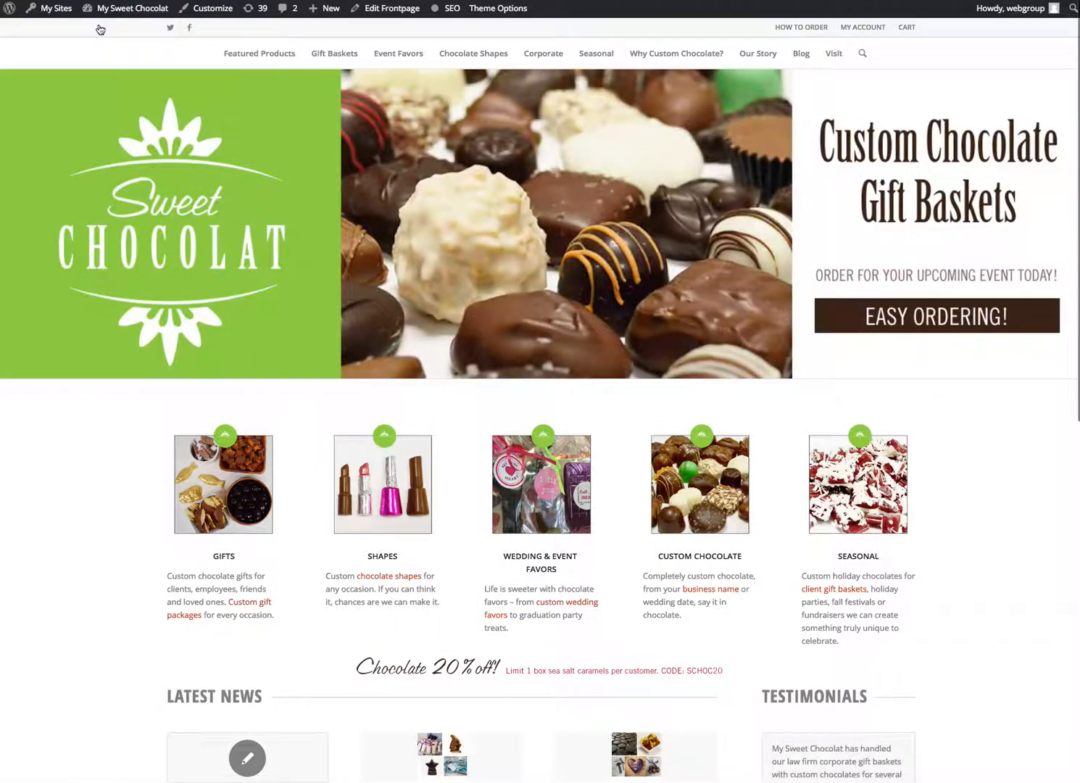
mouse_move(800, 52)
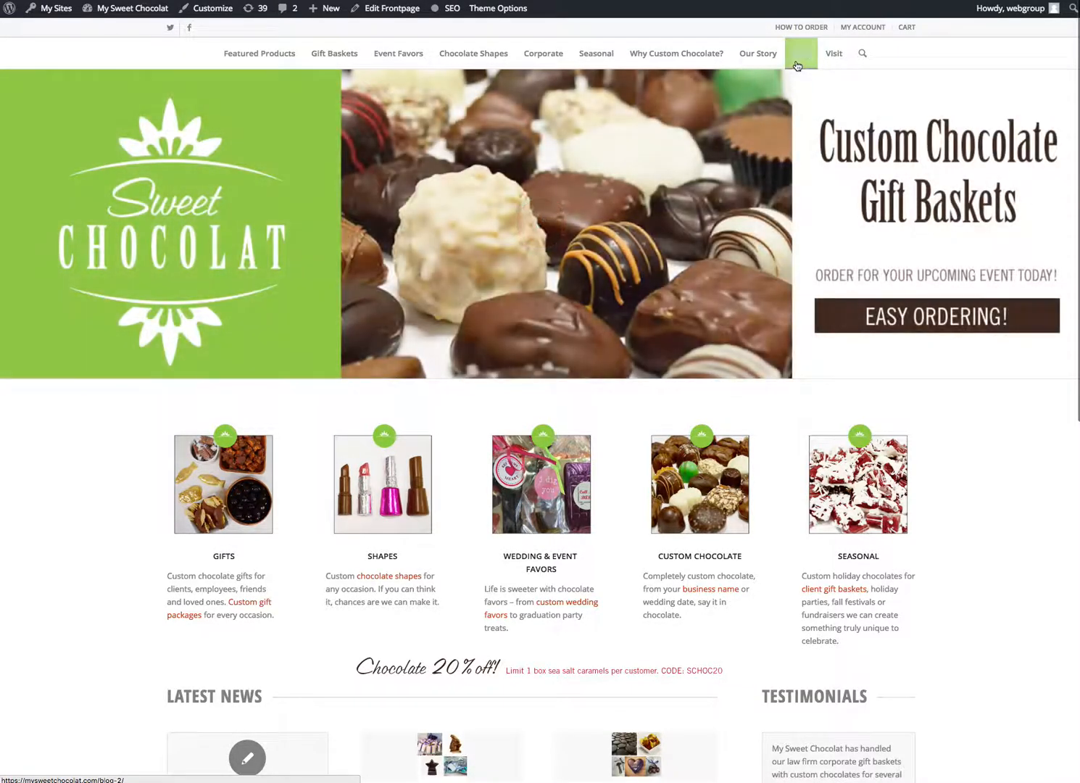
mouse_move(799, 52)
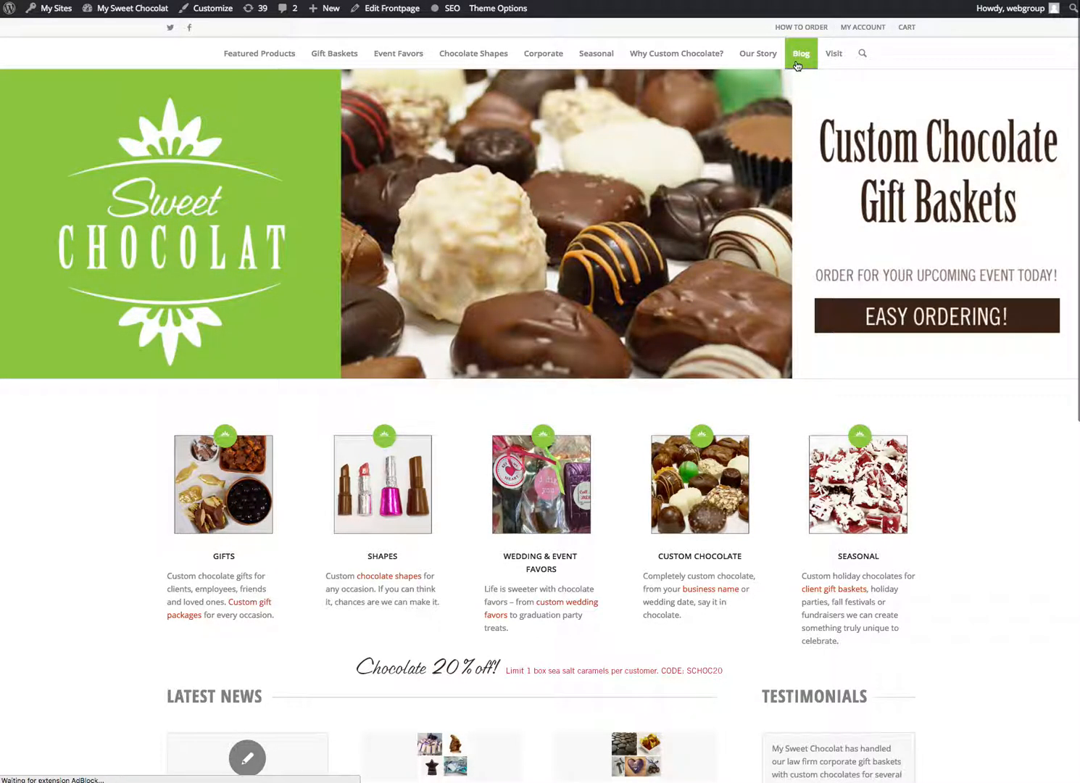
click(800, 52)
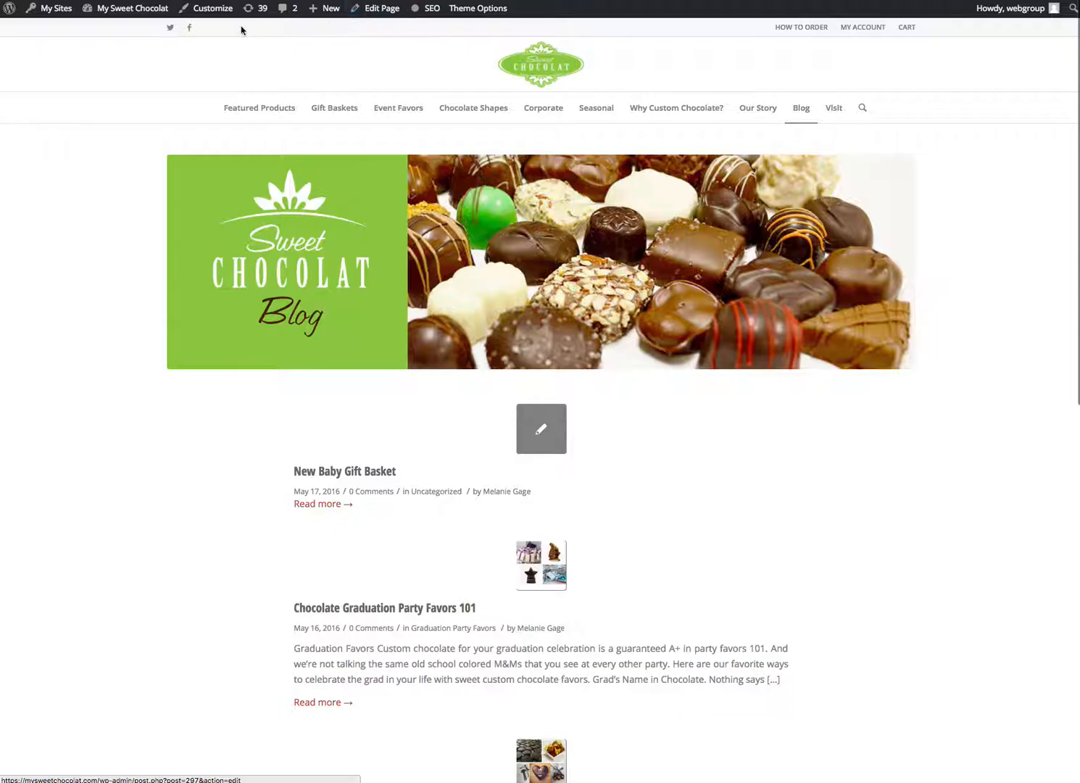
click(133, 9)
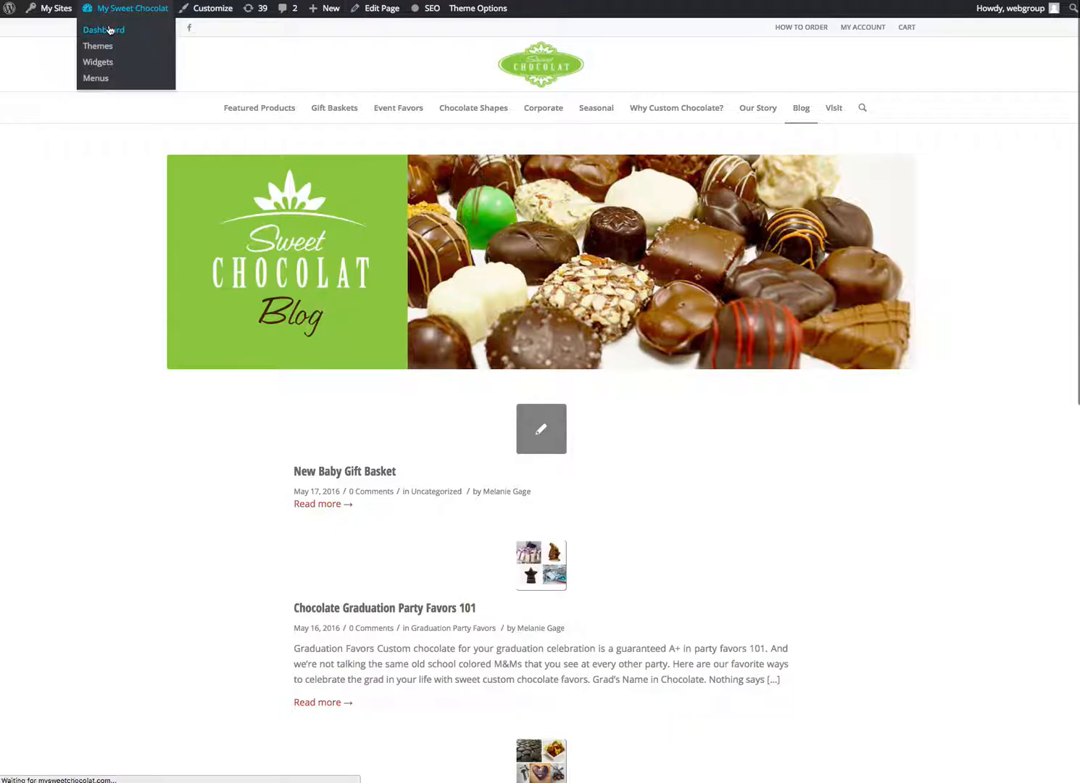
click(105, 29)
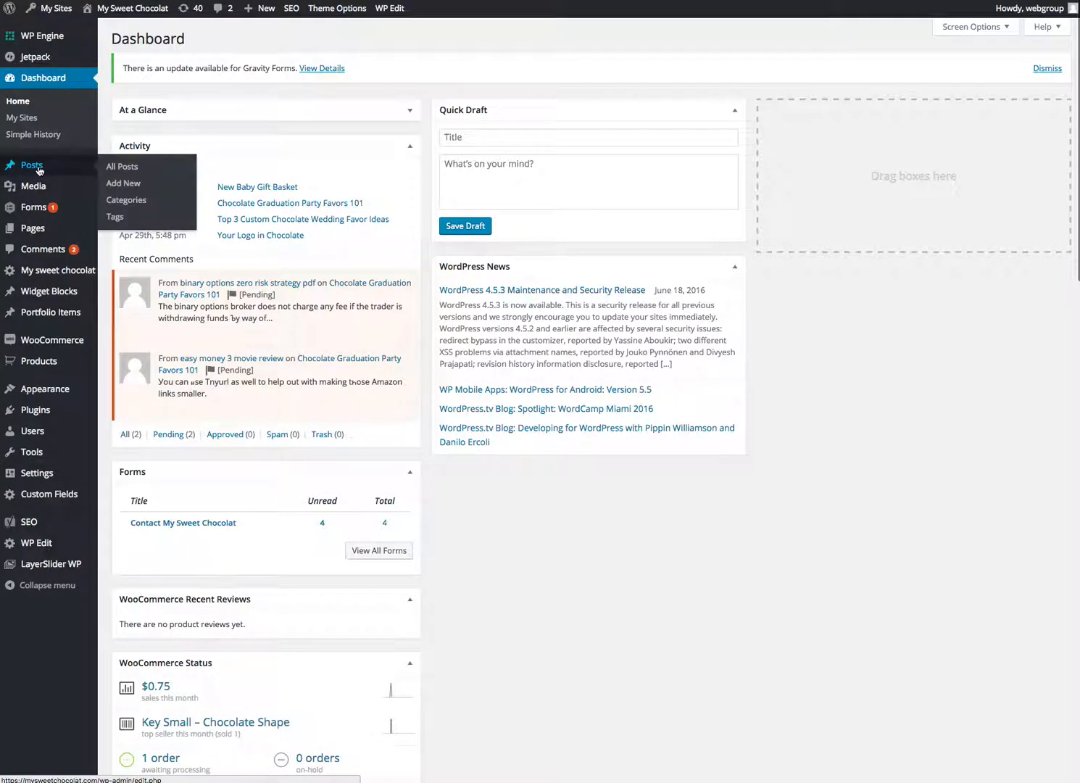
Step: Review the All Posts list of four posts, then start a blank new post
click(121, 165)
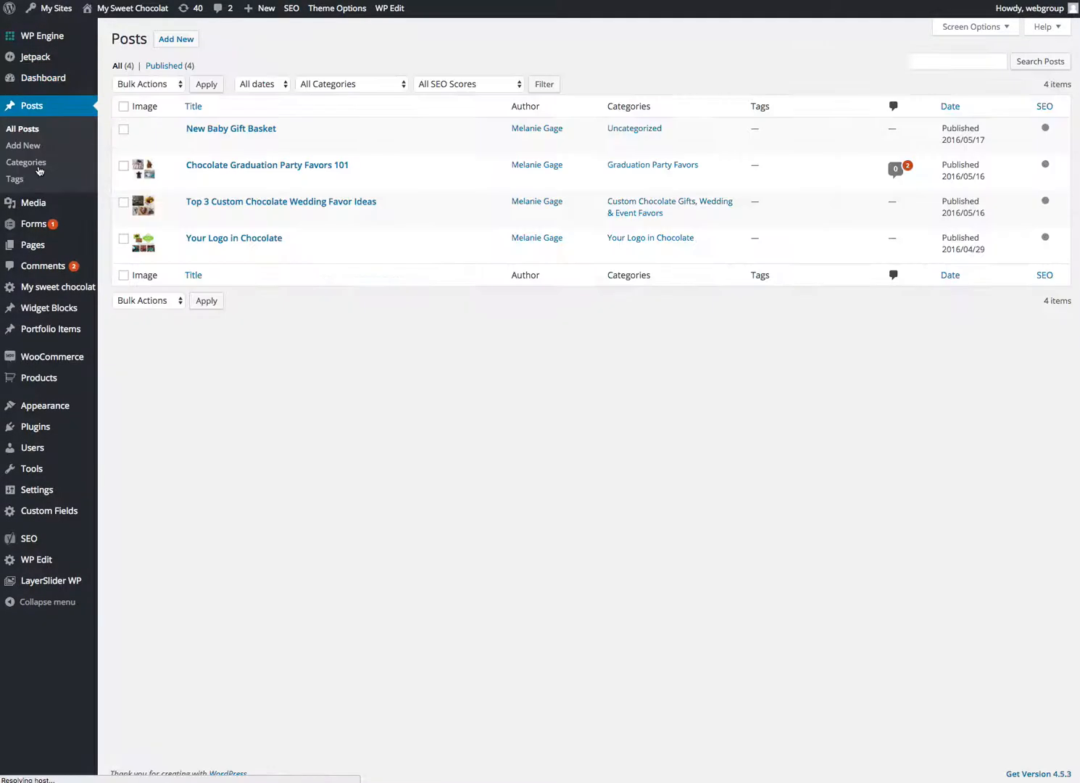
mouse_move(266, 166)
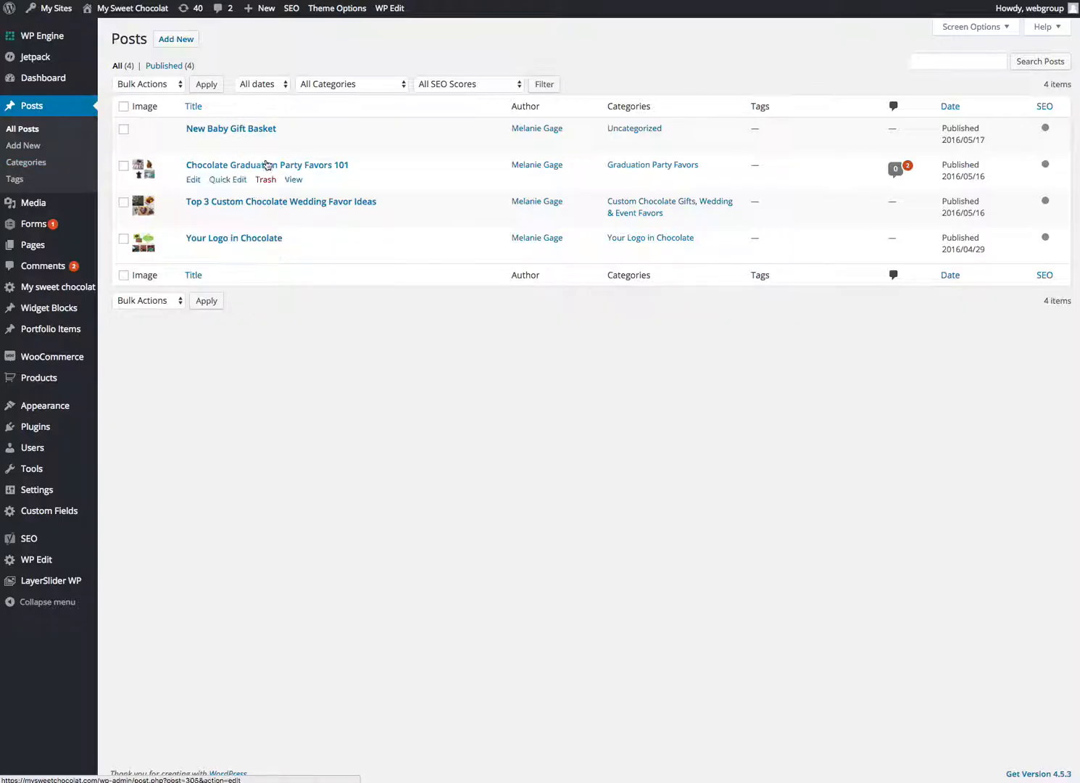
click(175, 37)
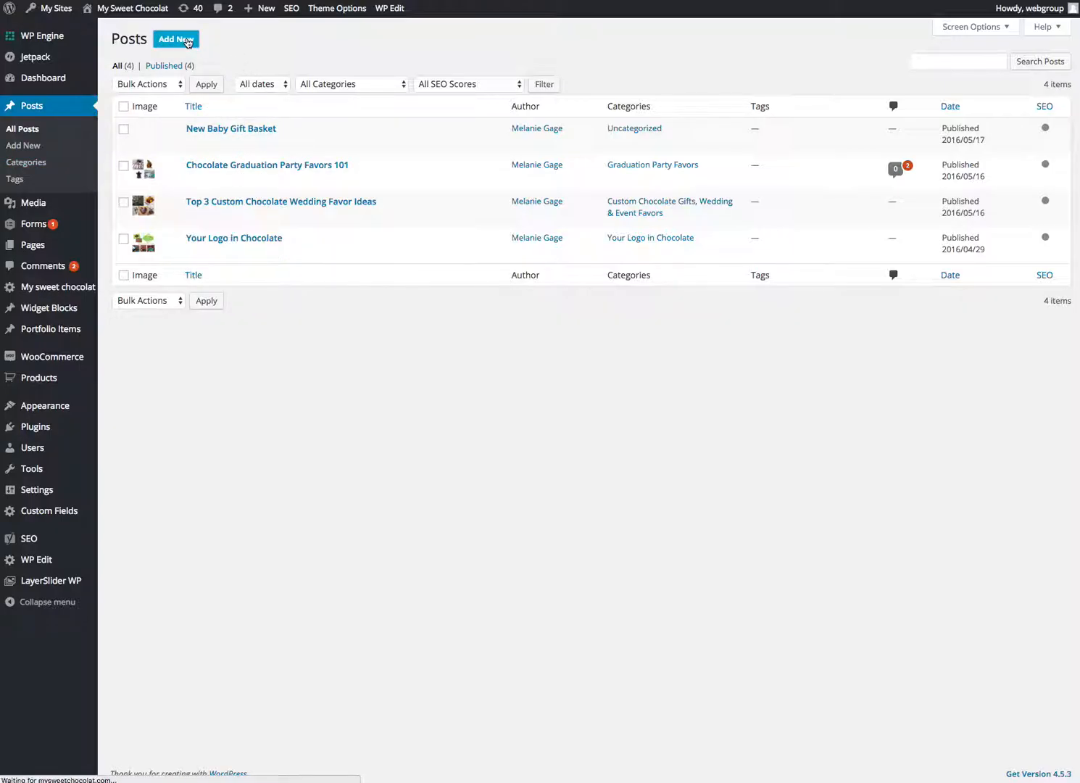
click(175, 39)
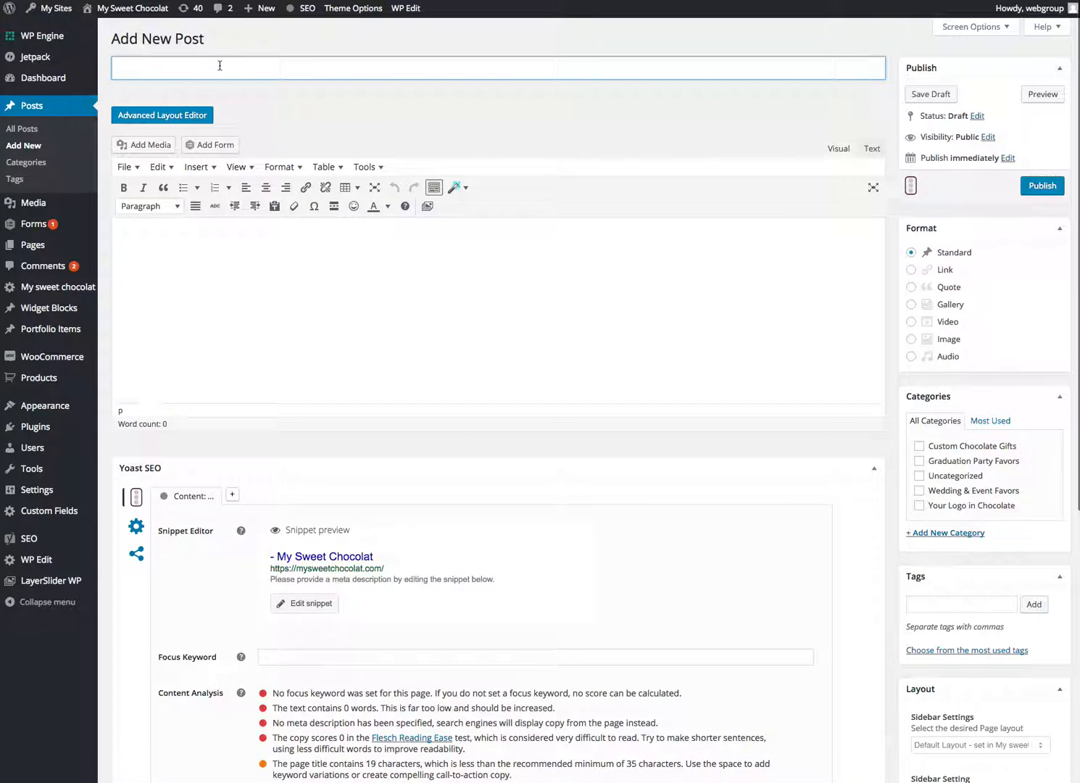
Step: Give the post the title 'This is our title' and body text 'Here is some text', letting it autosave
text(This is our t)
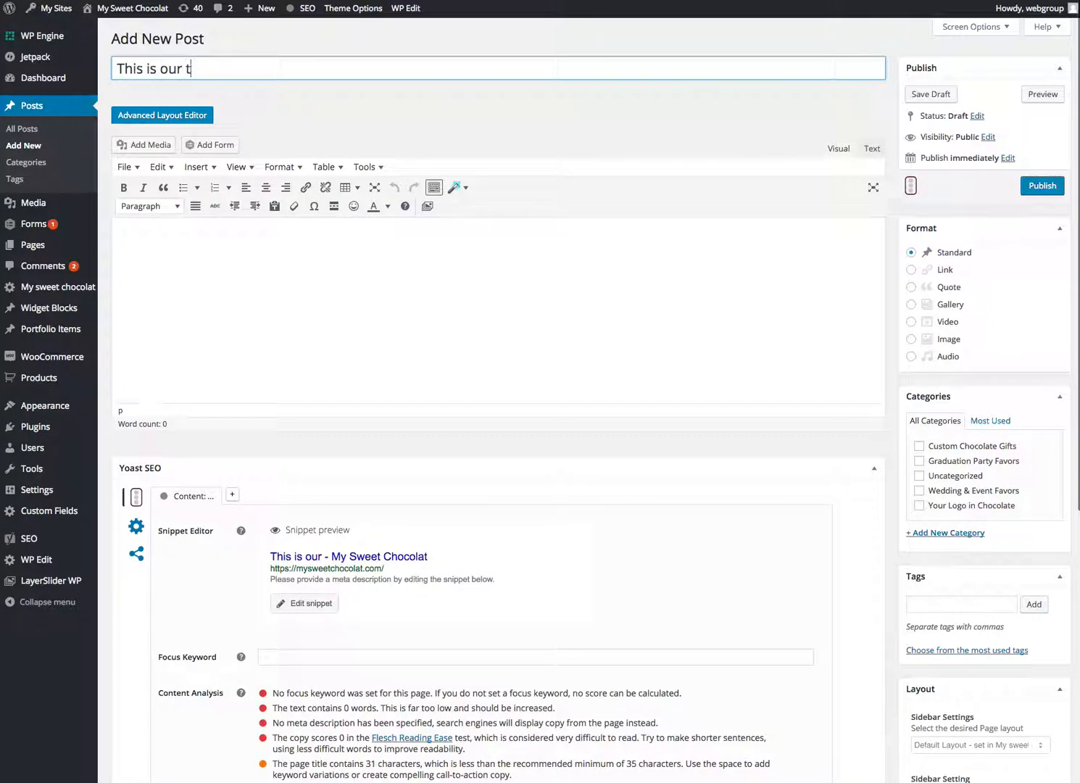
text(itle)
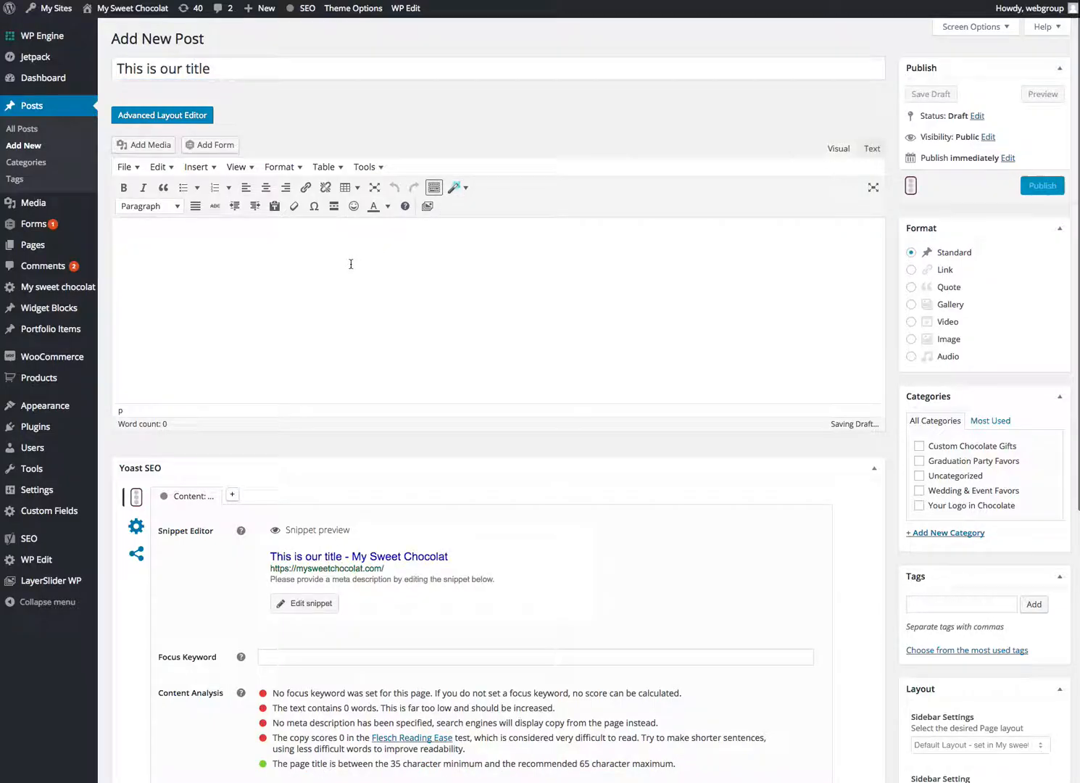
text(Here is some)
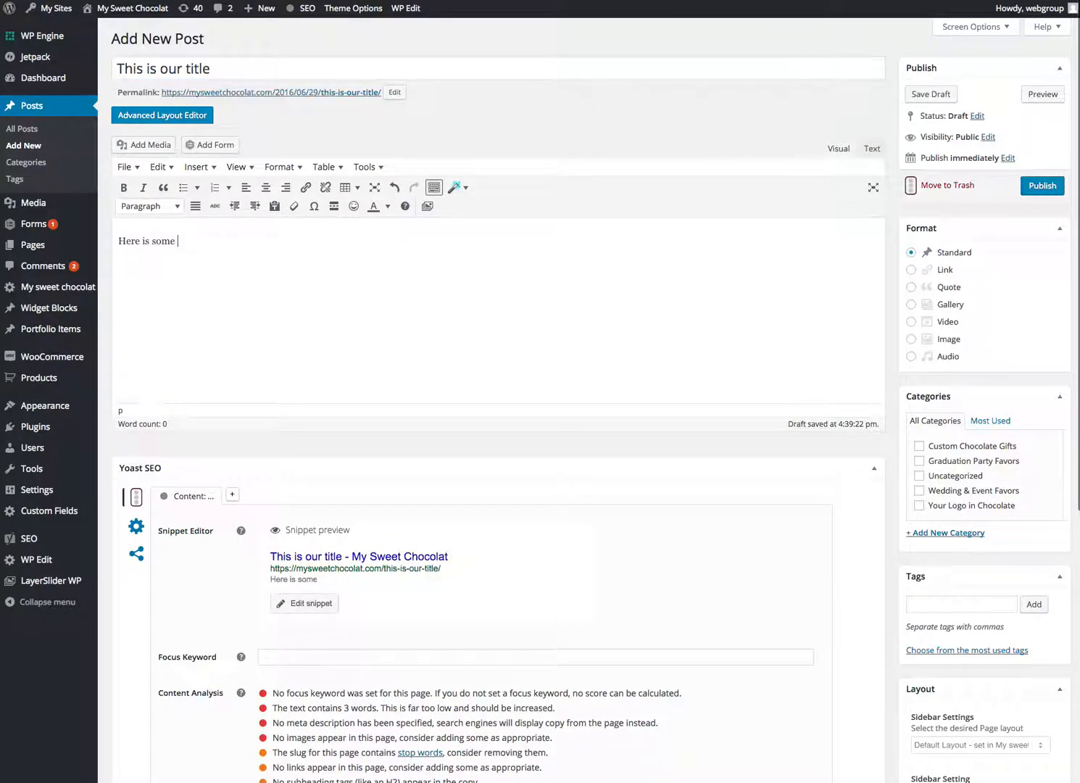
text(text)
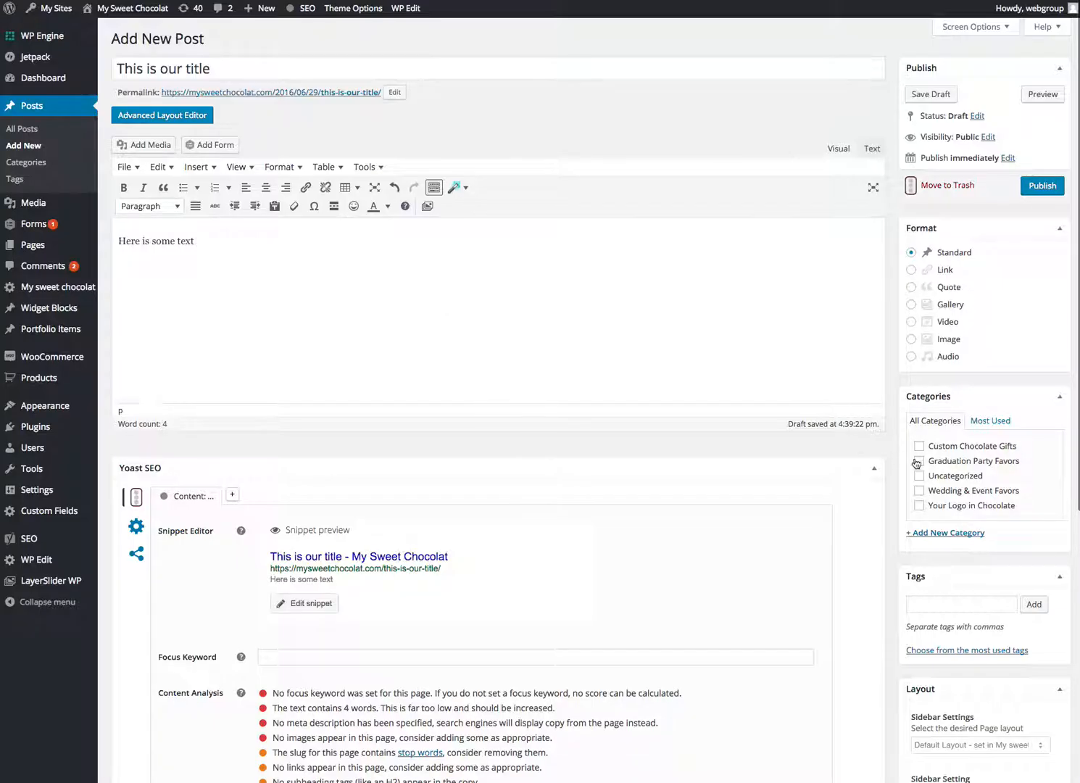
mouse_move(924, 203)
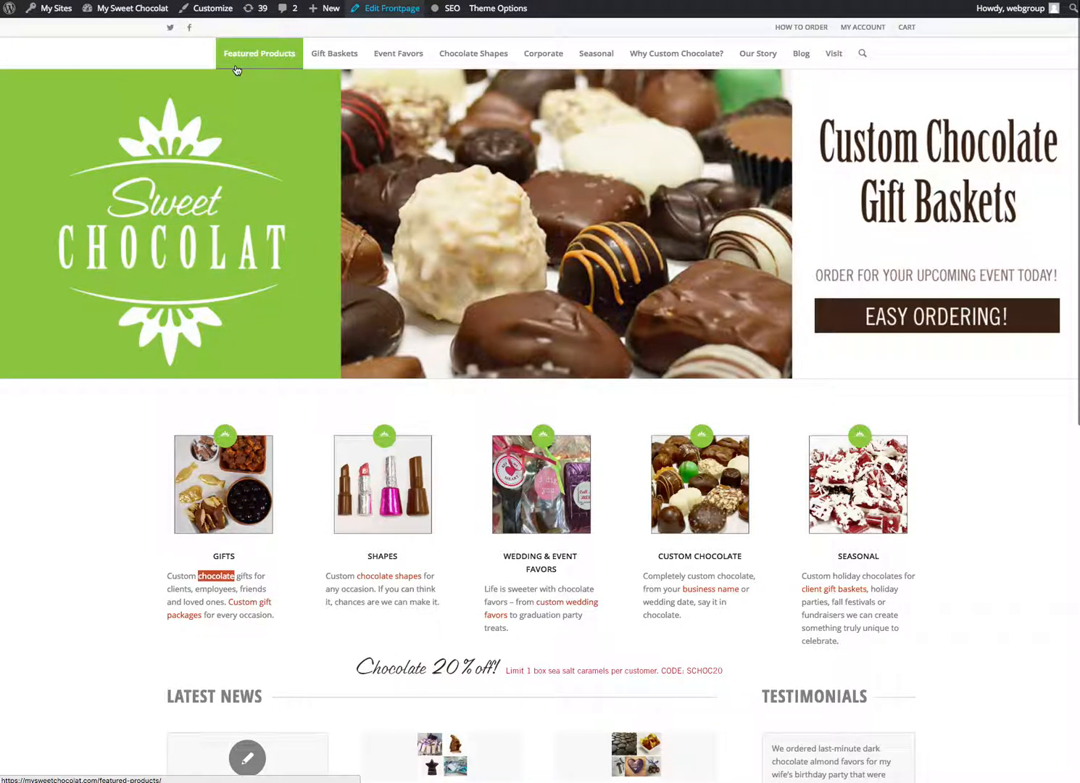
mouse_move(435, 647)
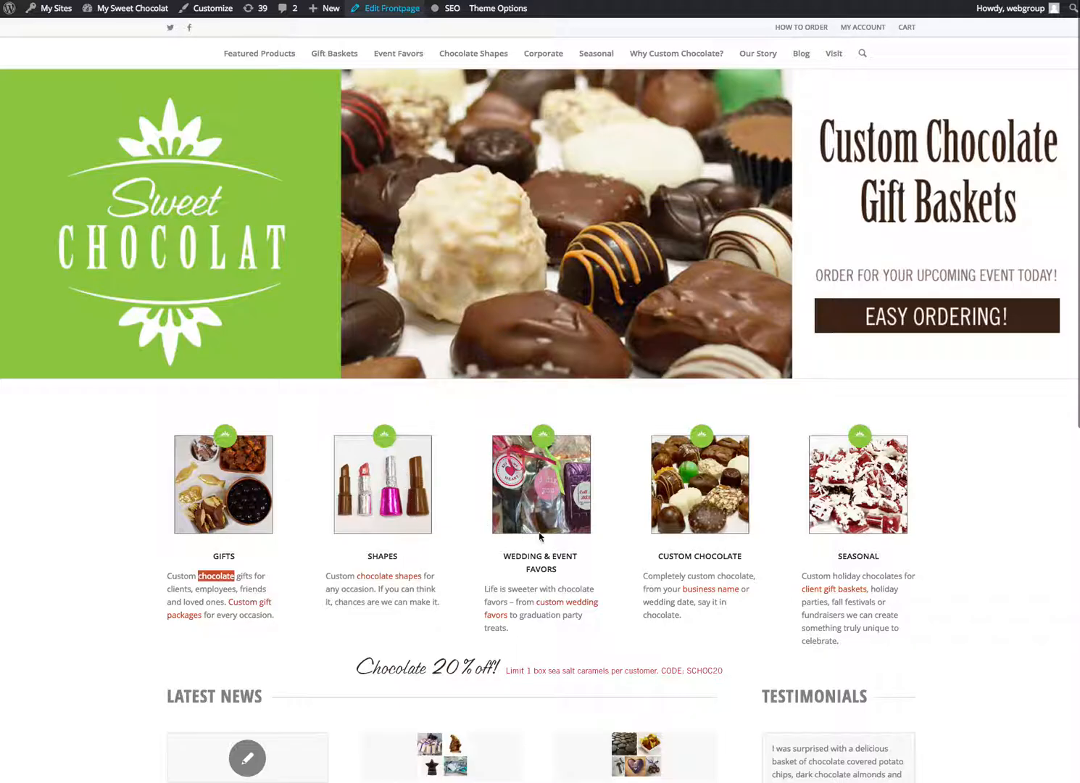
scroll(down, 3)
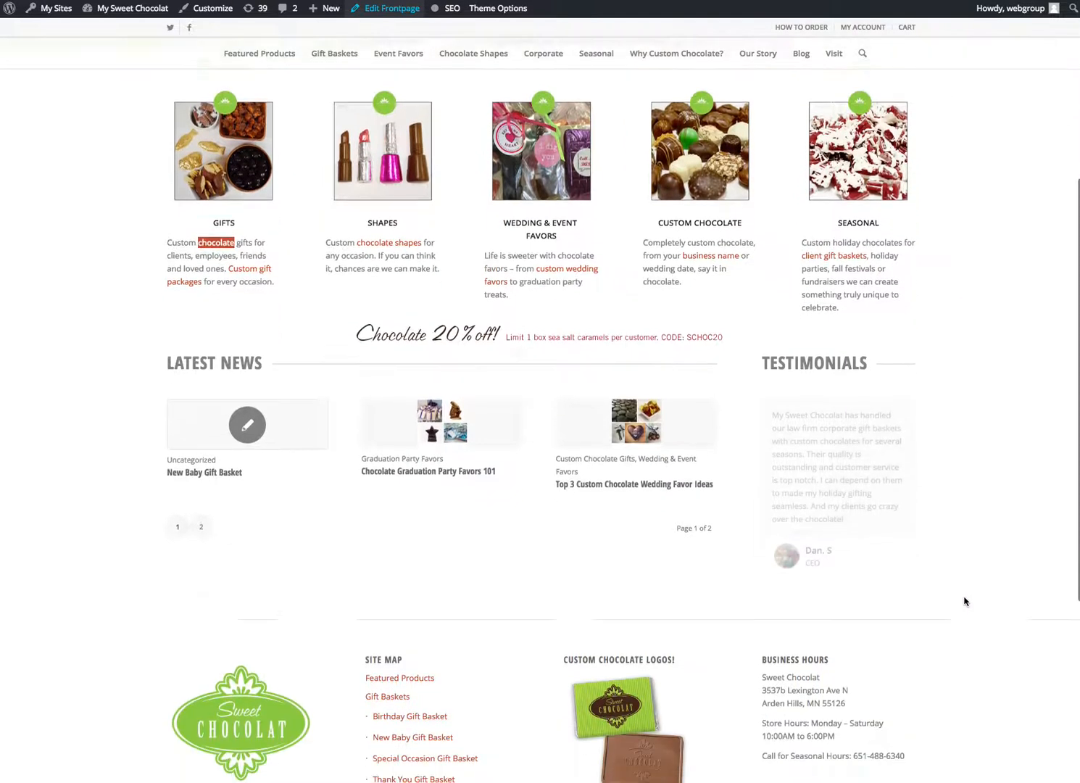
scroll(down, 3)
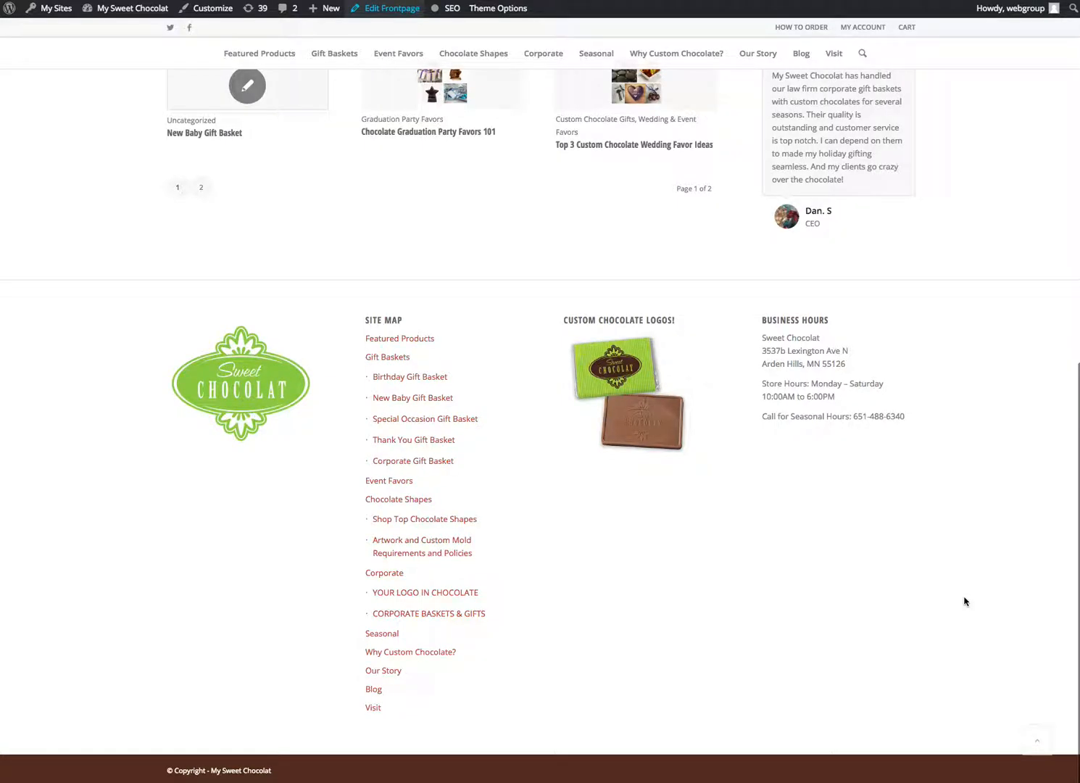
scroll(up, 3)
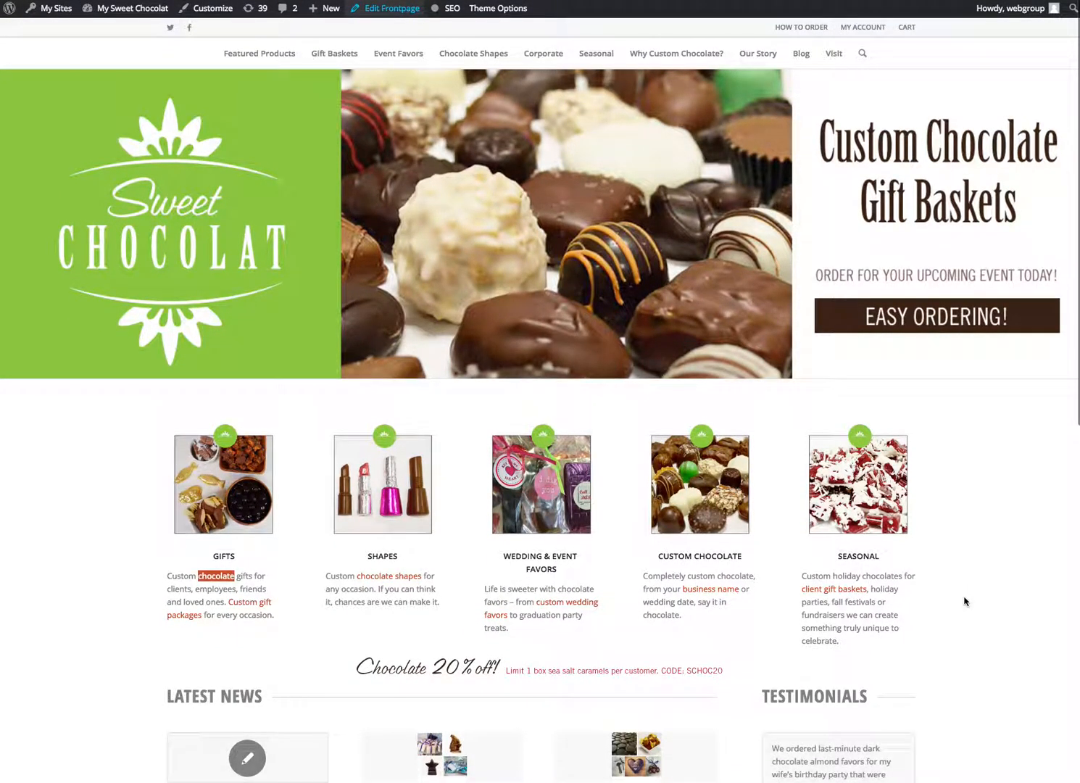
mouse_move(698, 449)
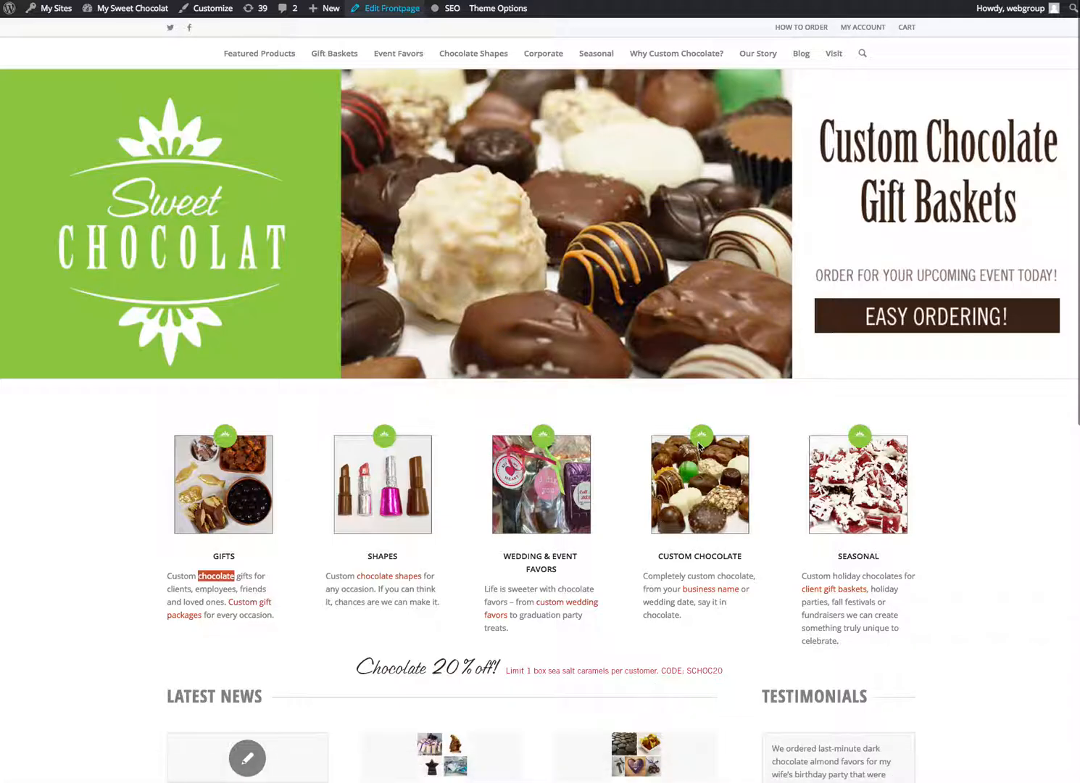